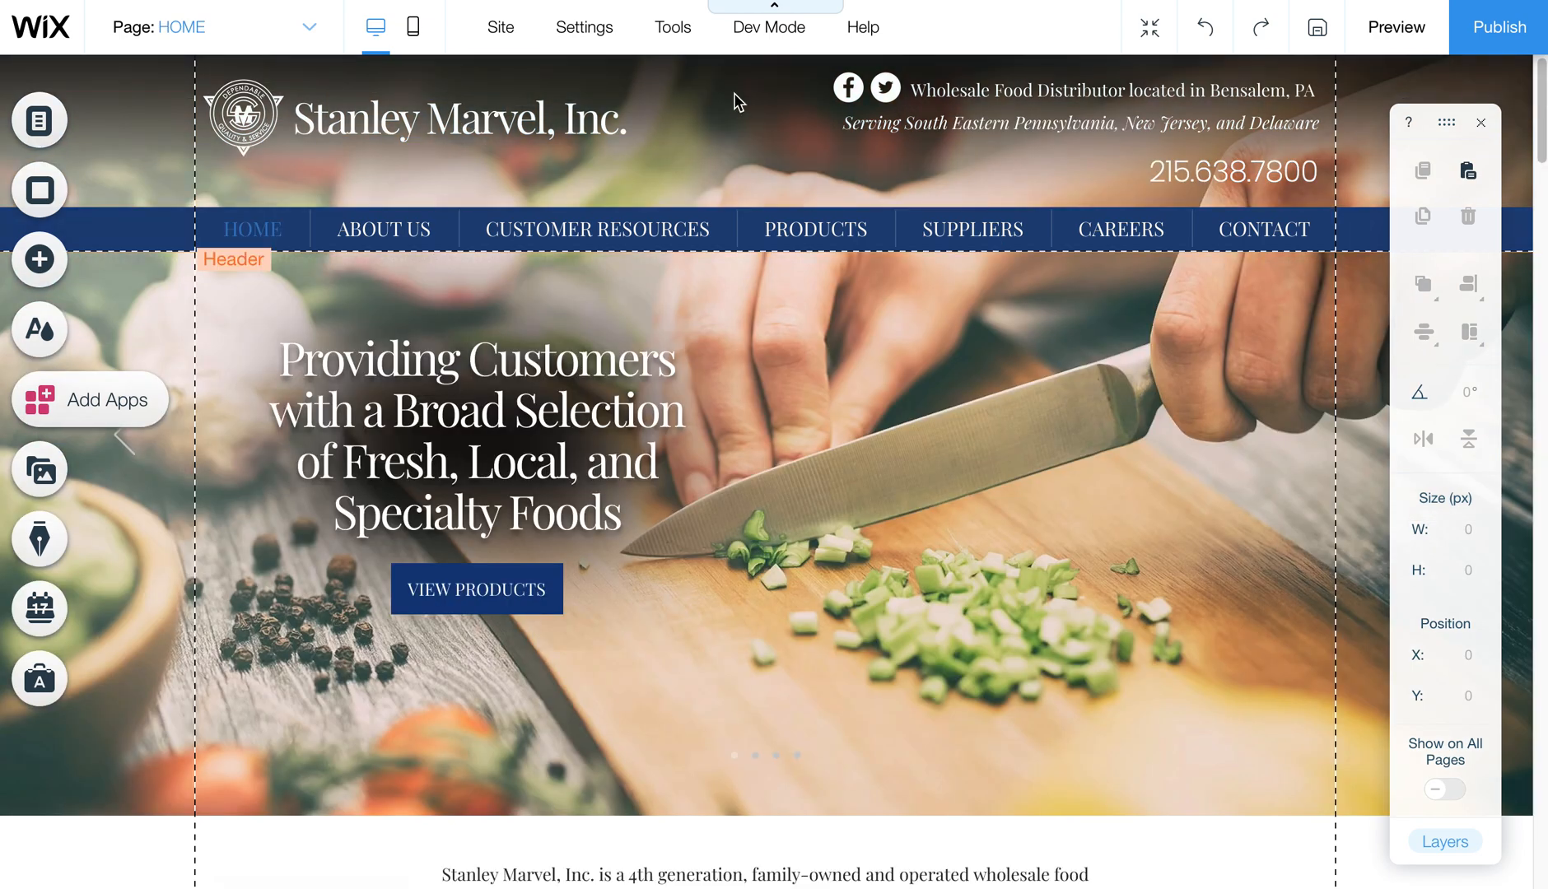
Step: Select the header's Facebook and Twitter social bar to show its options
click(885, 86)
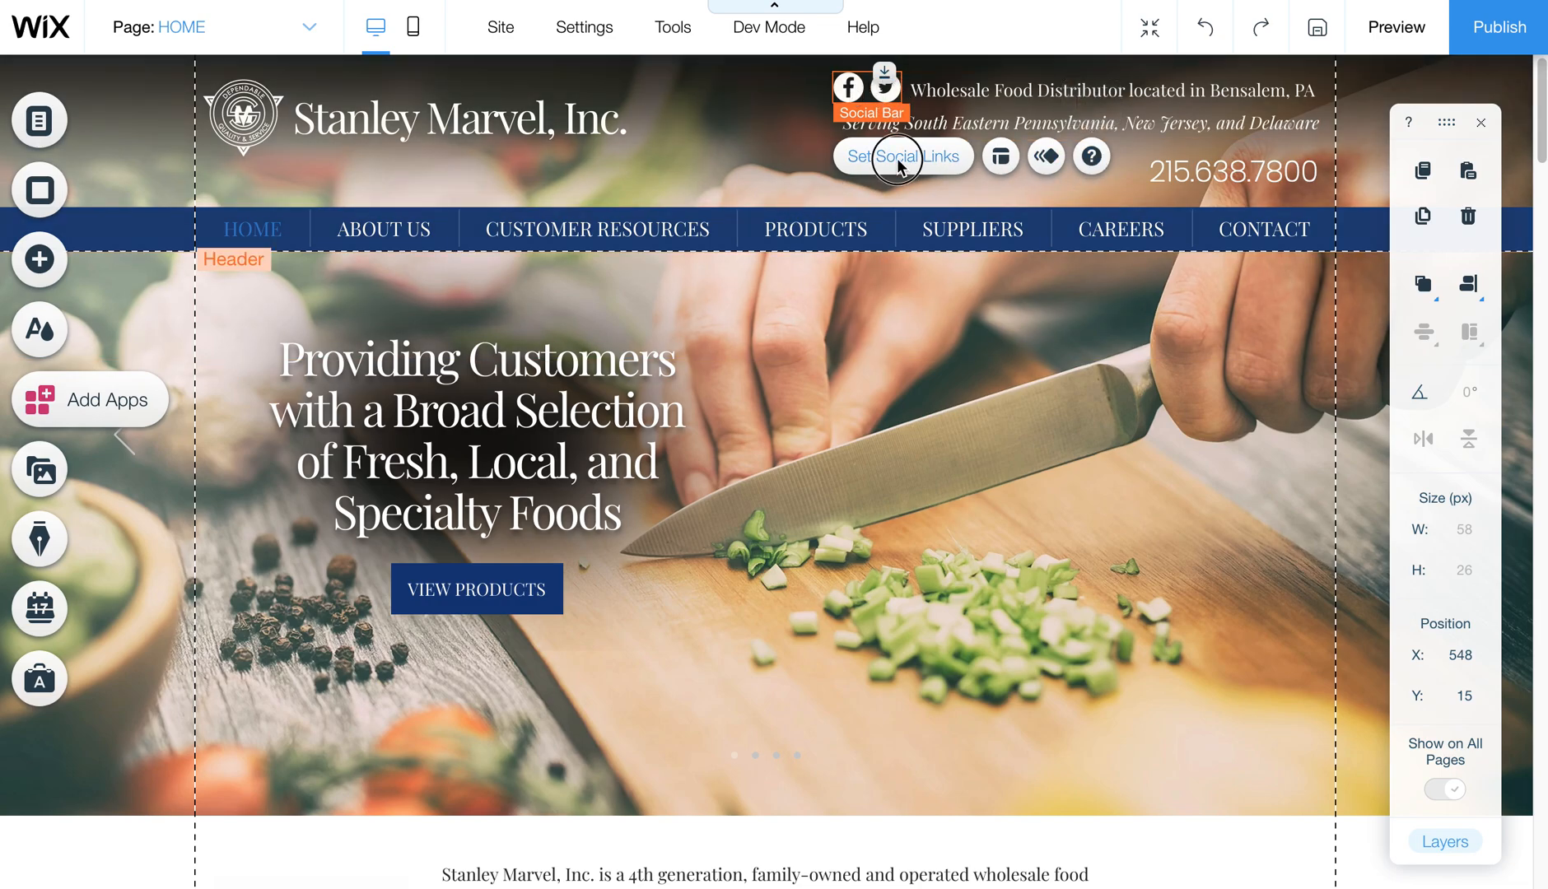
Step: Open Set Social Links and review the Twitter icon's title and URL
click(903, 157)
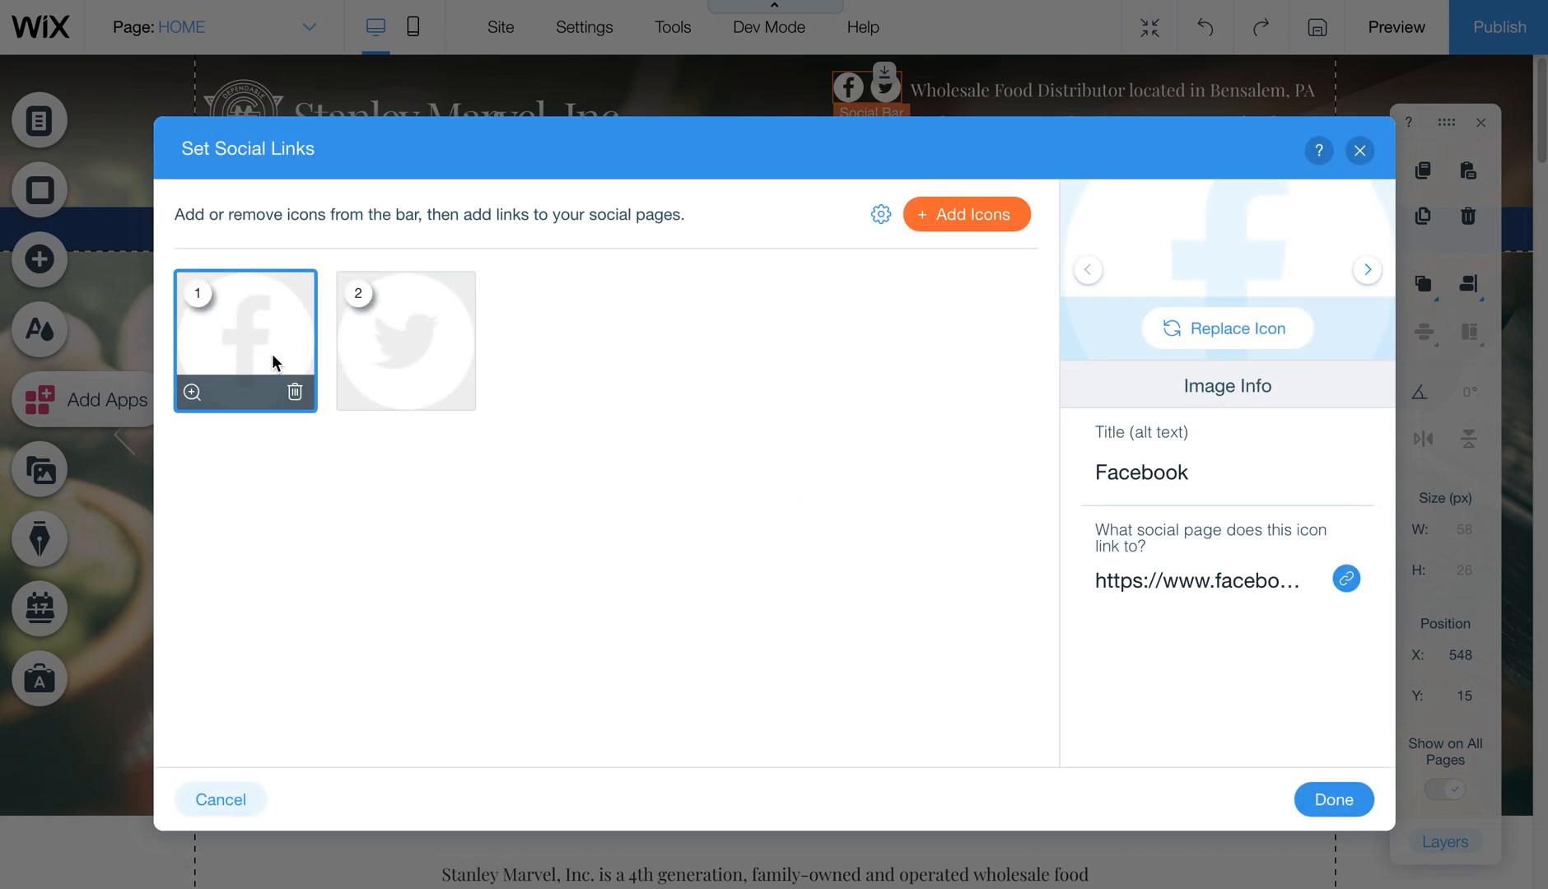
click(406, 339)
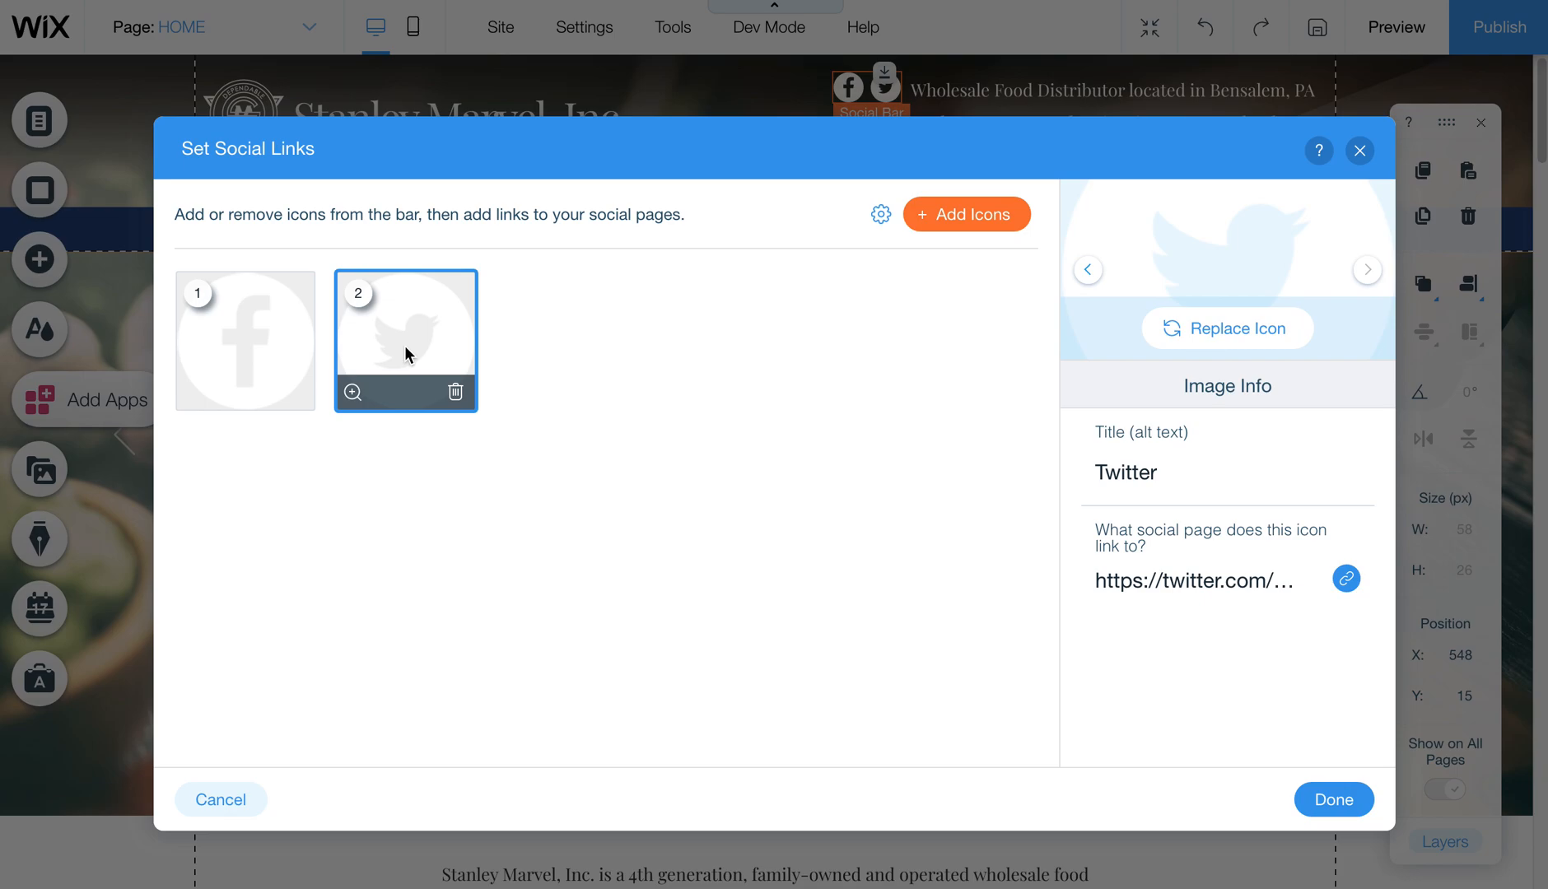
mouse_move(424, 392)
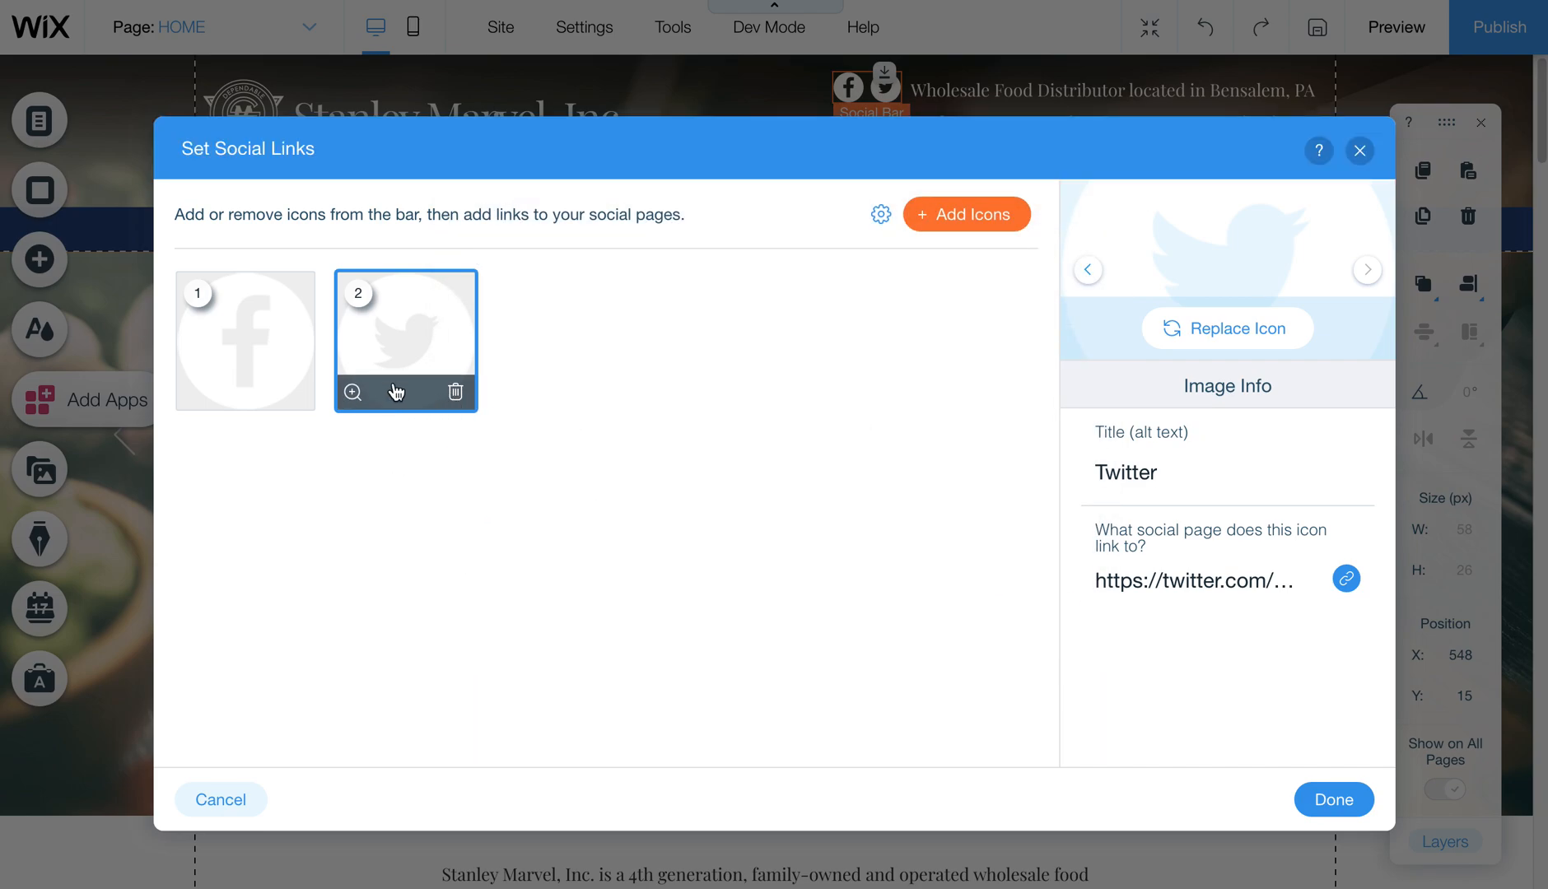
mouse_move(527, 360)
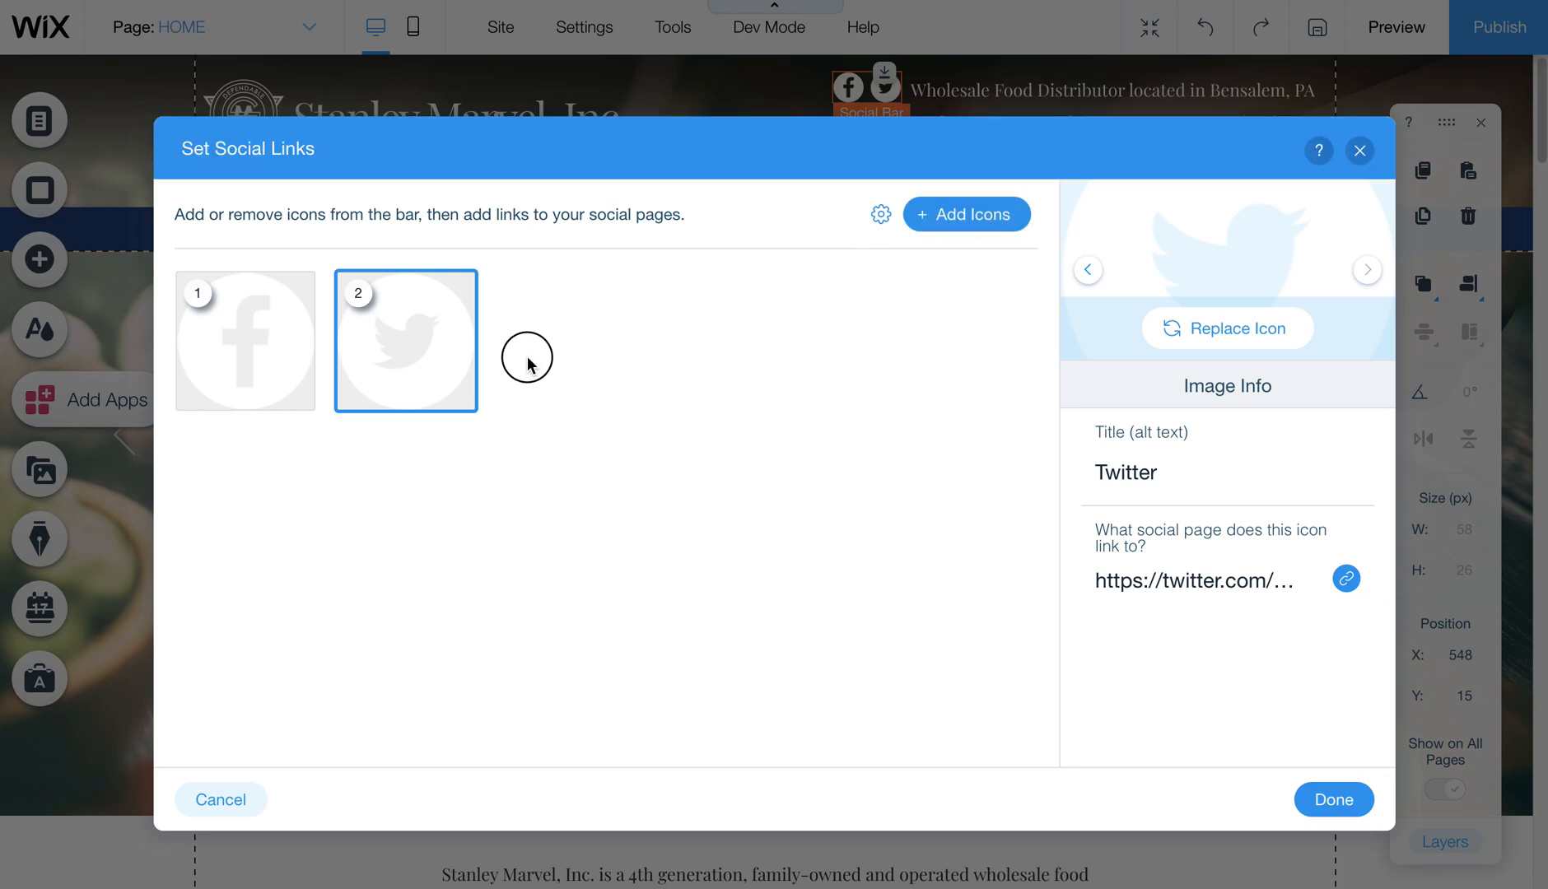
mouse_move(966, 220)
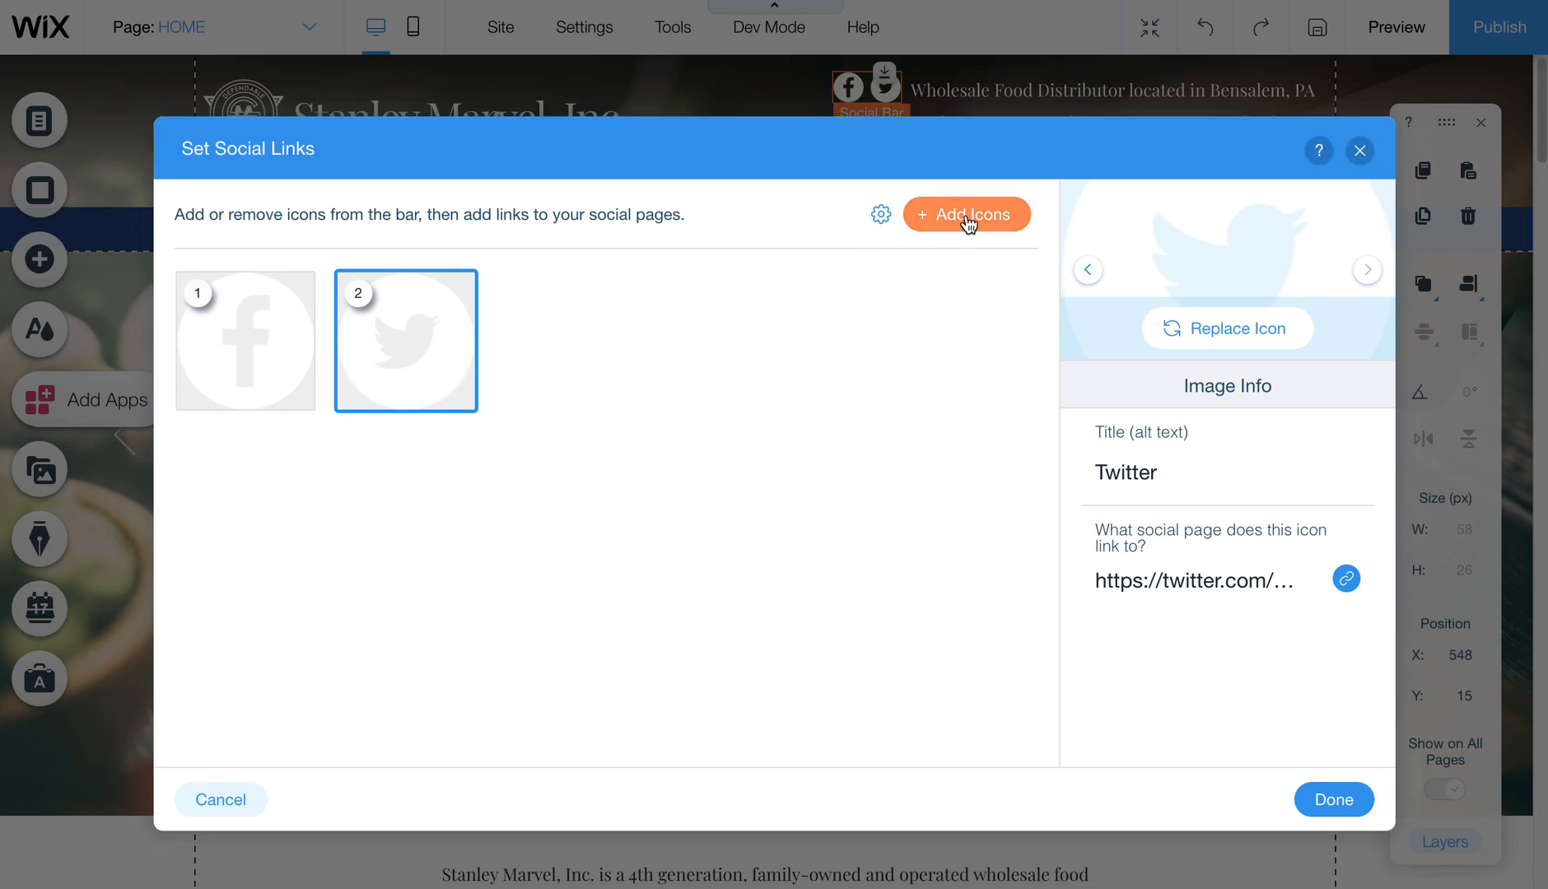
Step: Search Media from Wix for 'instagram' and choose the white Instagram icon
click(967, 215)
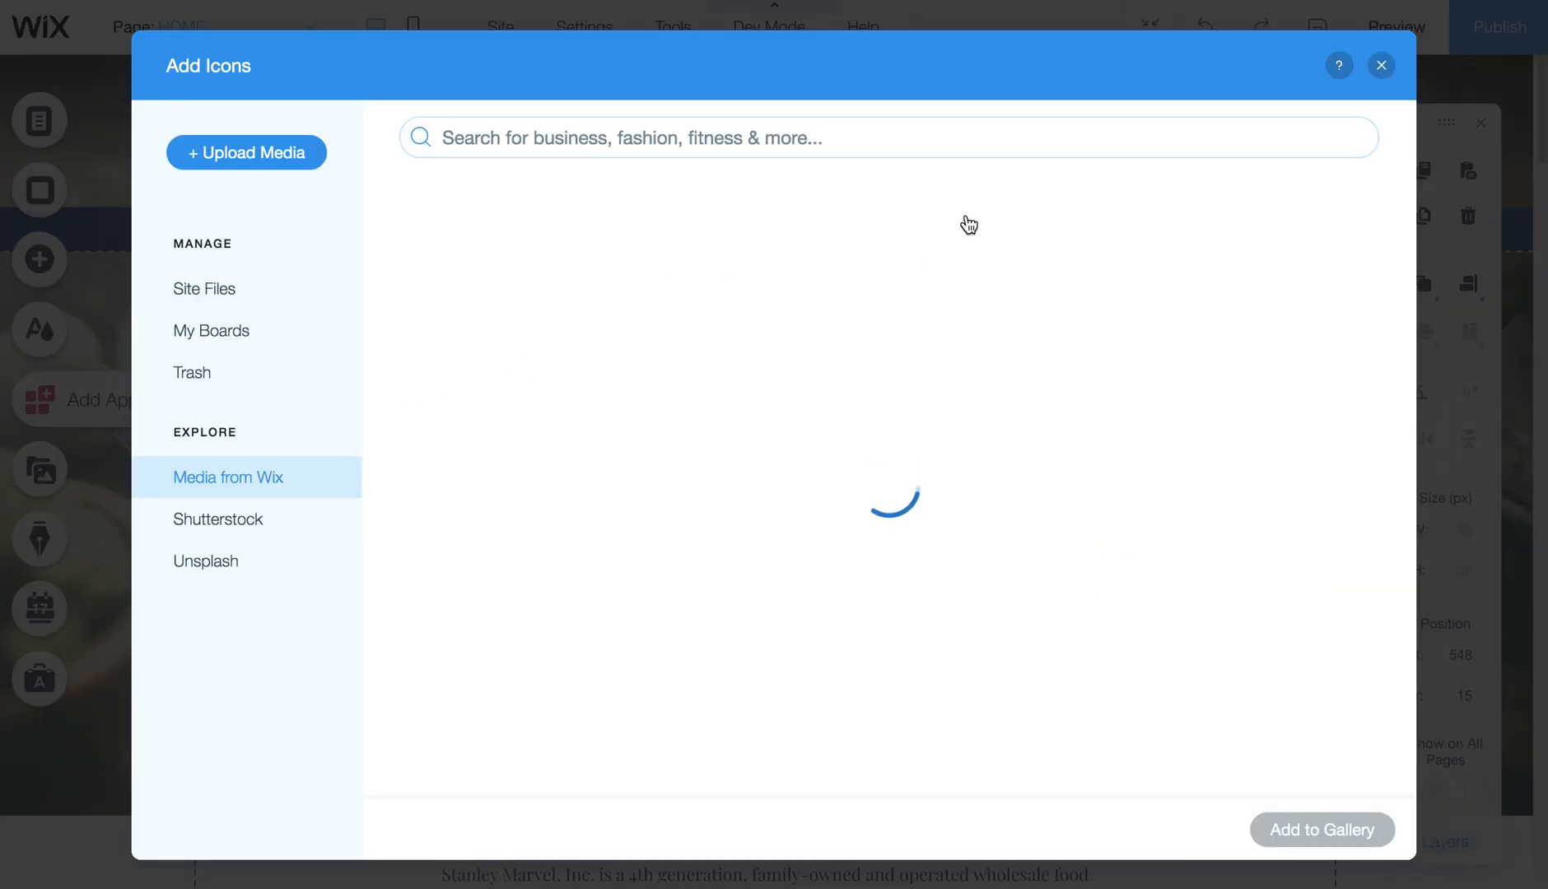
text(instagram)
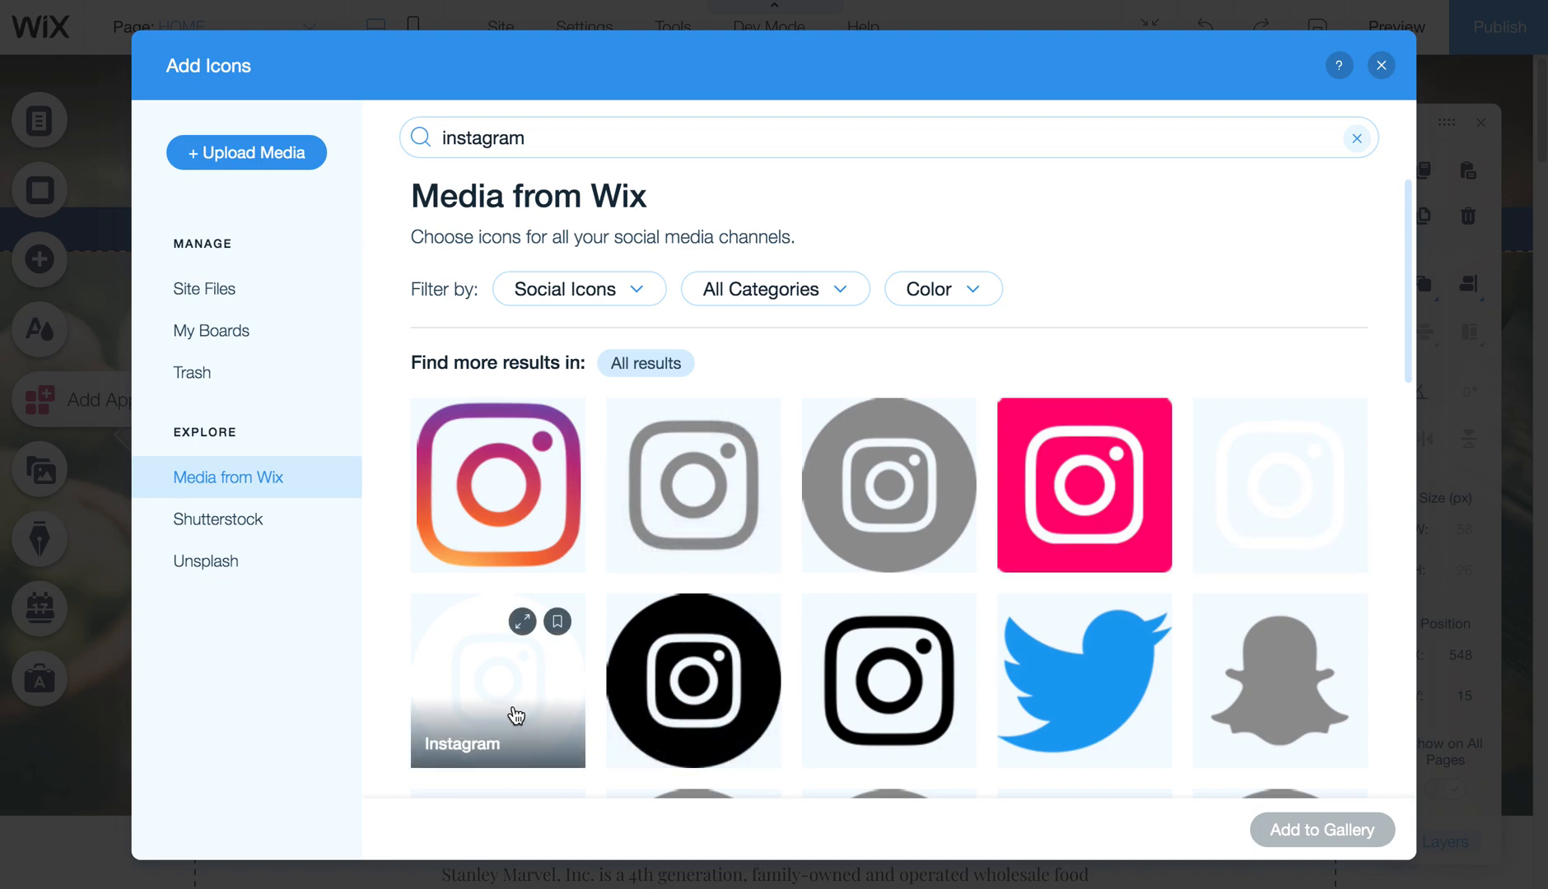
mouse_move(896, 725)
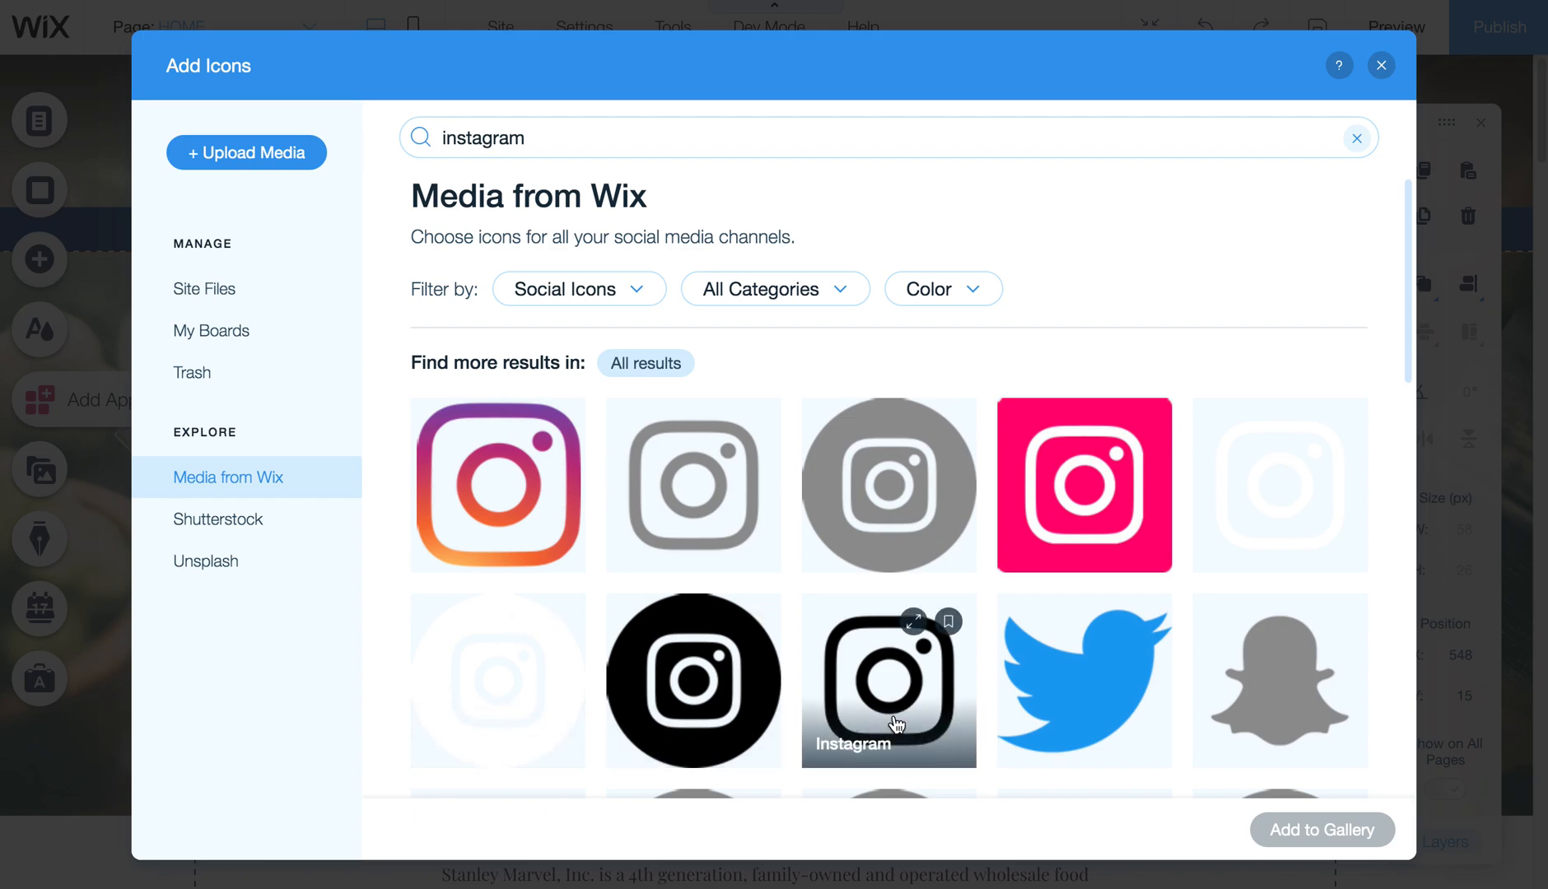
mouse_move(499, 713)
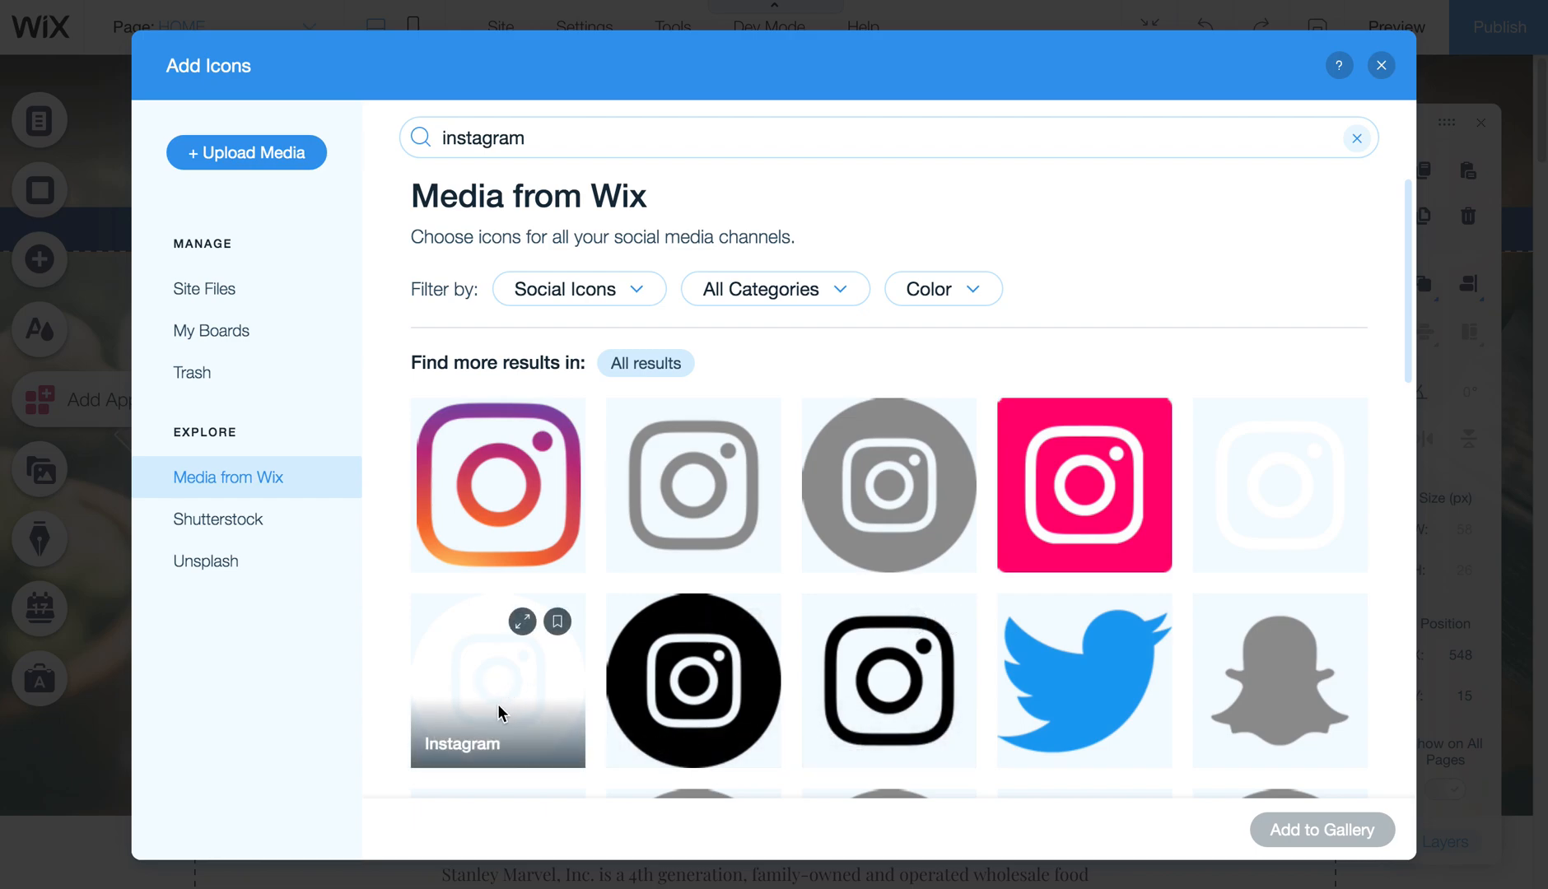
click(497, 695)
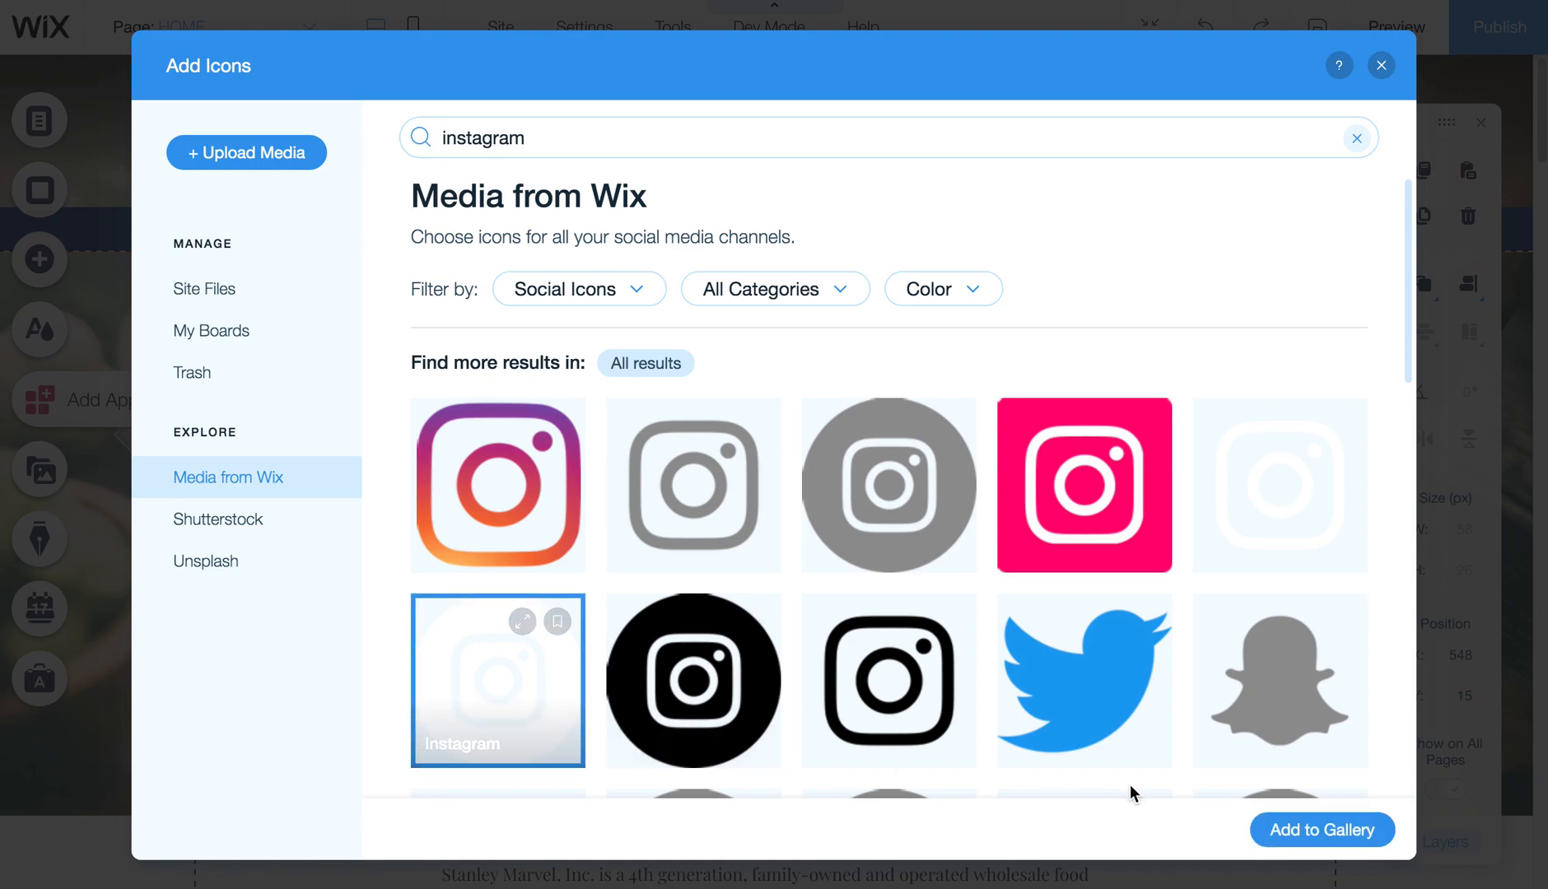
Step: Add the Instagram icon third in the bar, titled 'Stanley Marvel Instagram', without a link
click(1323, 830)
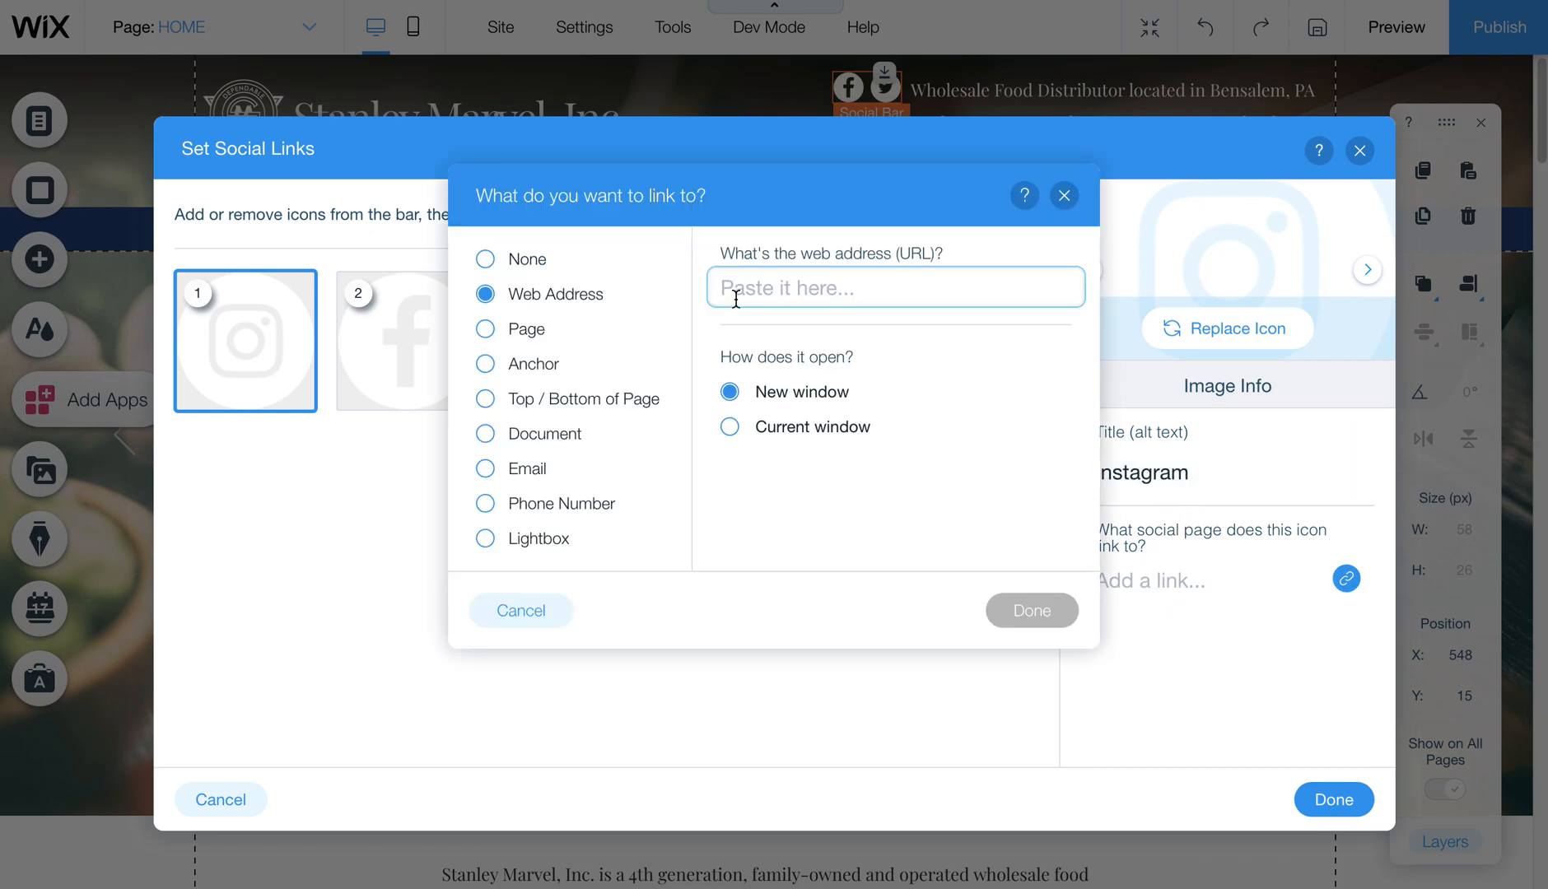
mouse_move(1024, 286)
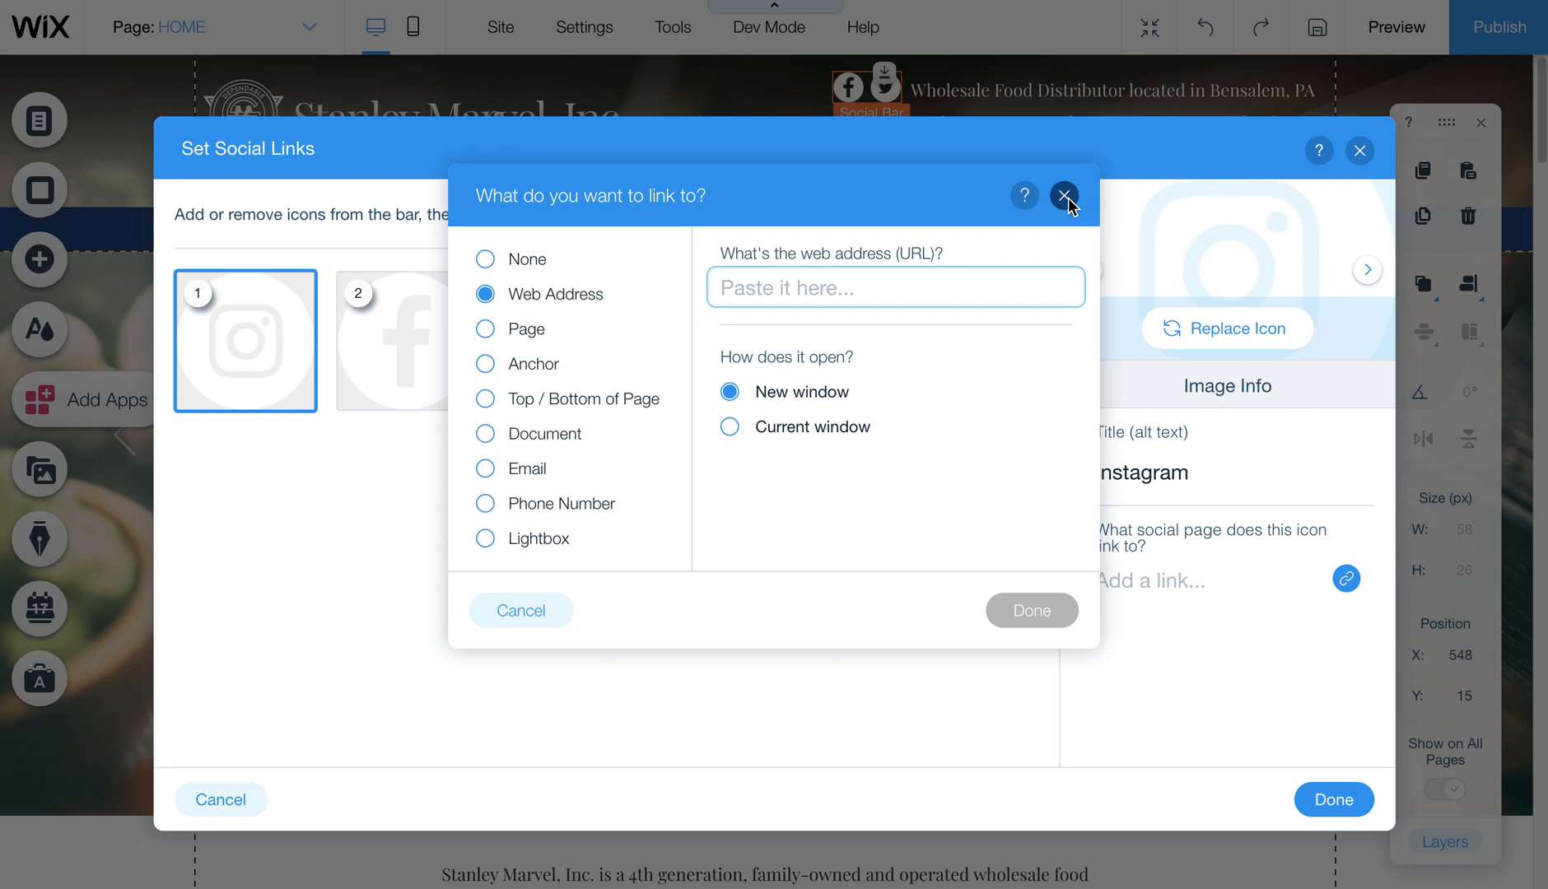
click(1064, 196)
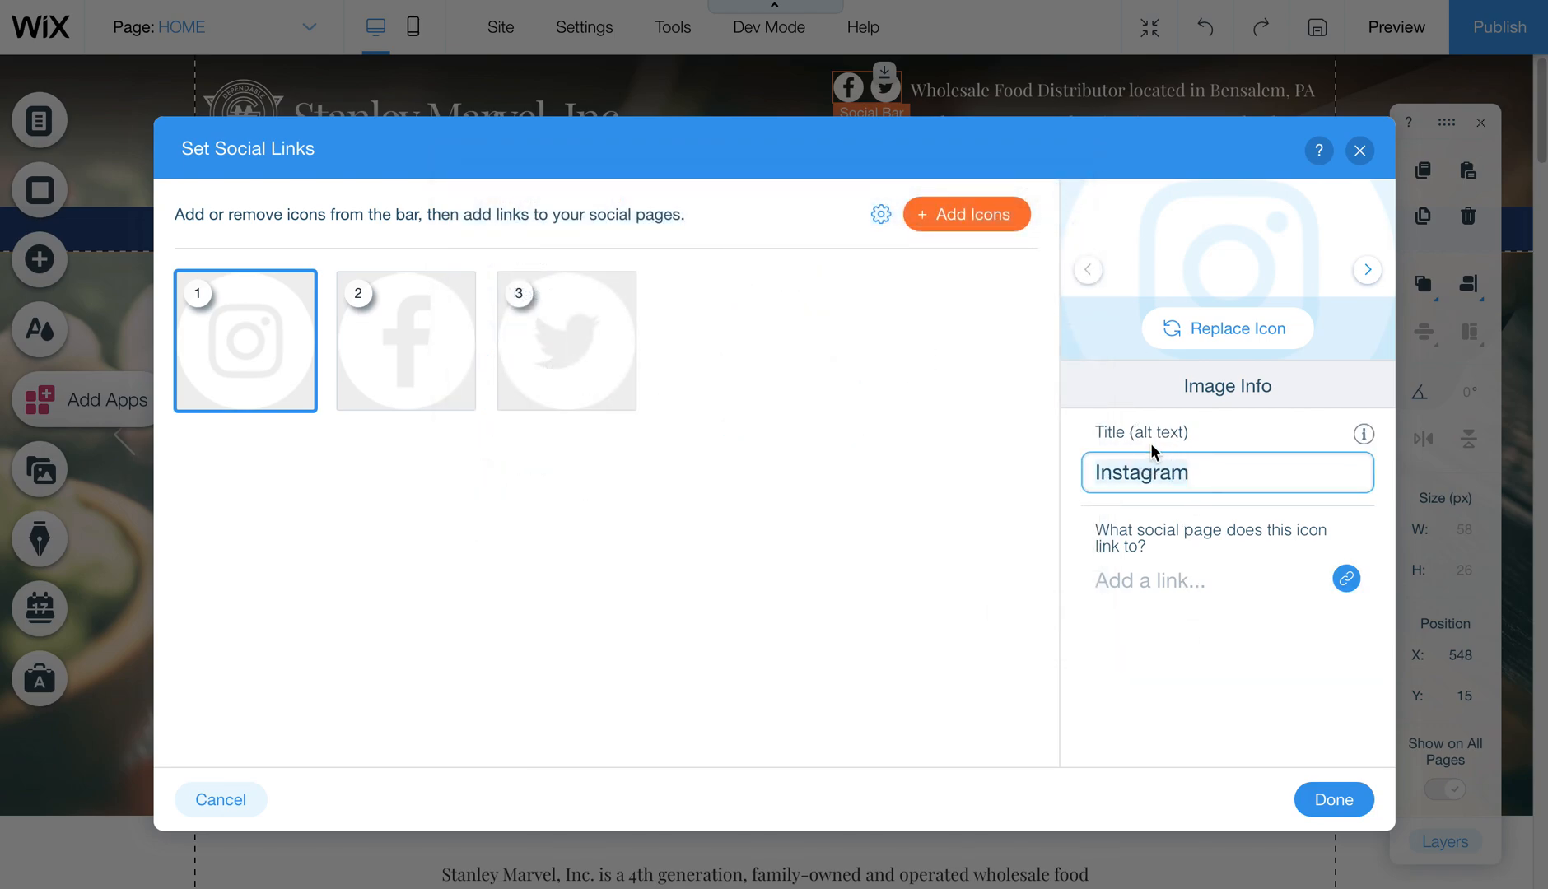
text(Stanley Marvel)
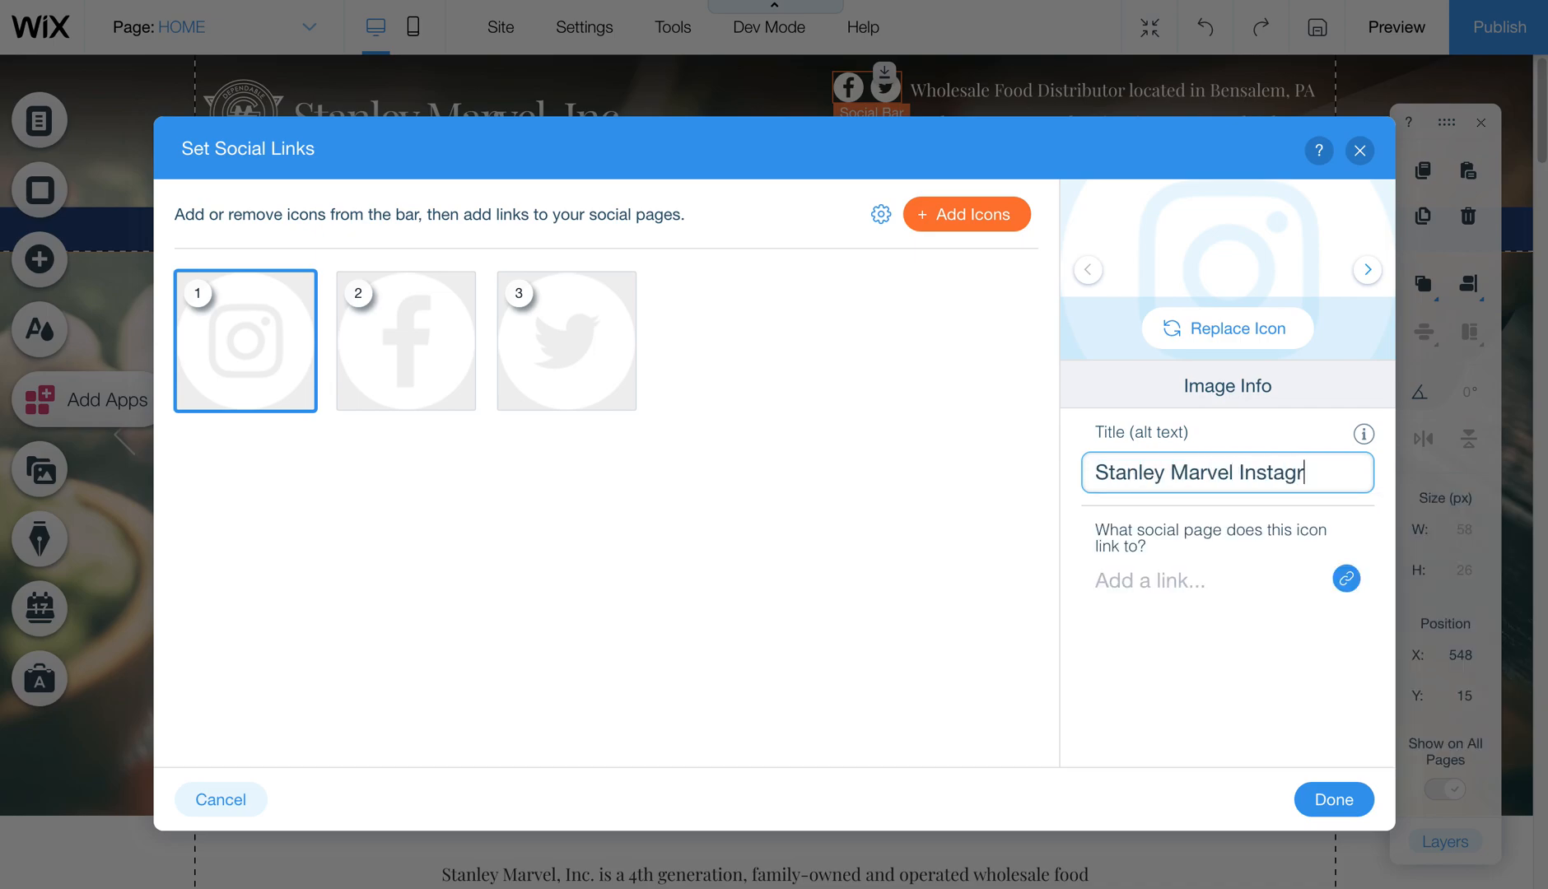
text(am)
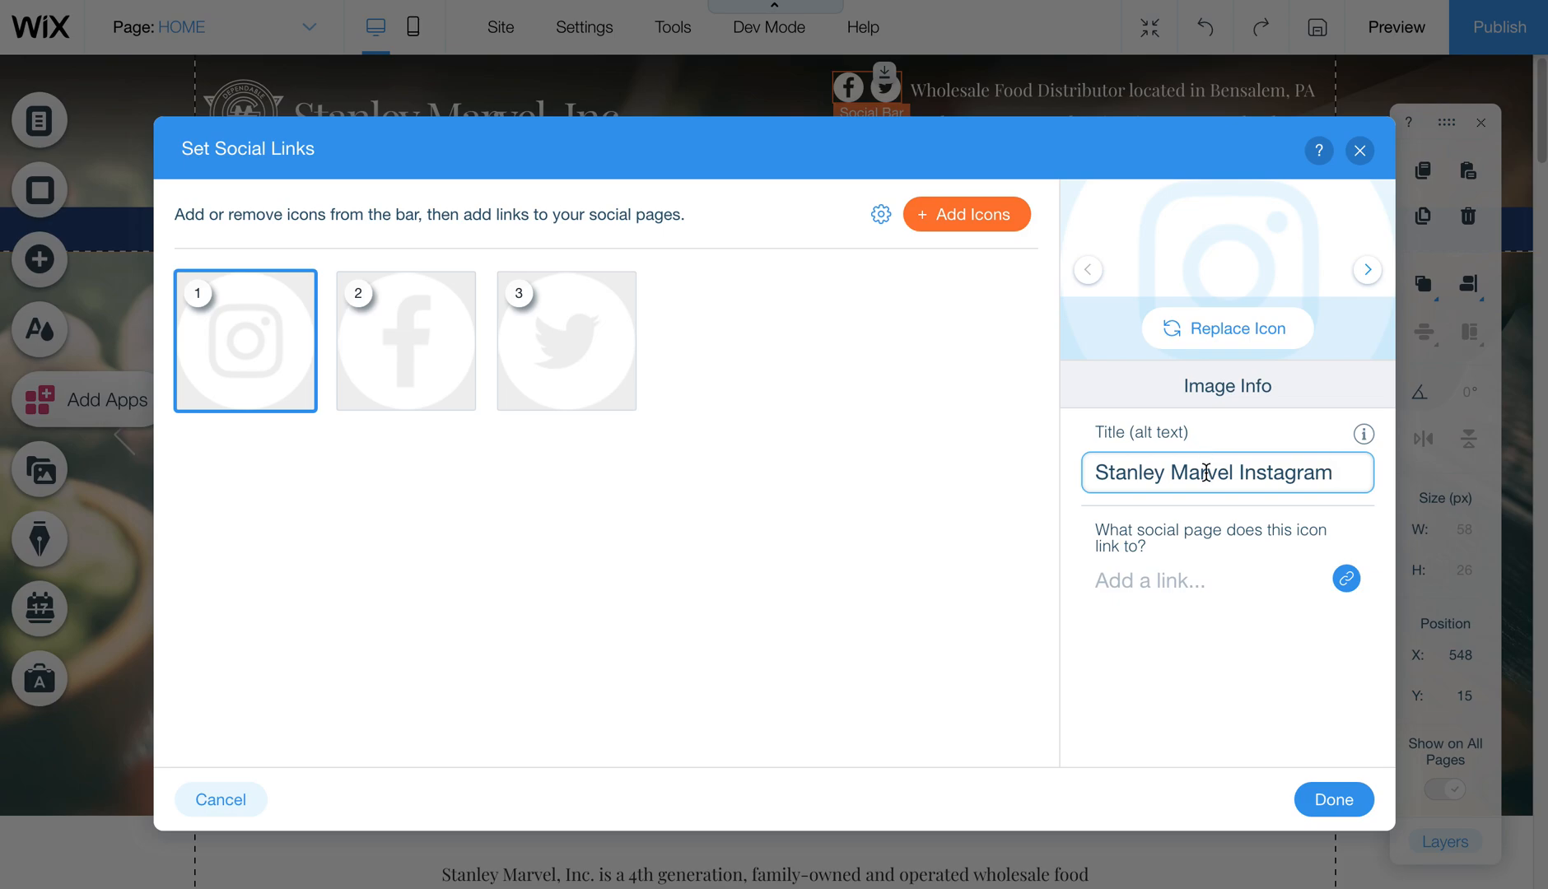
click(1347, 578)
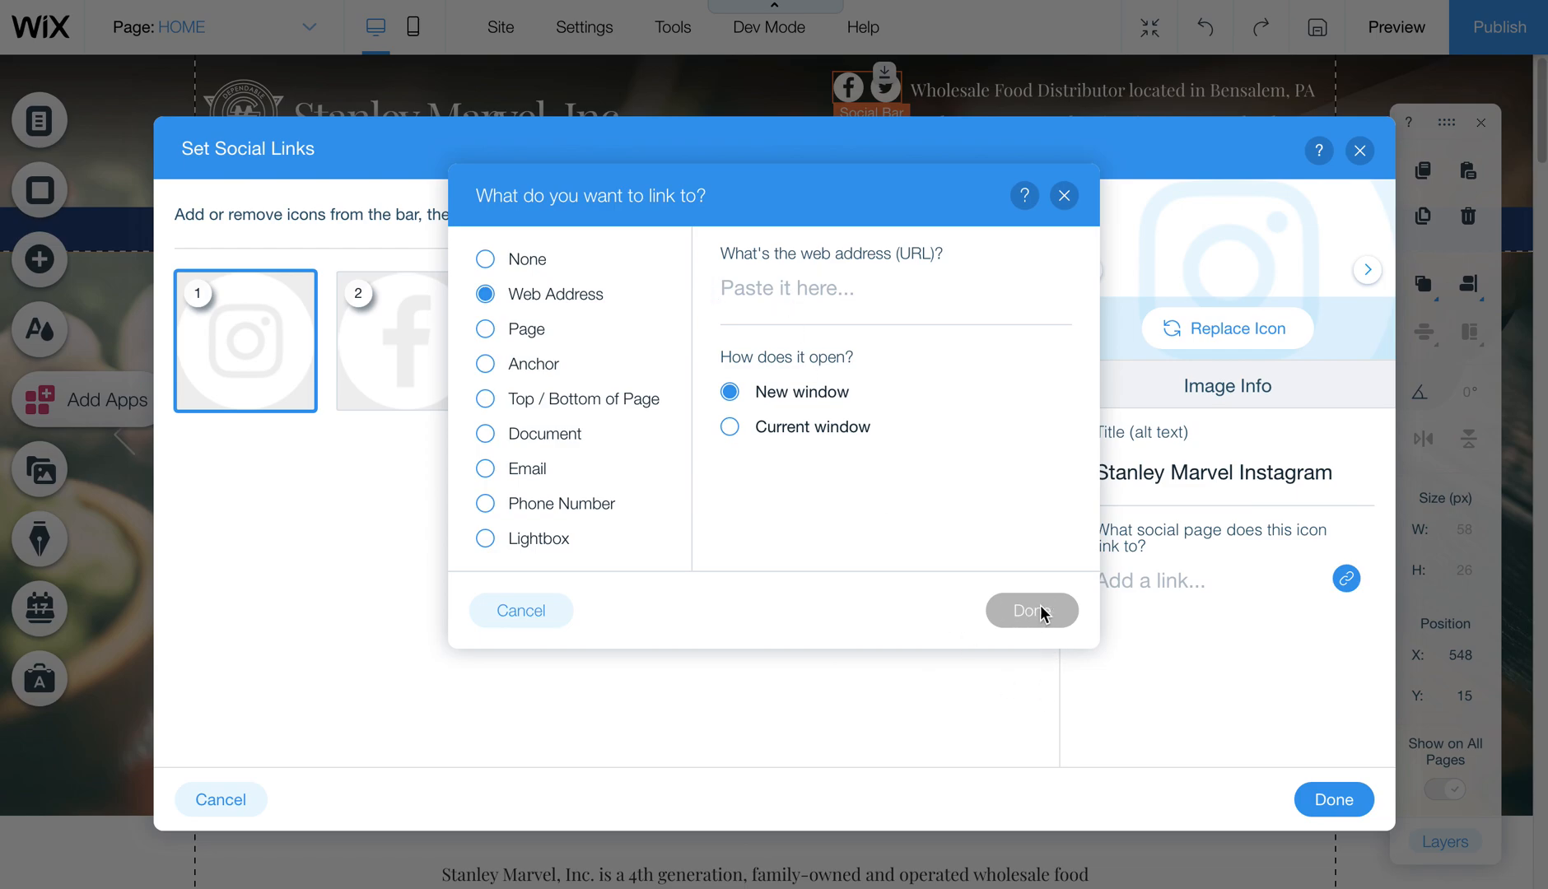
click(1032, 611)
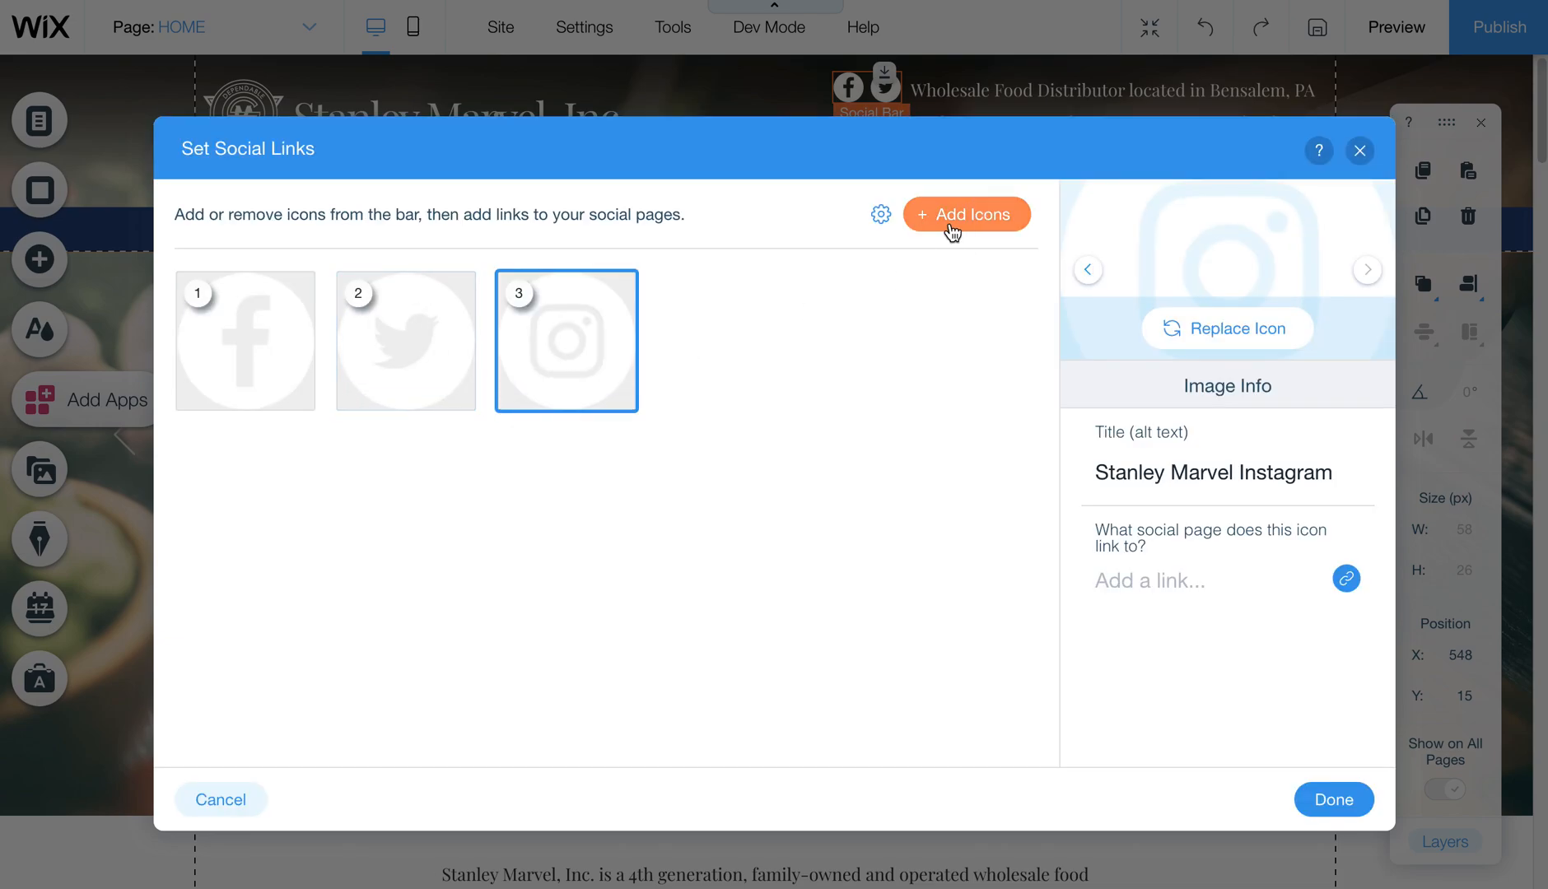
Step: Add the white LinkedIn icon from a 'linkedin' search as the bar's first icon
click(966, 214)
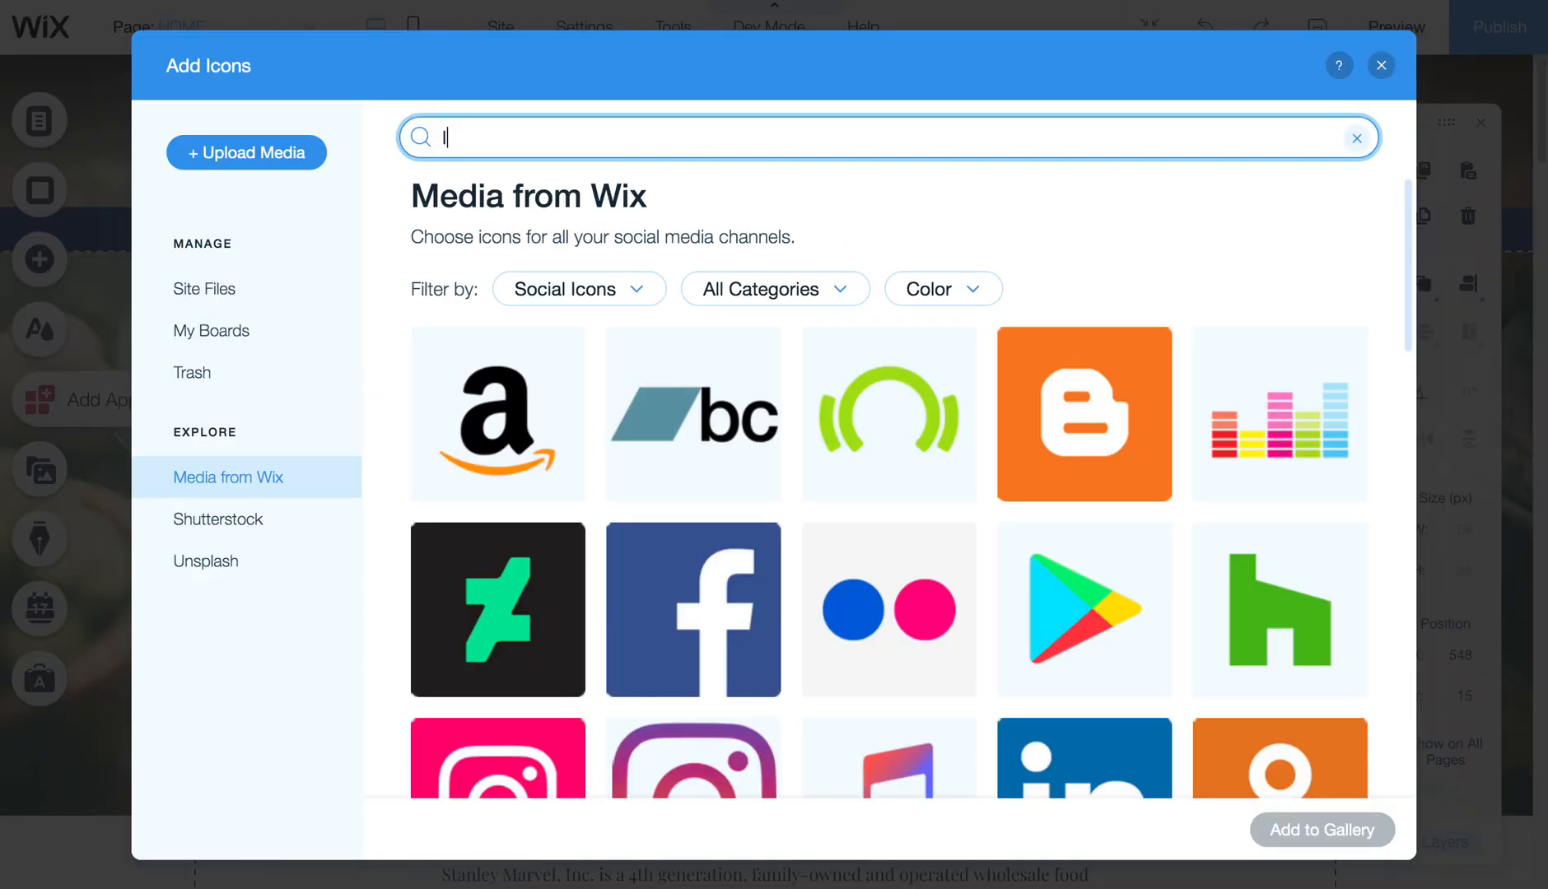
text(linkedin)
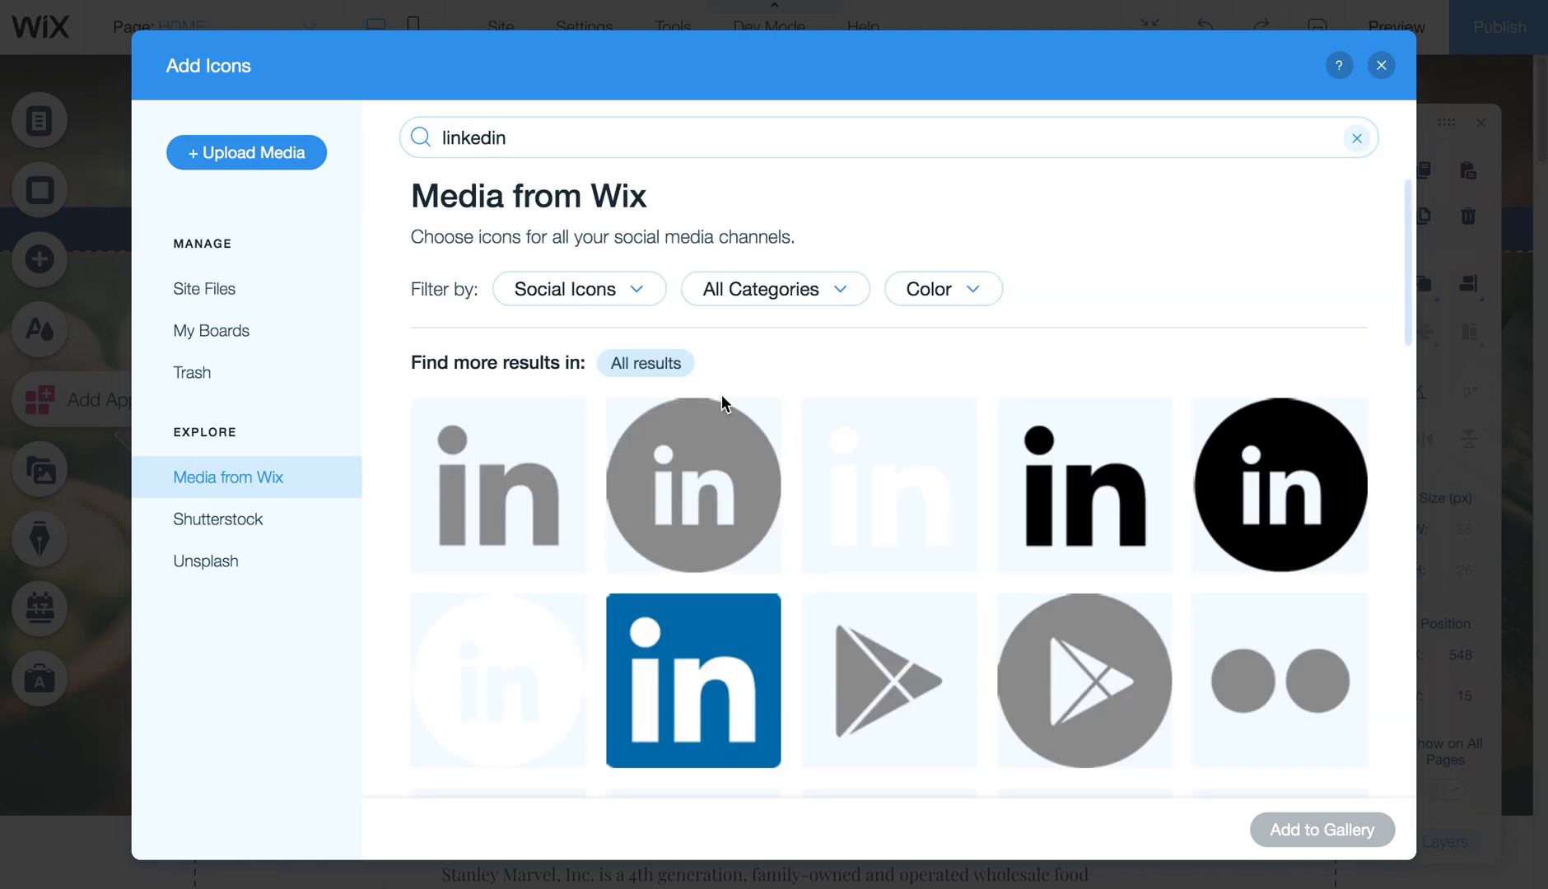
click(889, 485)
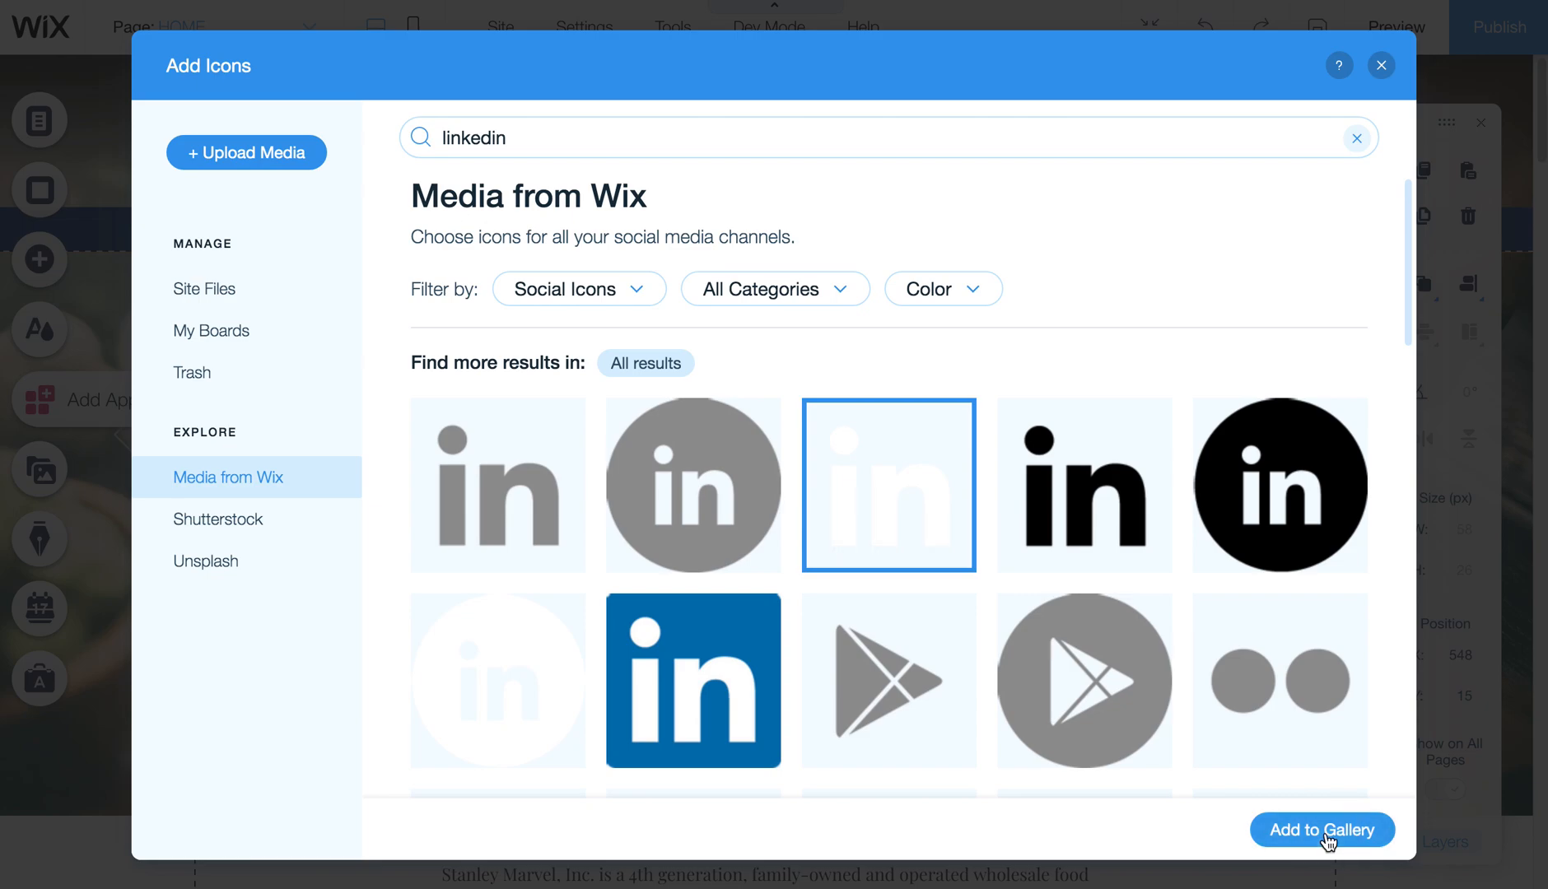
click(1323, 830)
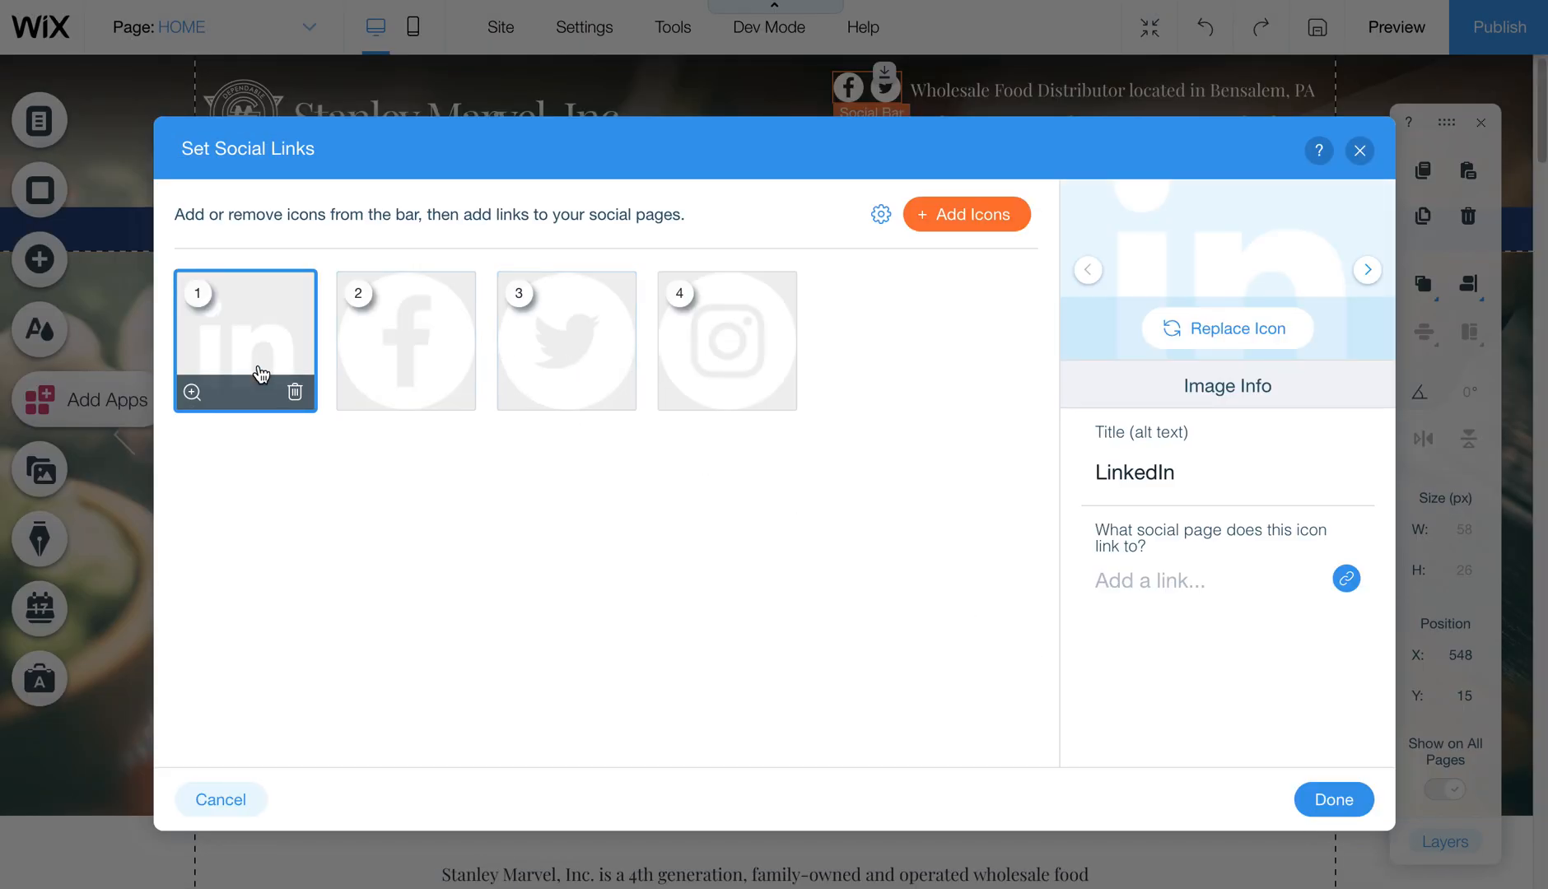
mouse_move(1202, 346)
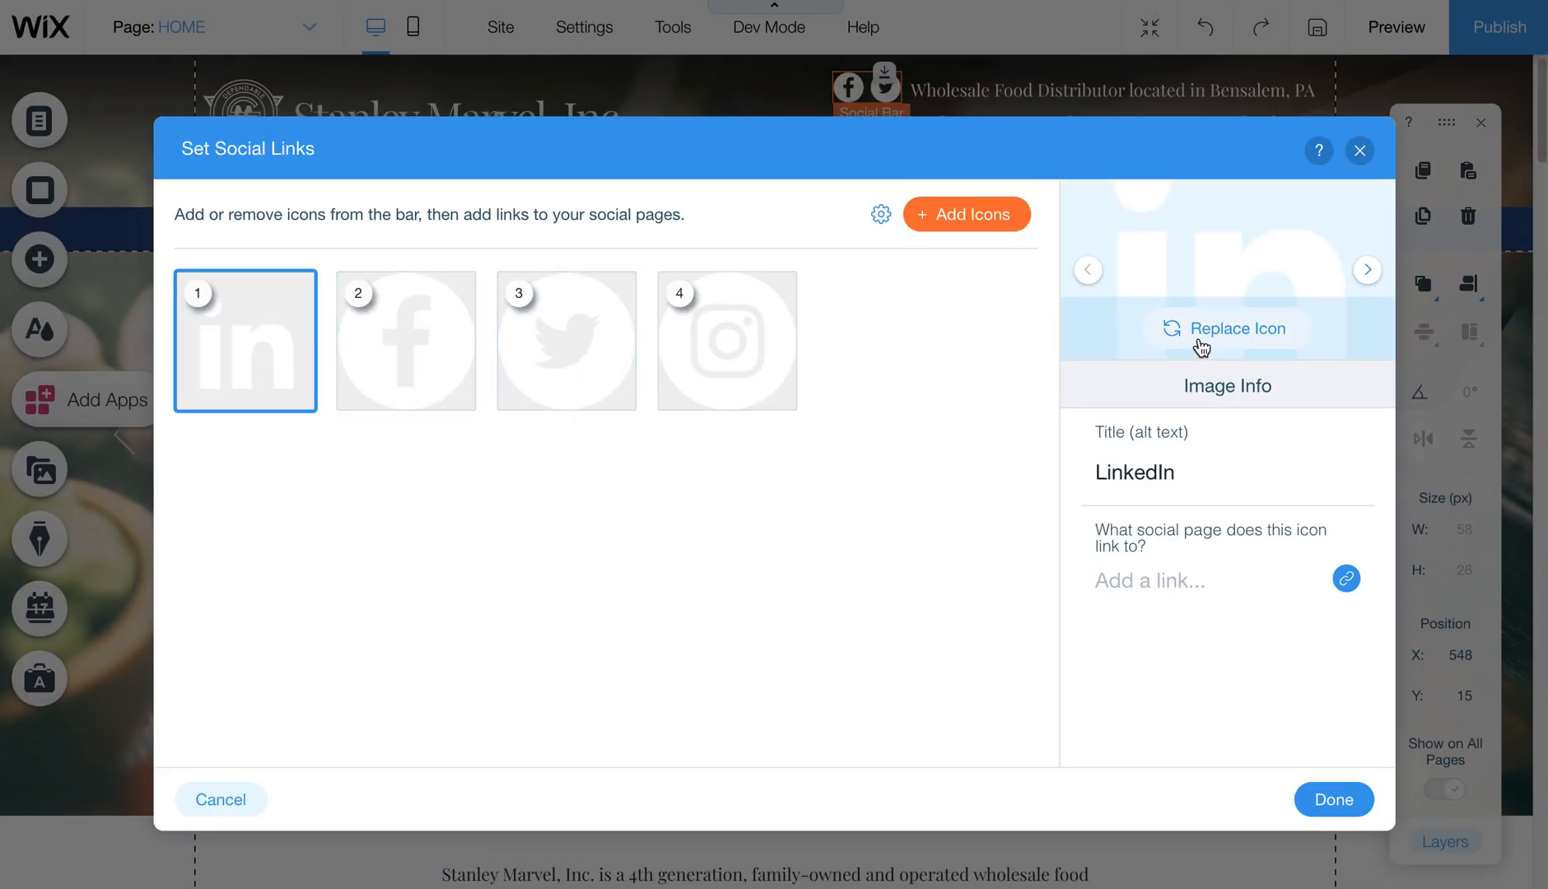
Step: Replace the LinkedIn icon with the round white LinkedIn icon from Media from Wix
click(1227, 329)
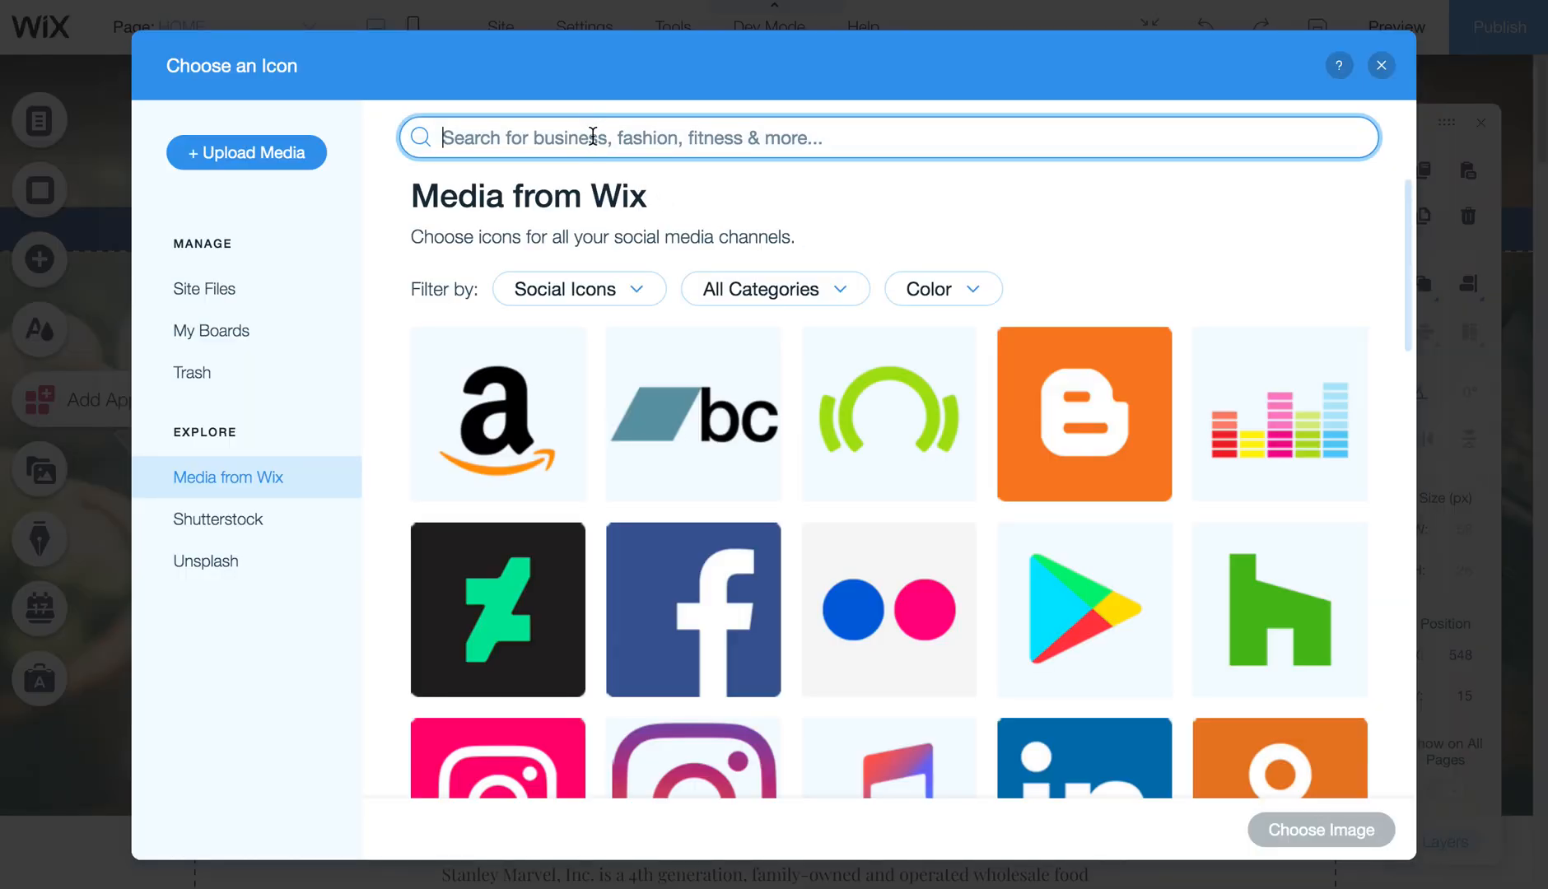
text(linked)
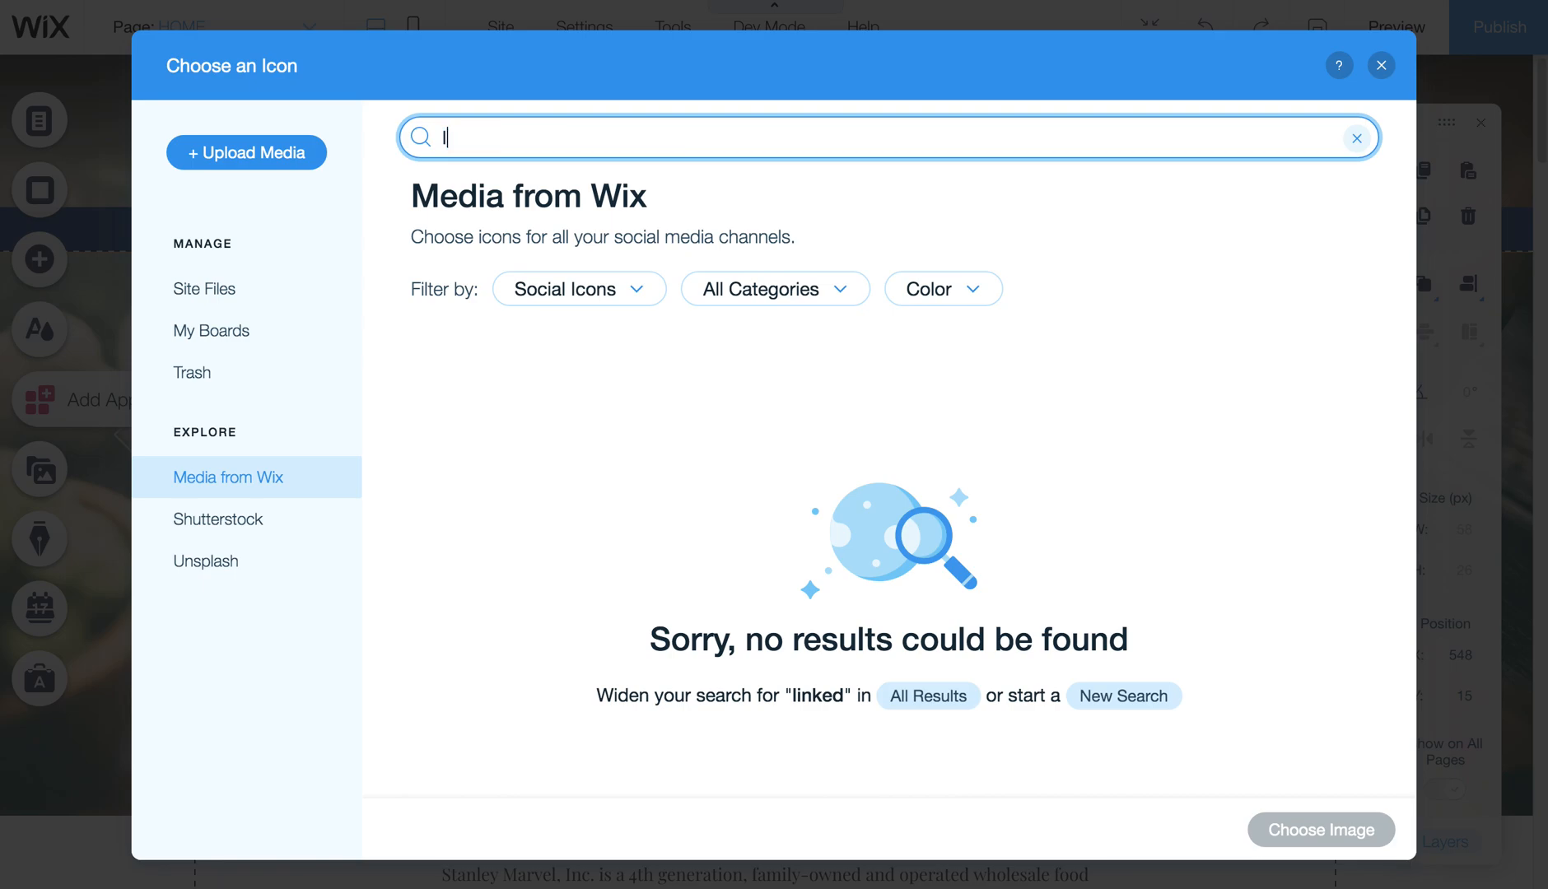
text(linkedin)
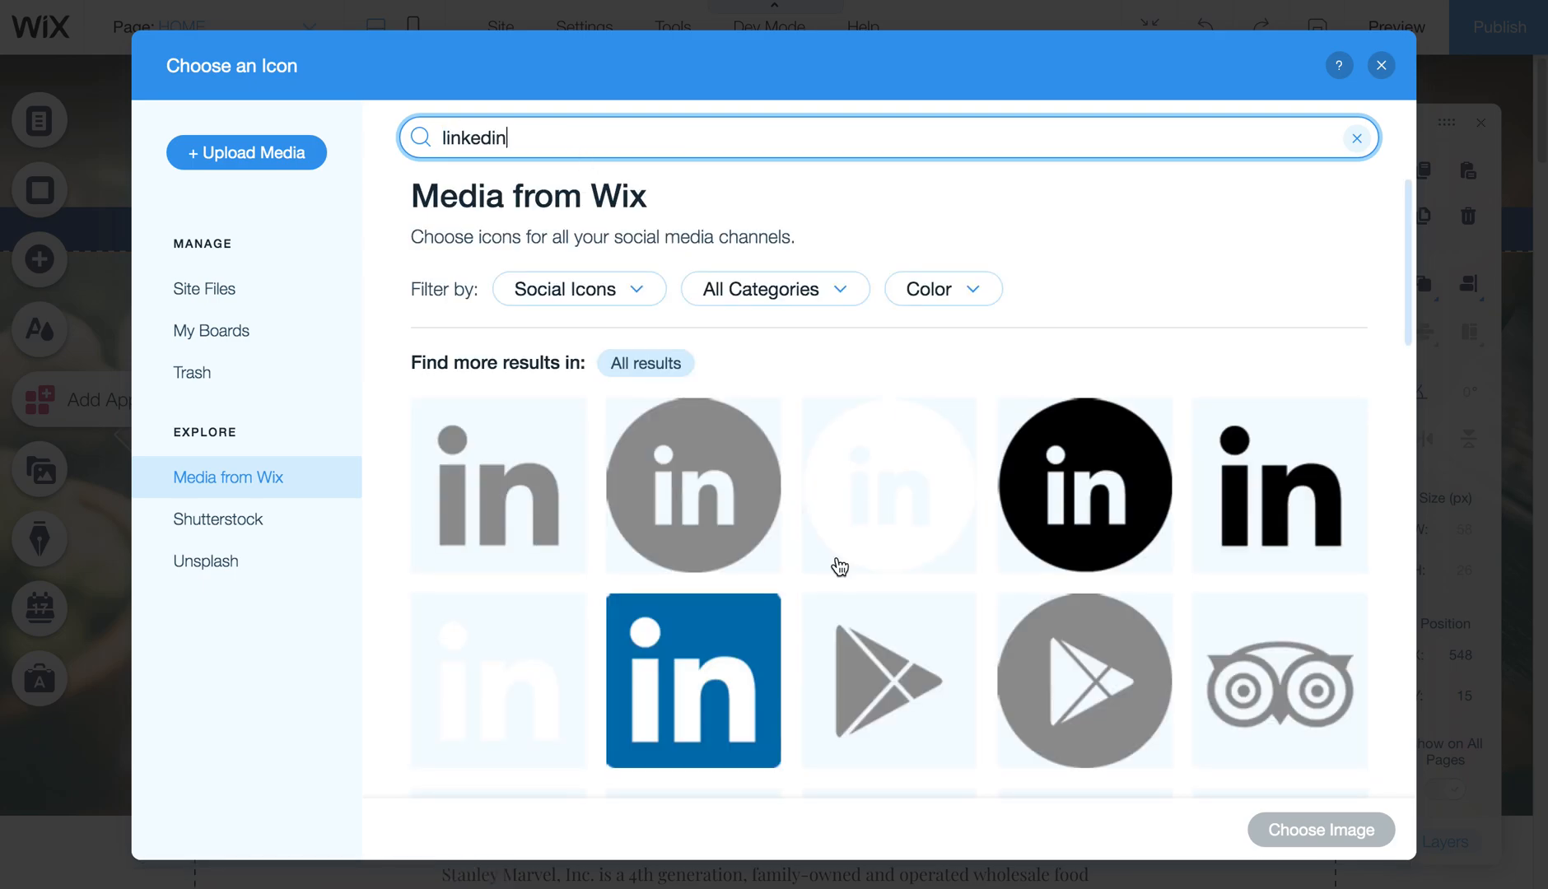
scroll(down, 3)
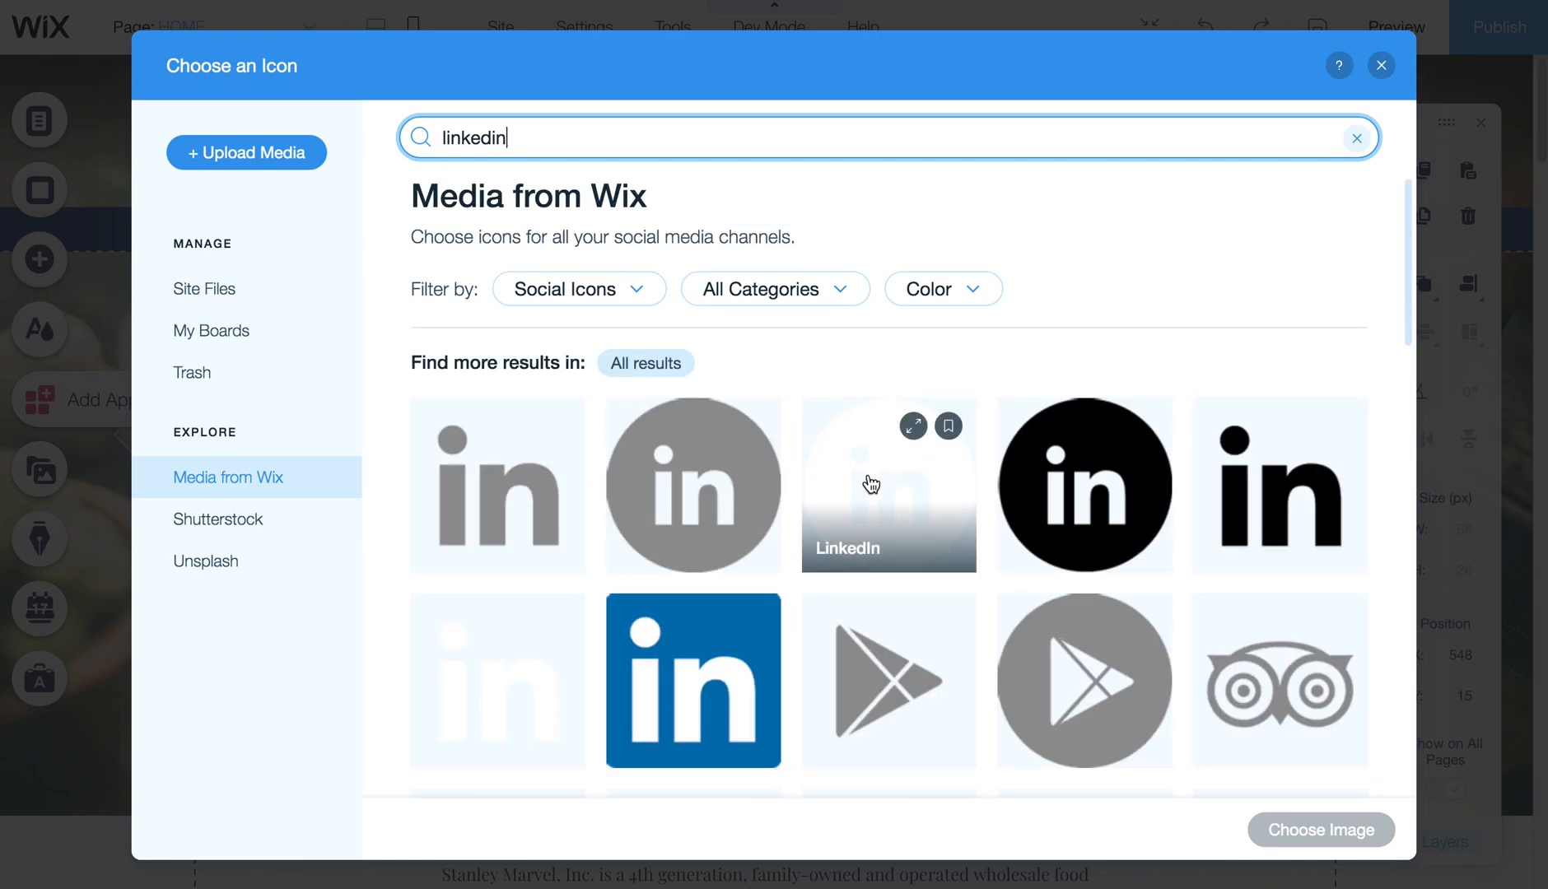
click(888, 488)
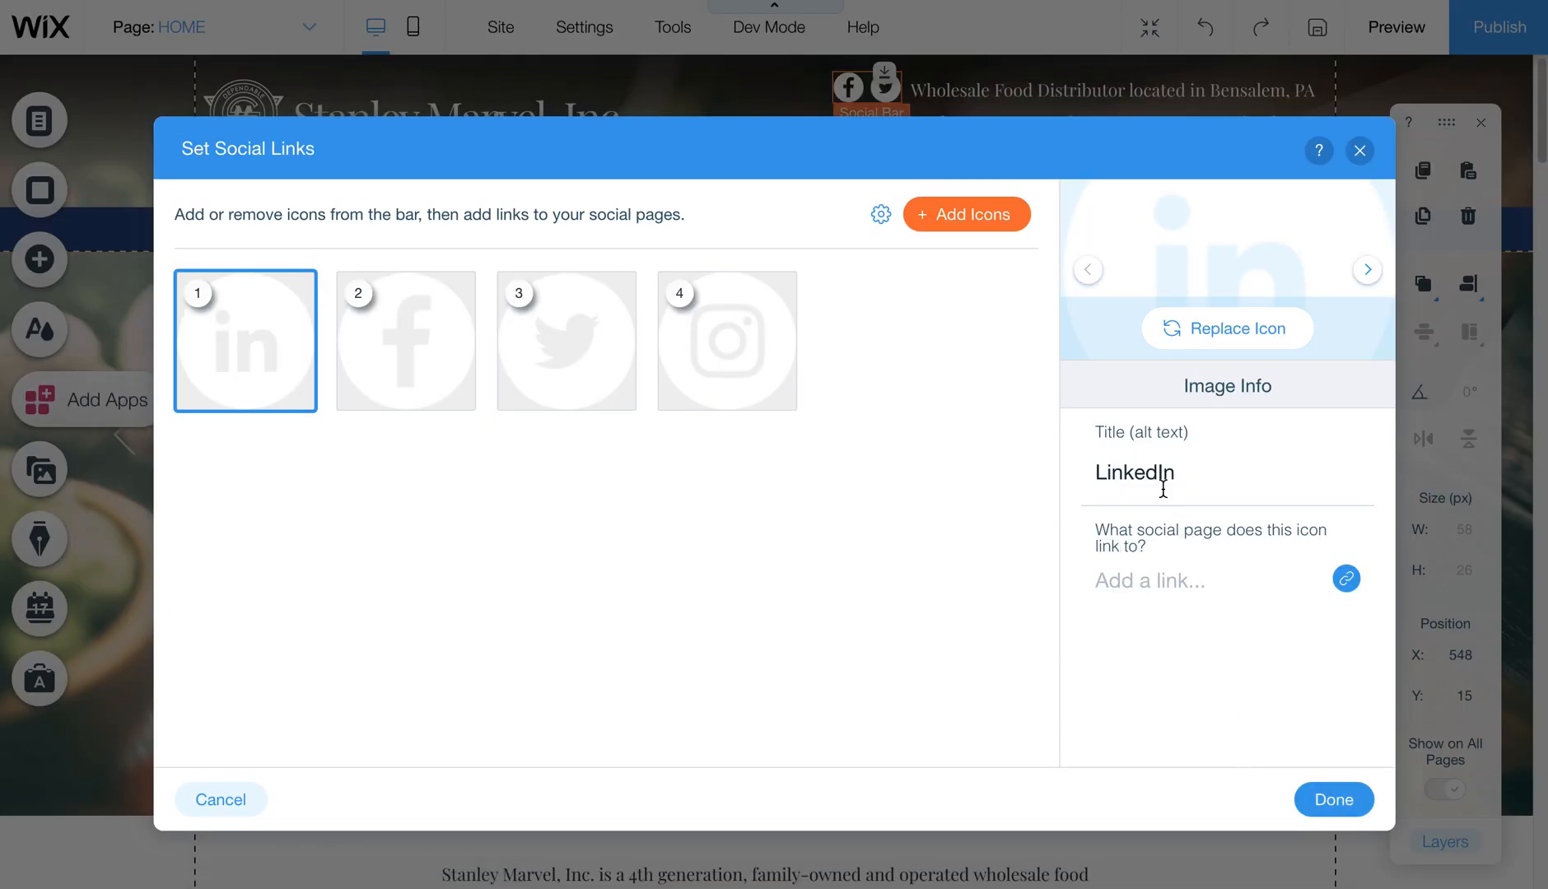
click(1175, 473)
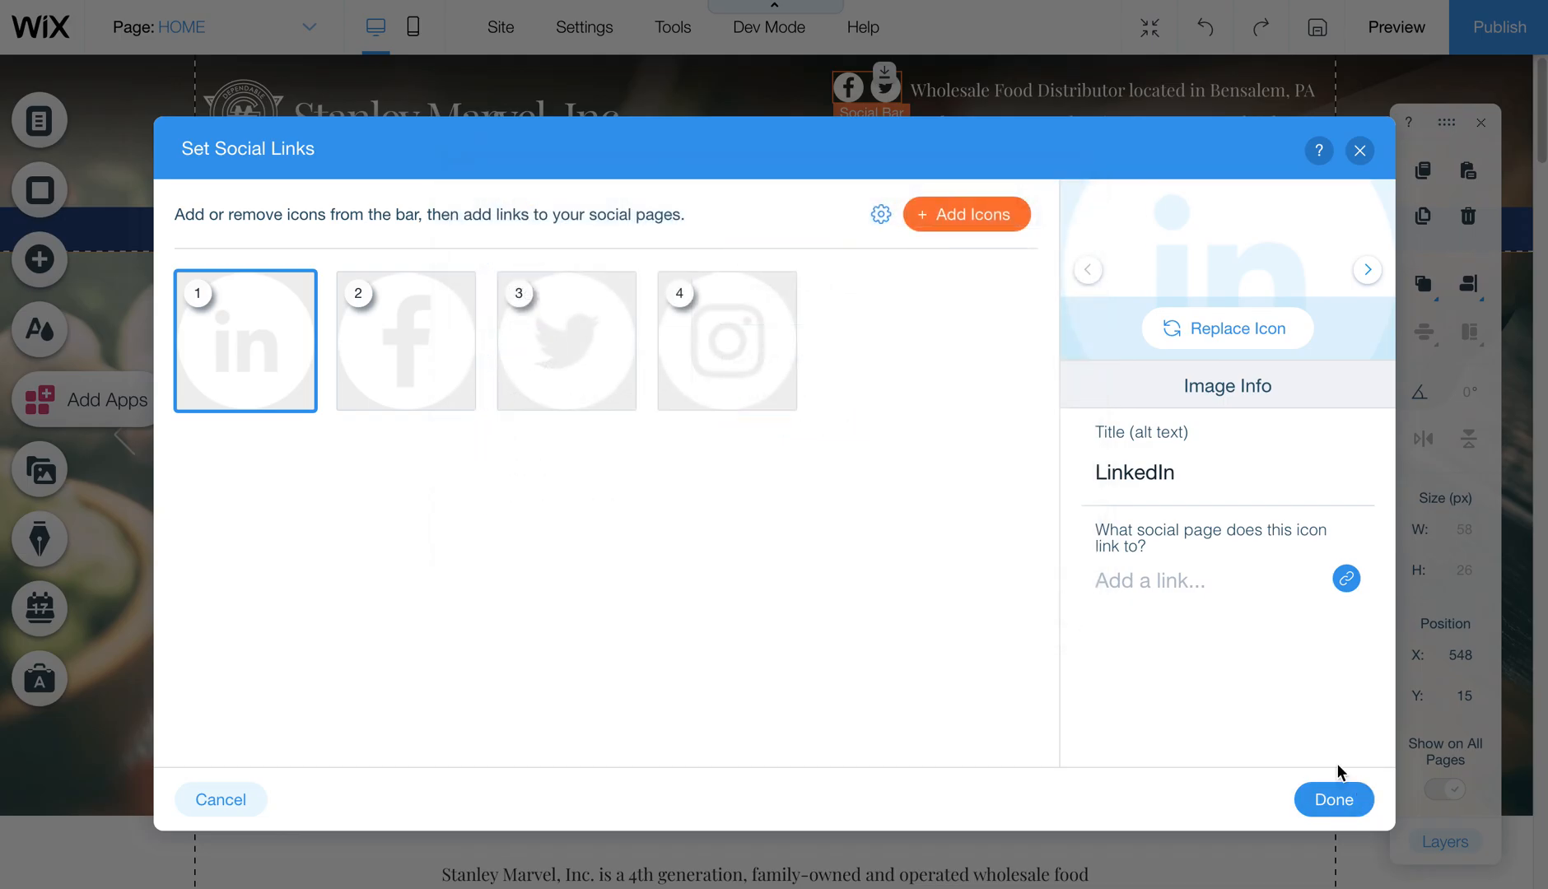
Step: Apply the four-icon social links and move the bar left beside the tagline
click(1334, 799)
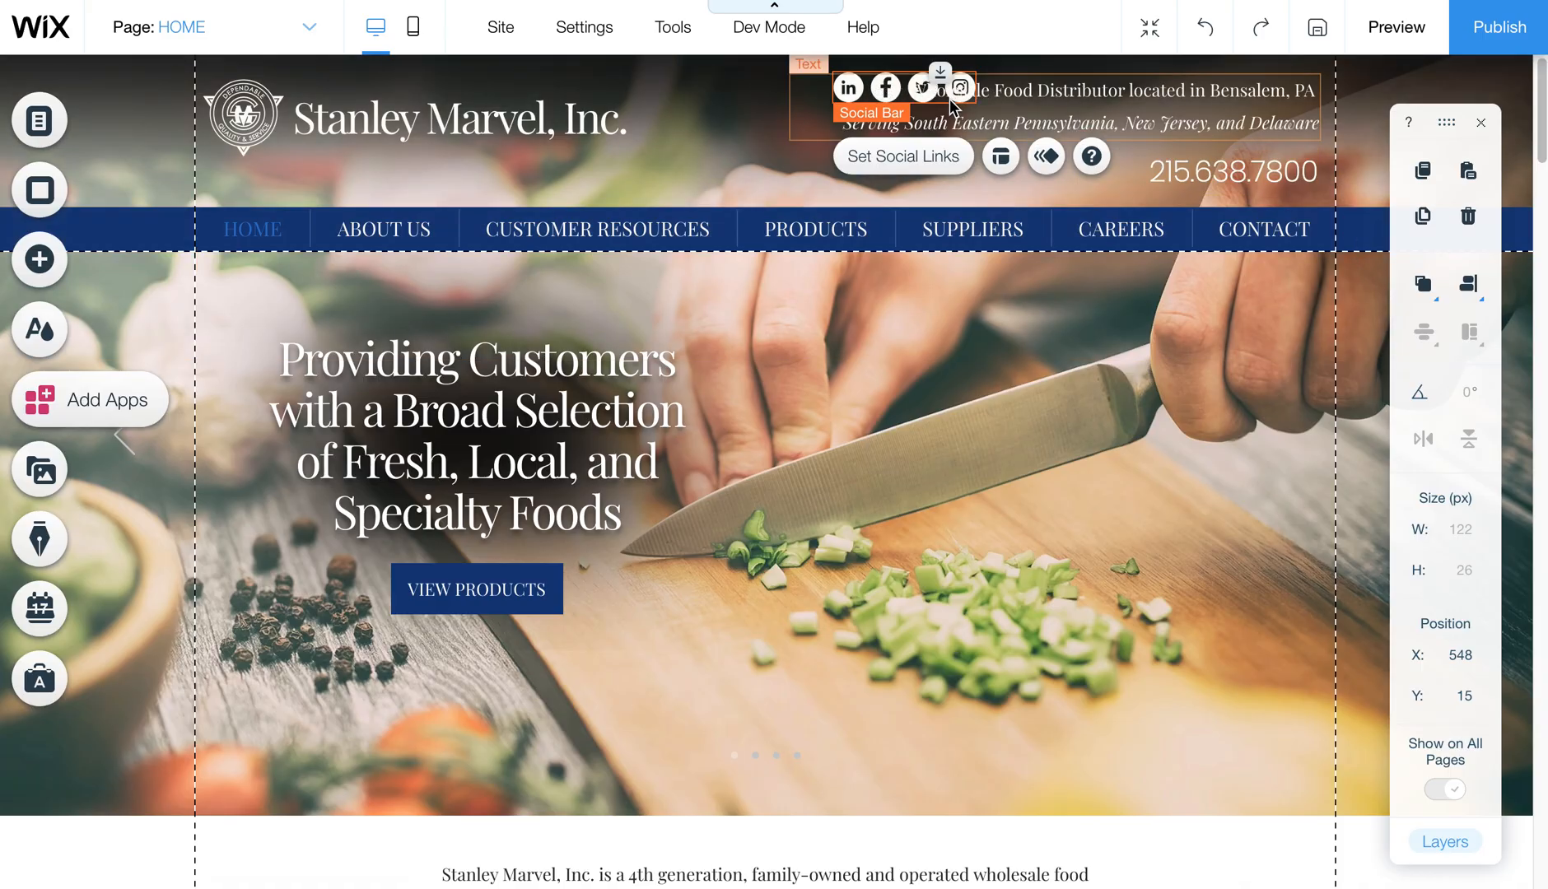
drag(923, 88, 894, 88)
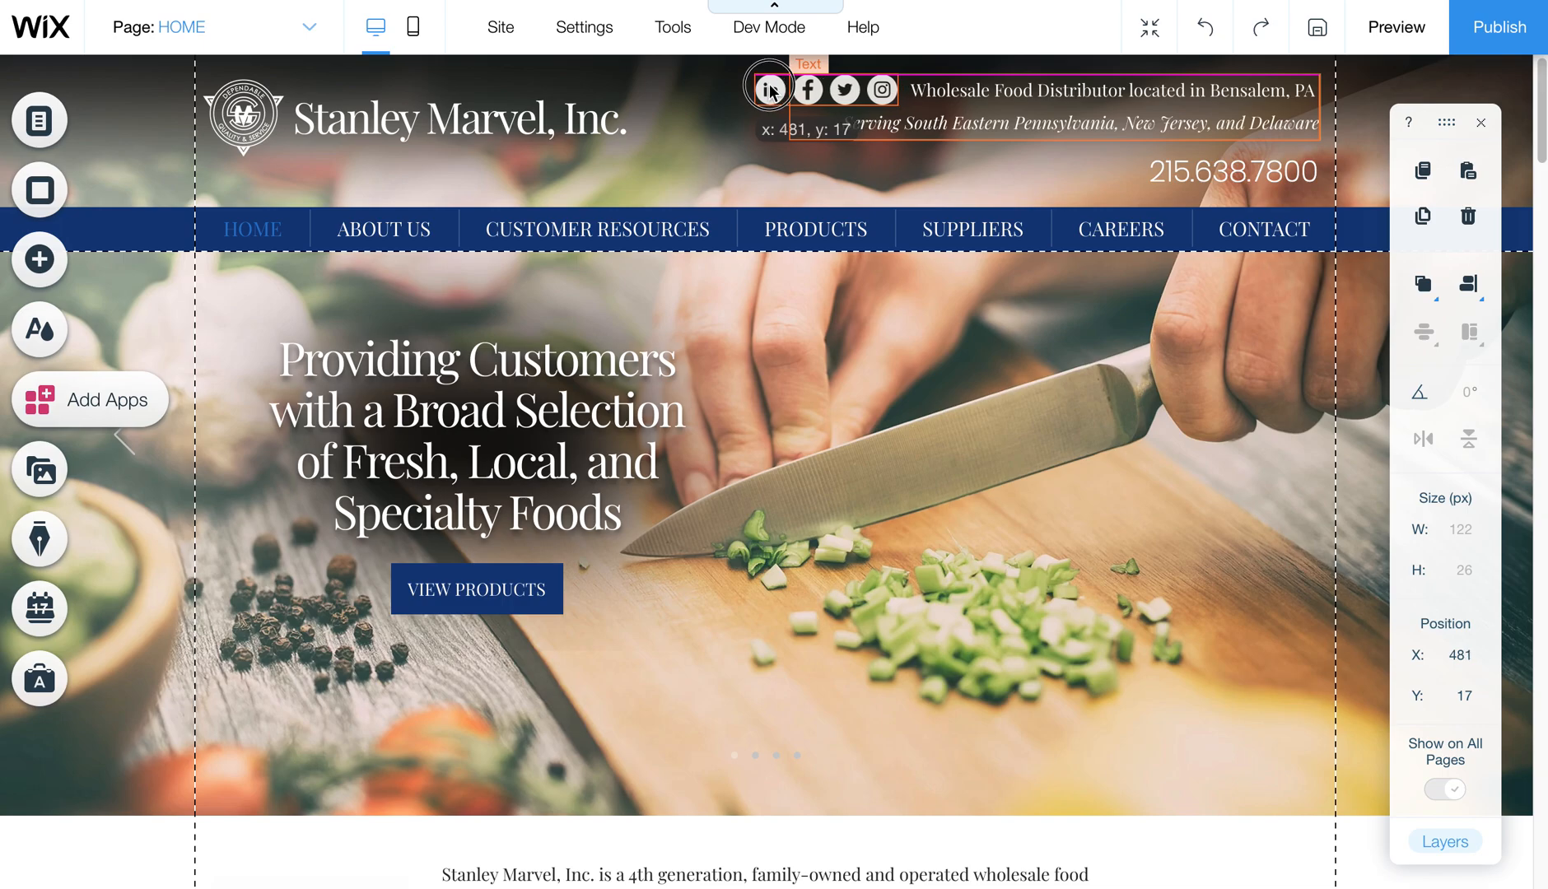
click(772, 90)
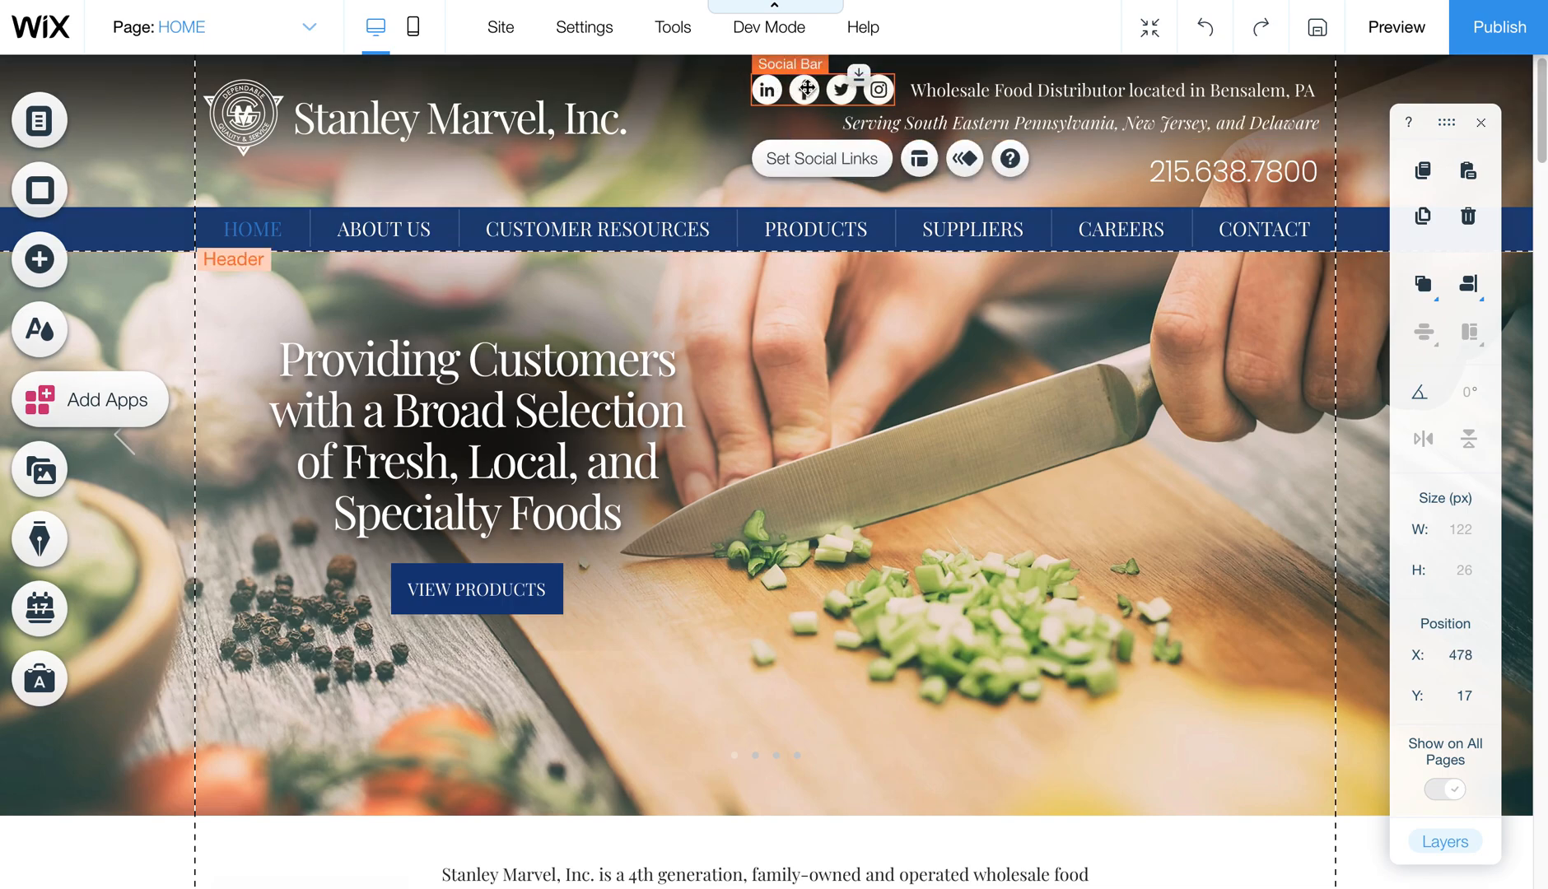
mouse_move(411, 27)
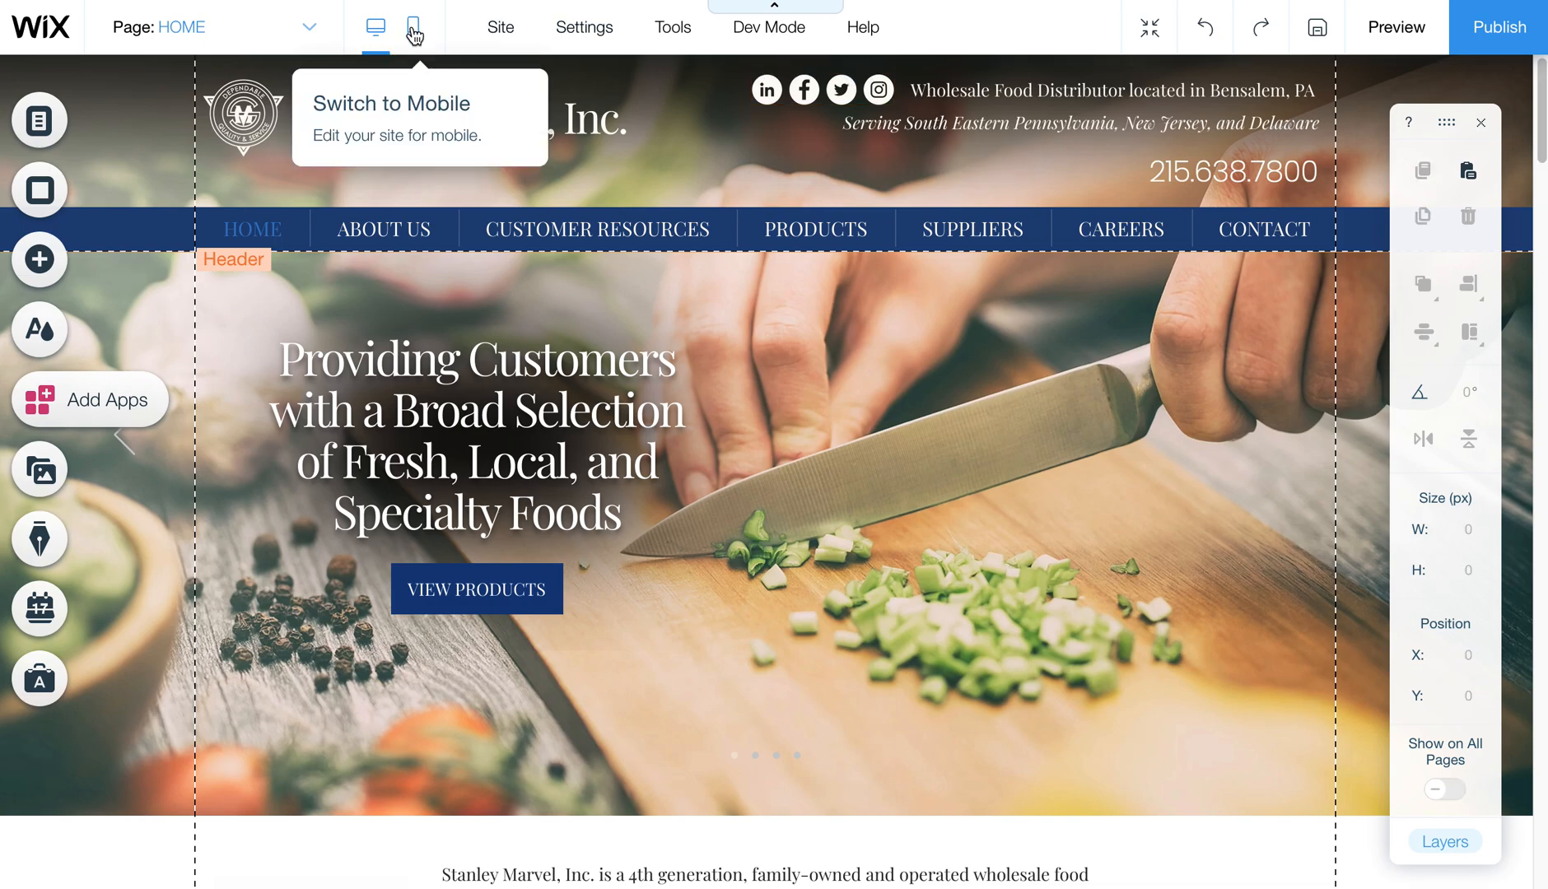
click(411, 27)
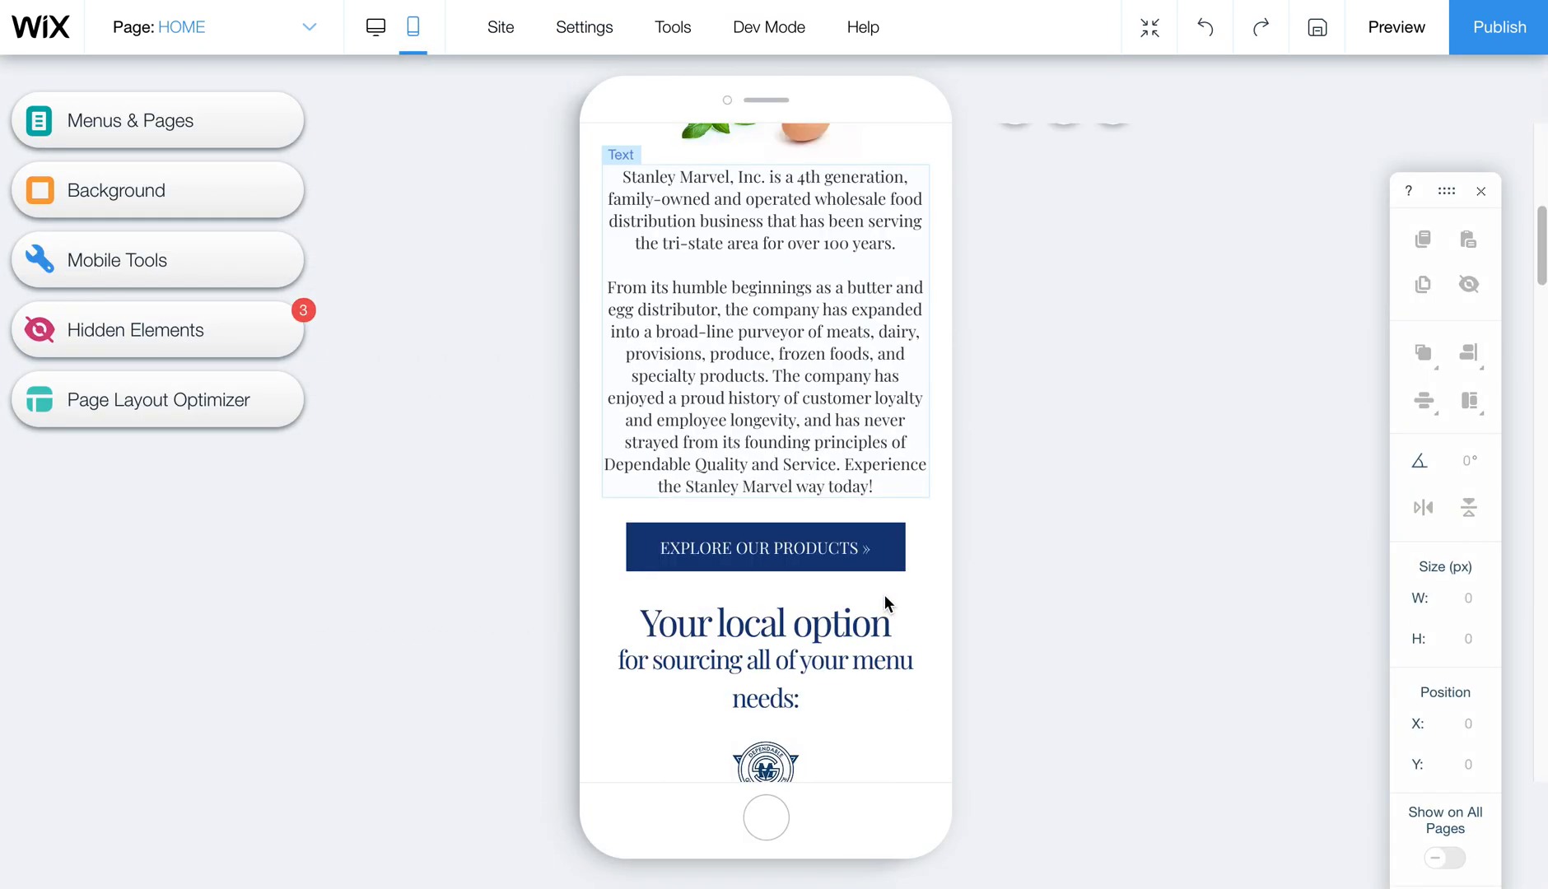
scroll(down, 3)
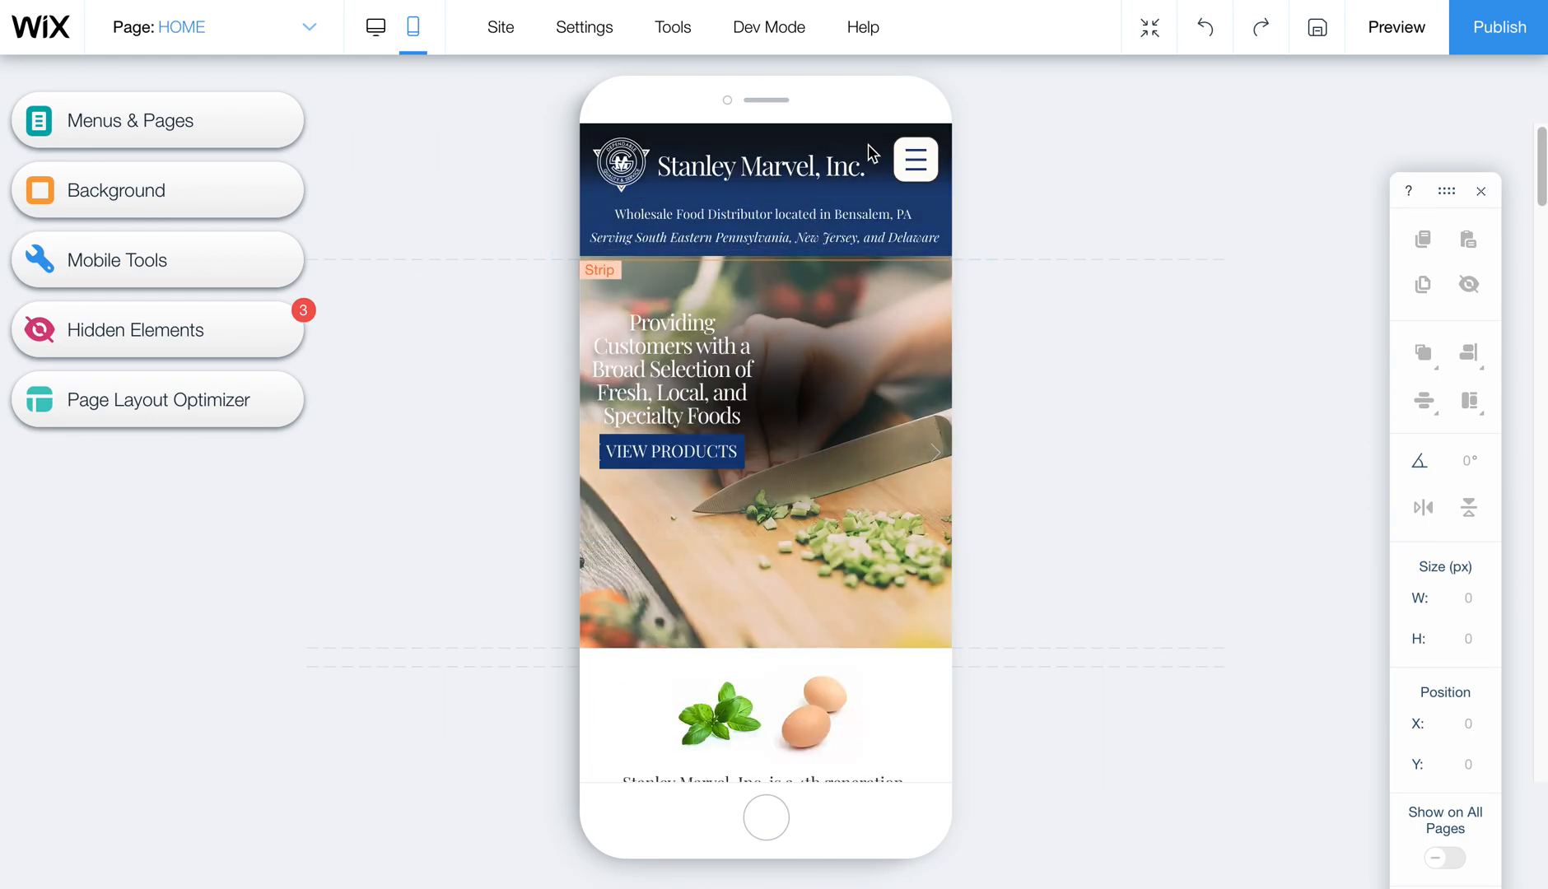
scroll(down, 3)
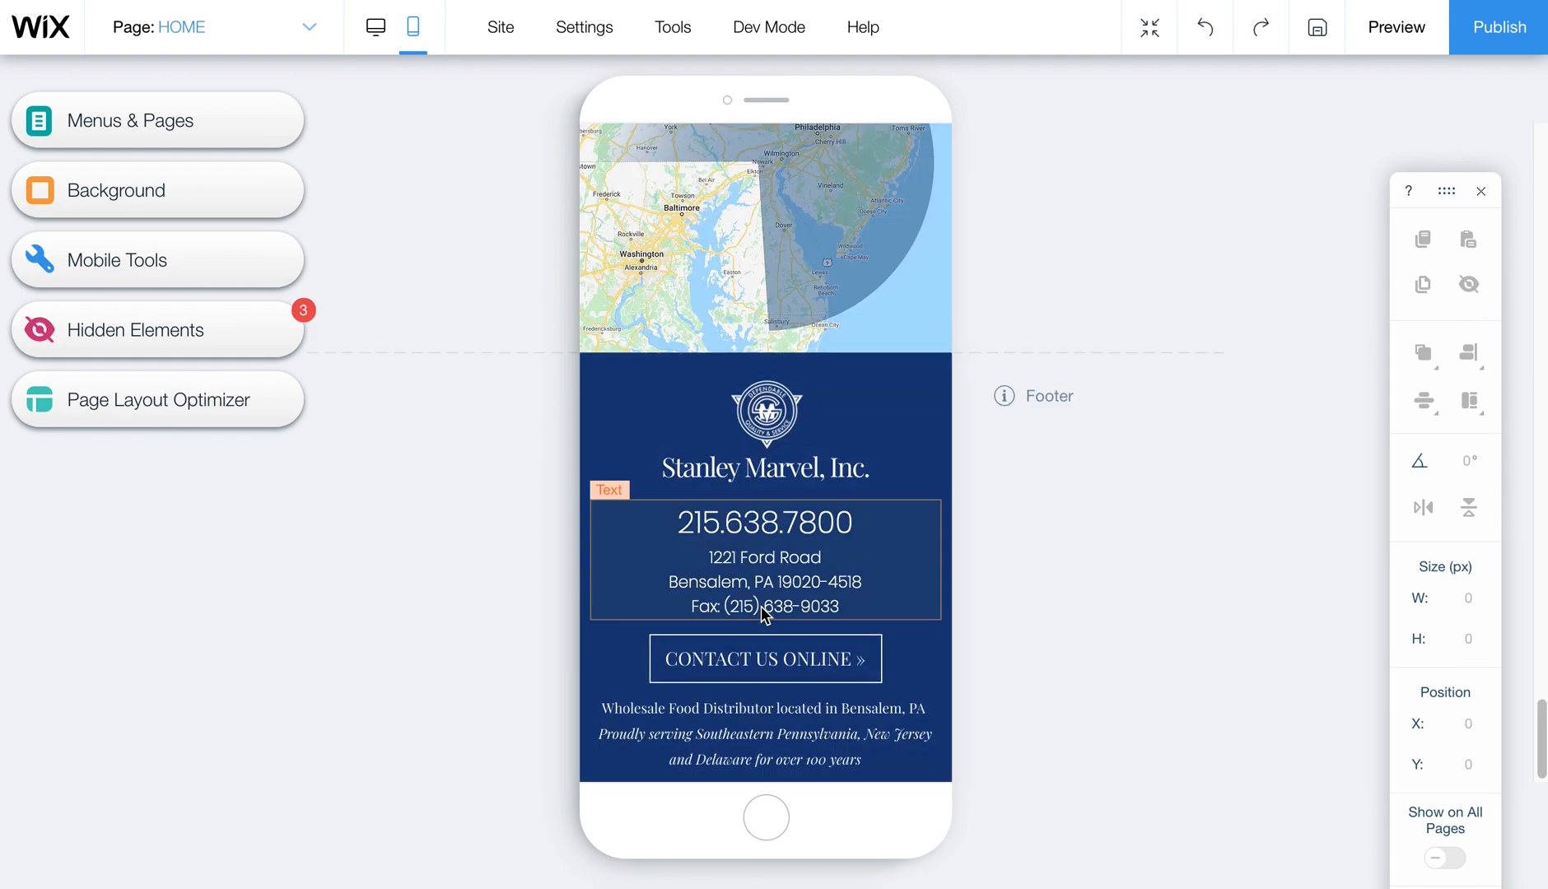
mouse_move(375, 27)
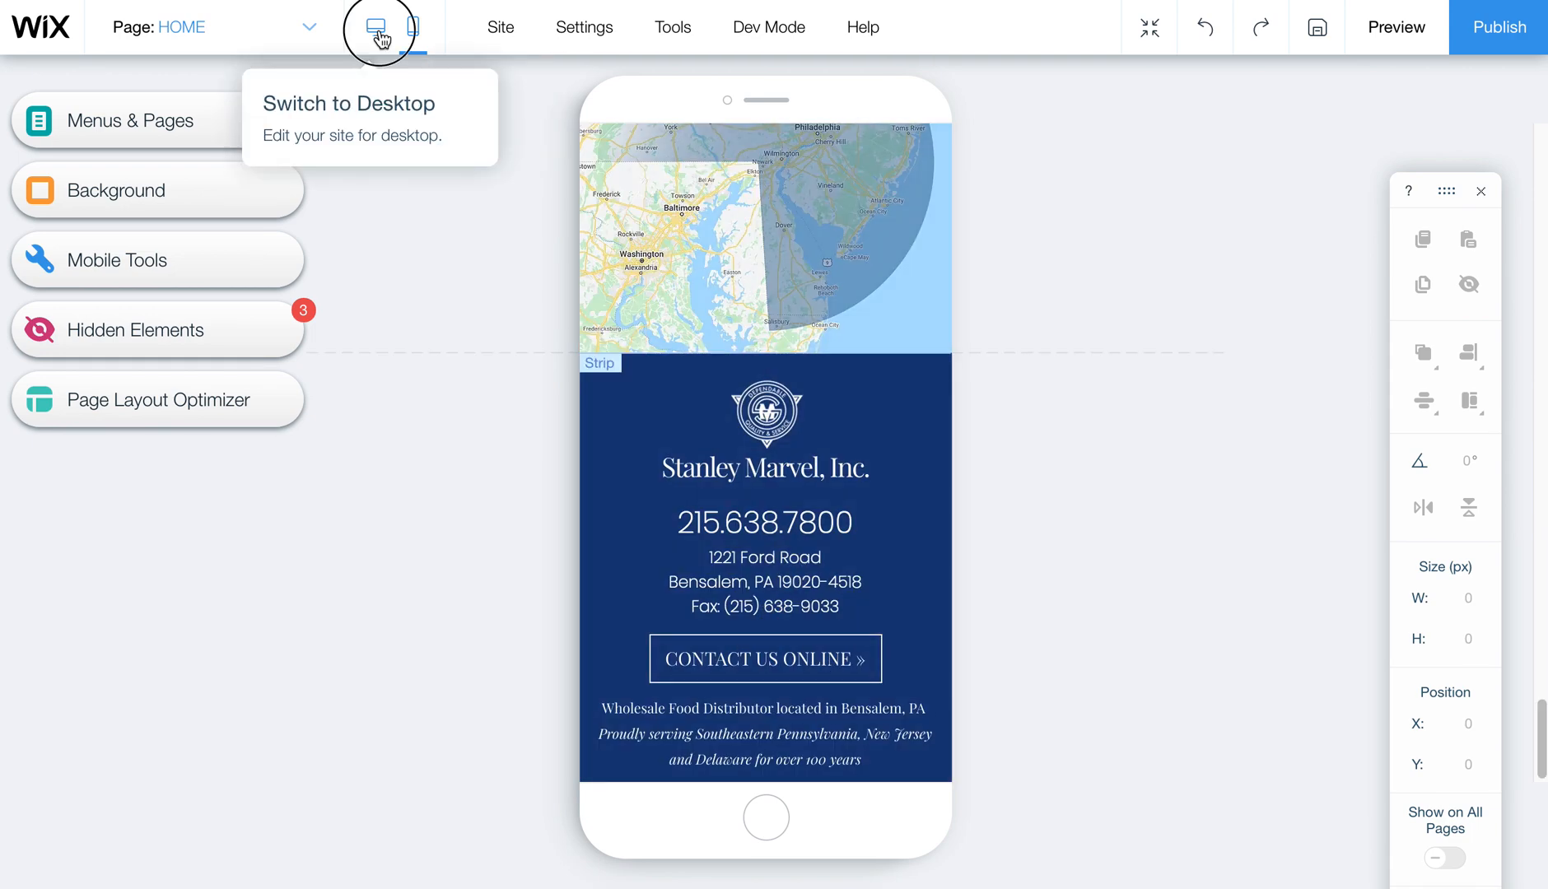
click(374, 27)
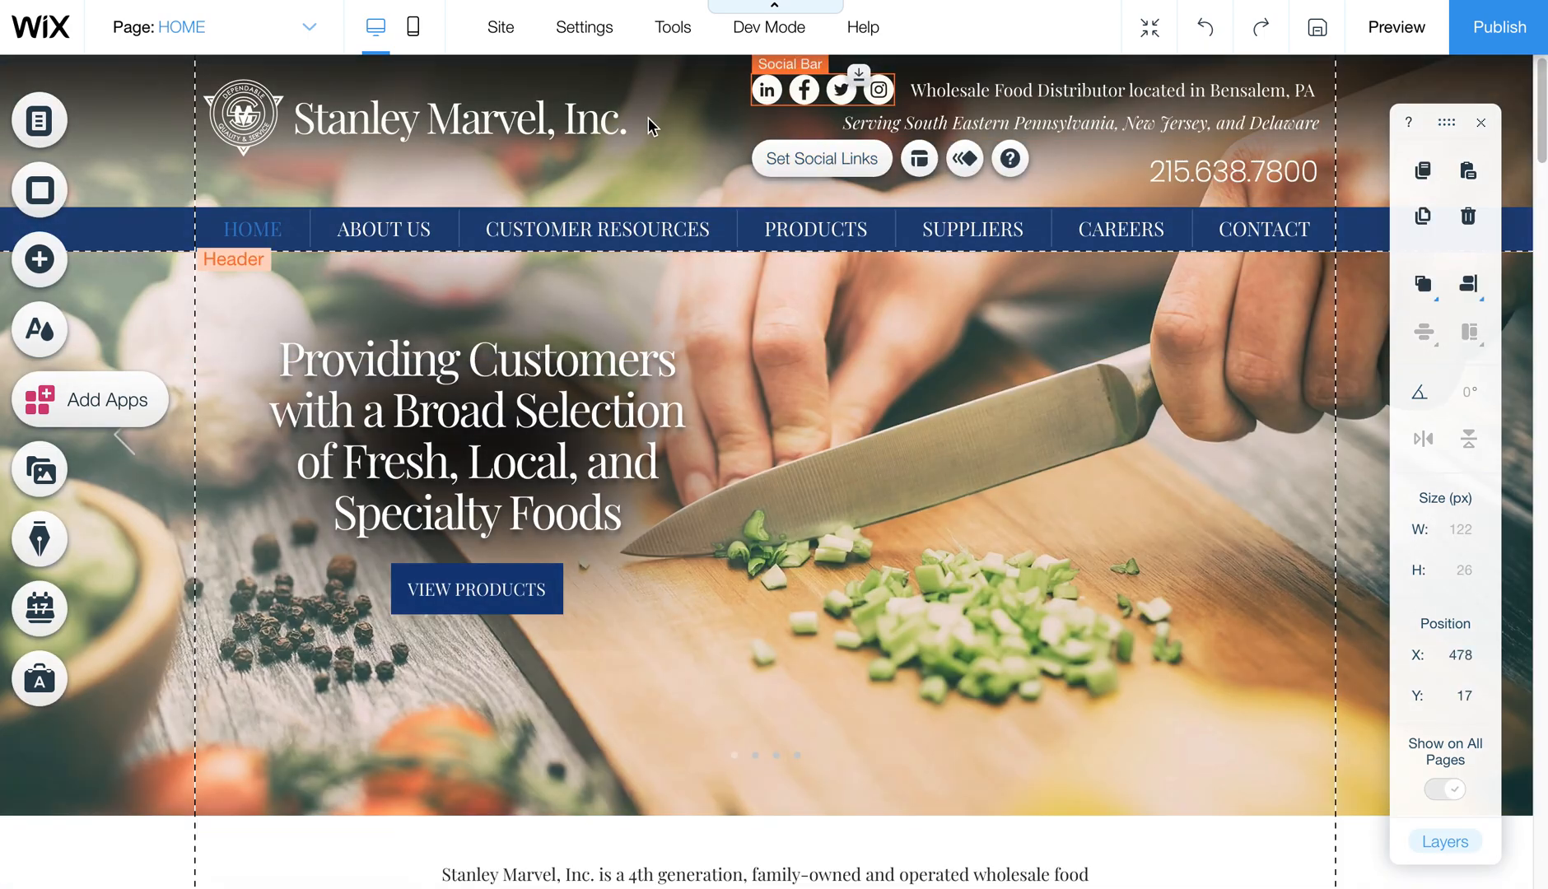
mouse_move(401, 66)
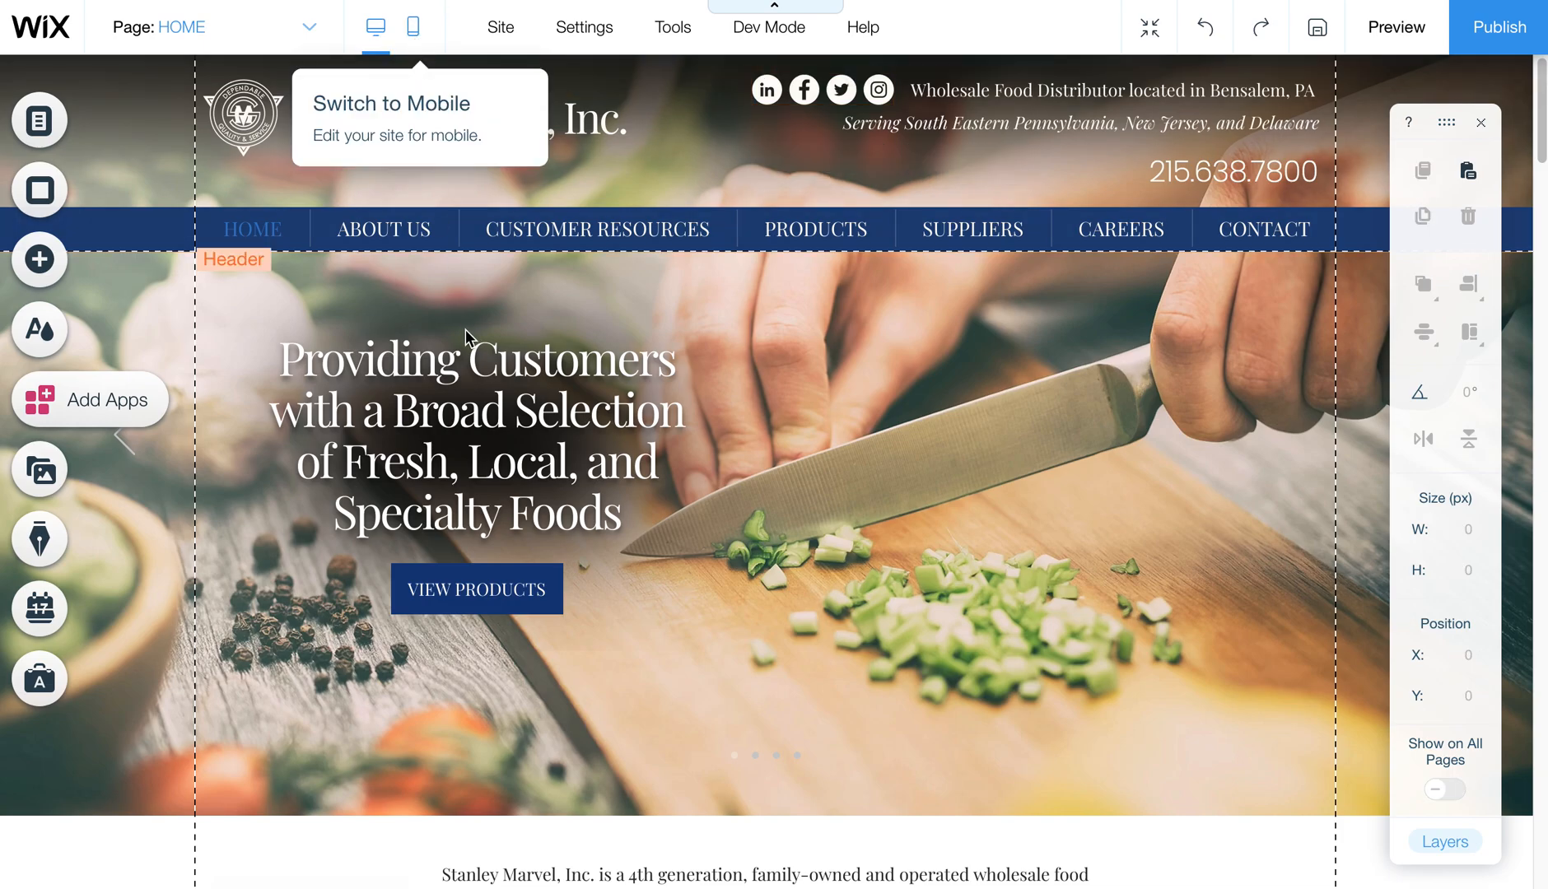
Step: In the mobile layout, unhide the social bar from Hidden Elements
click(411, 27)
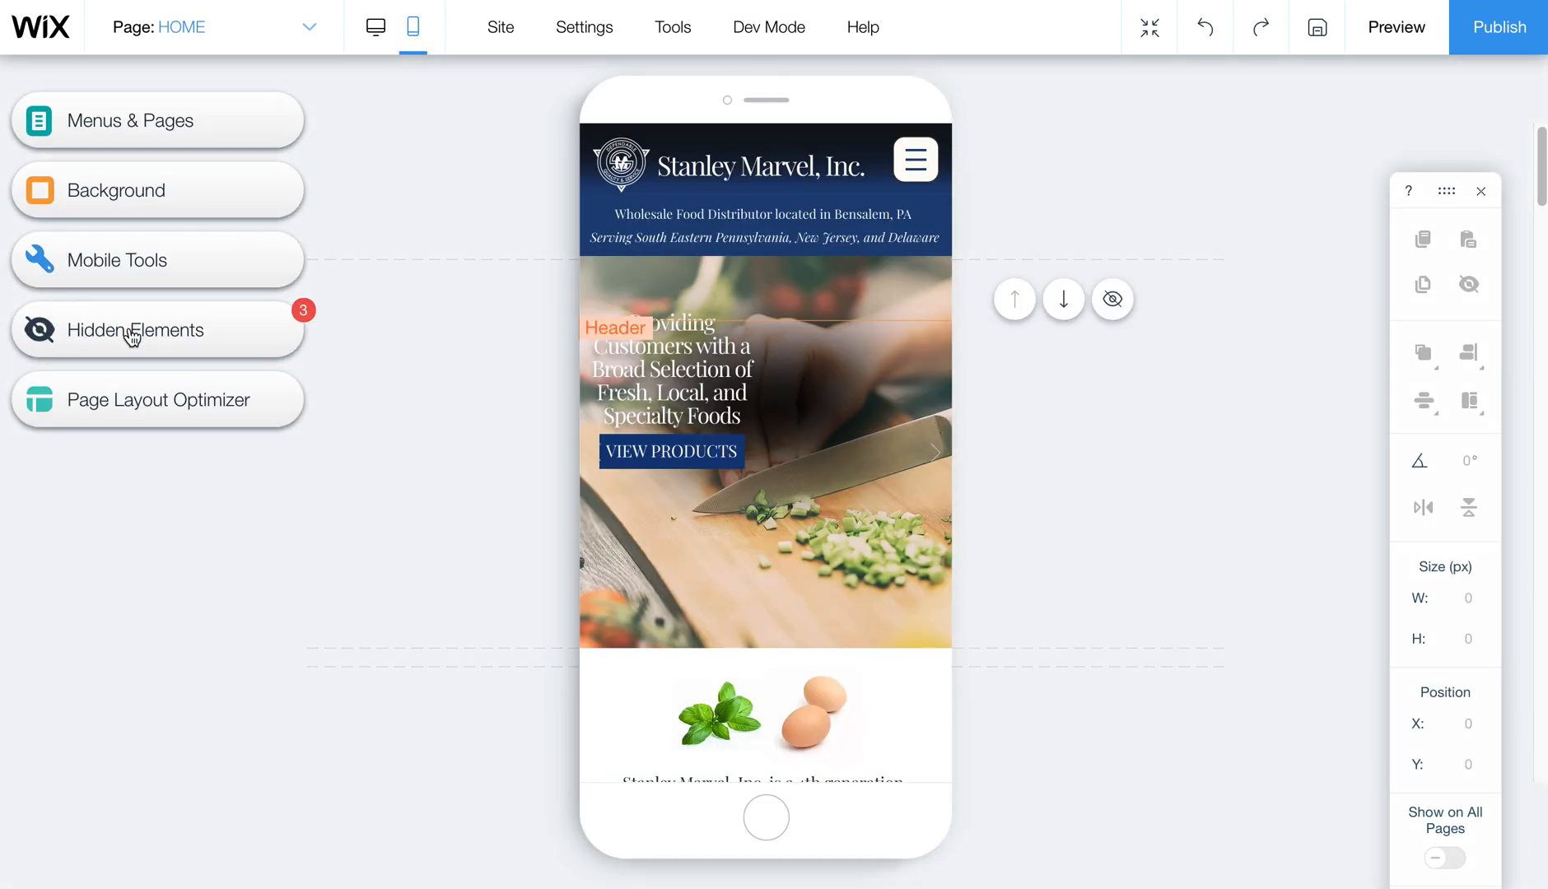
click(135, 330)
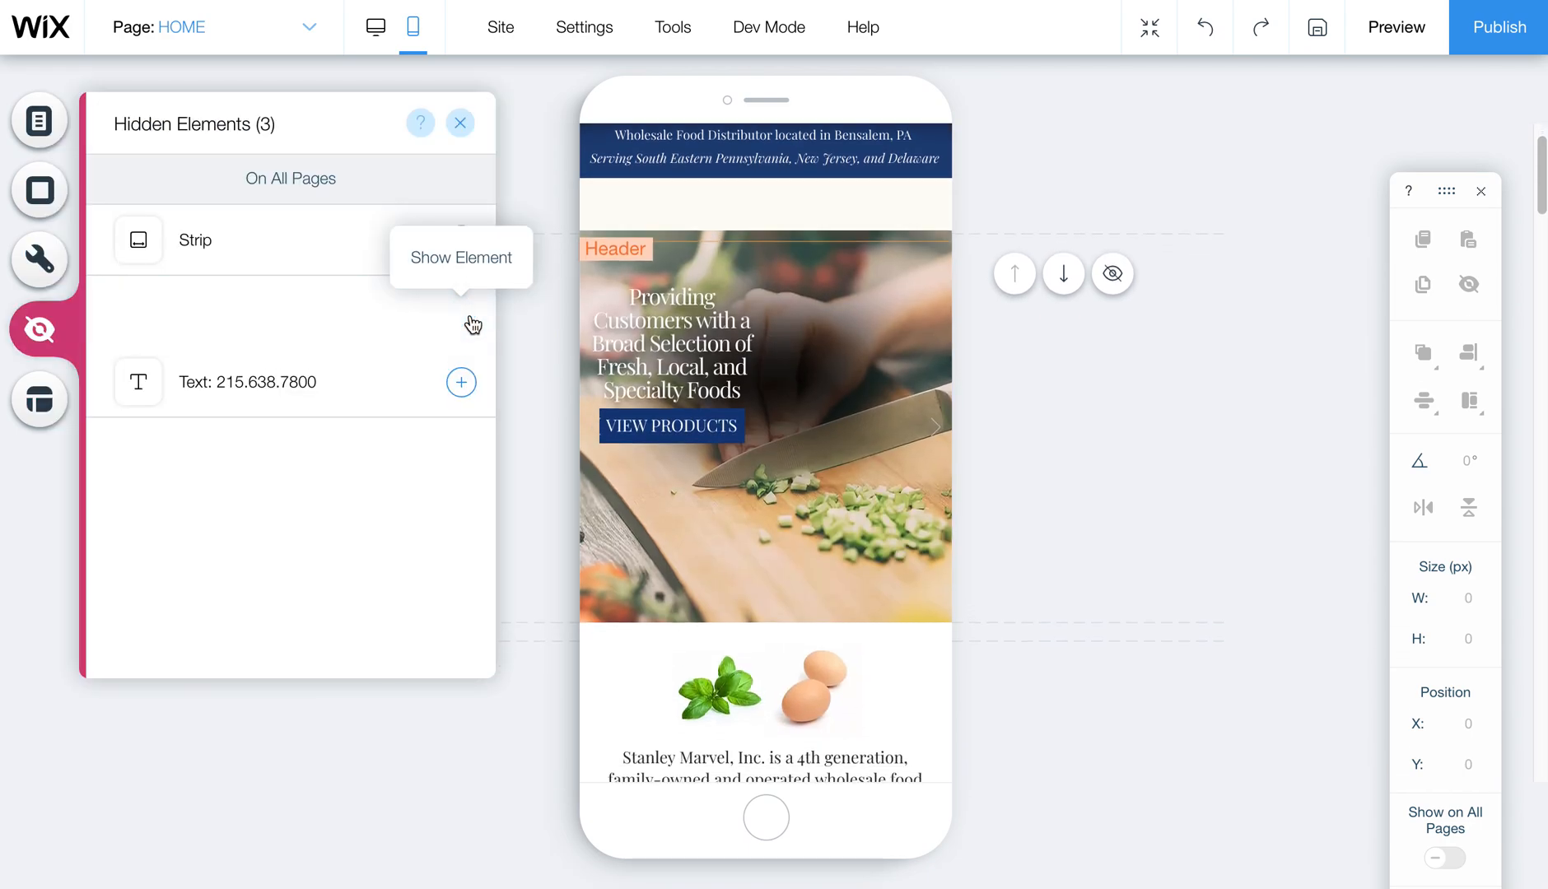
click(461, 257)
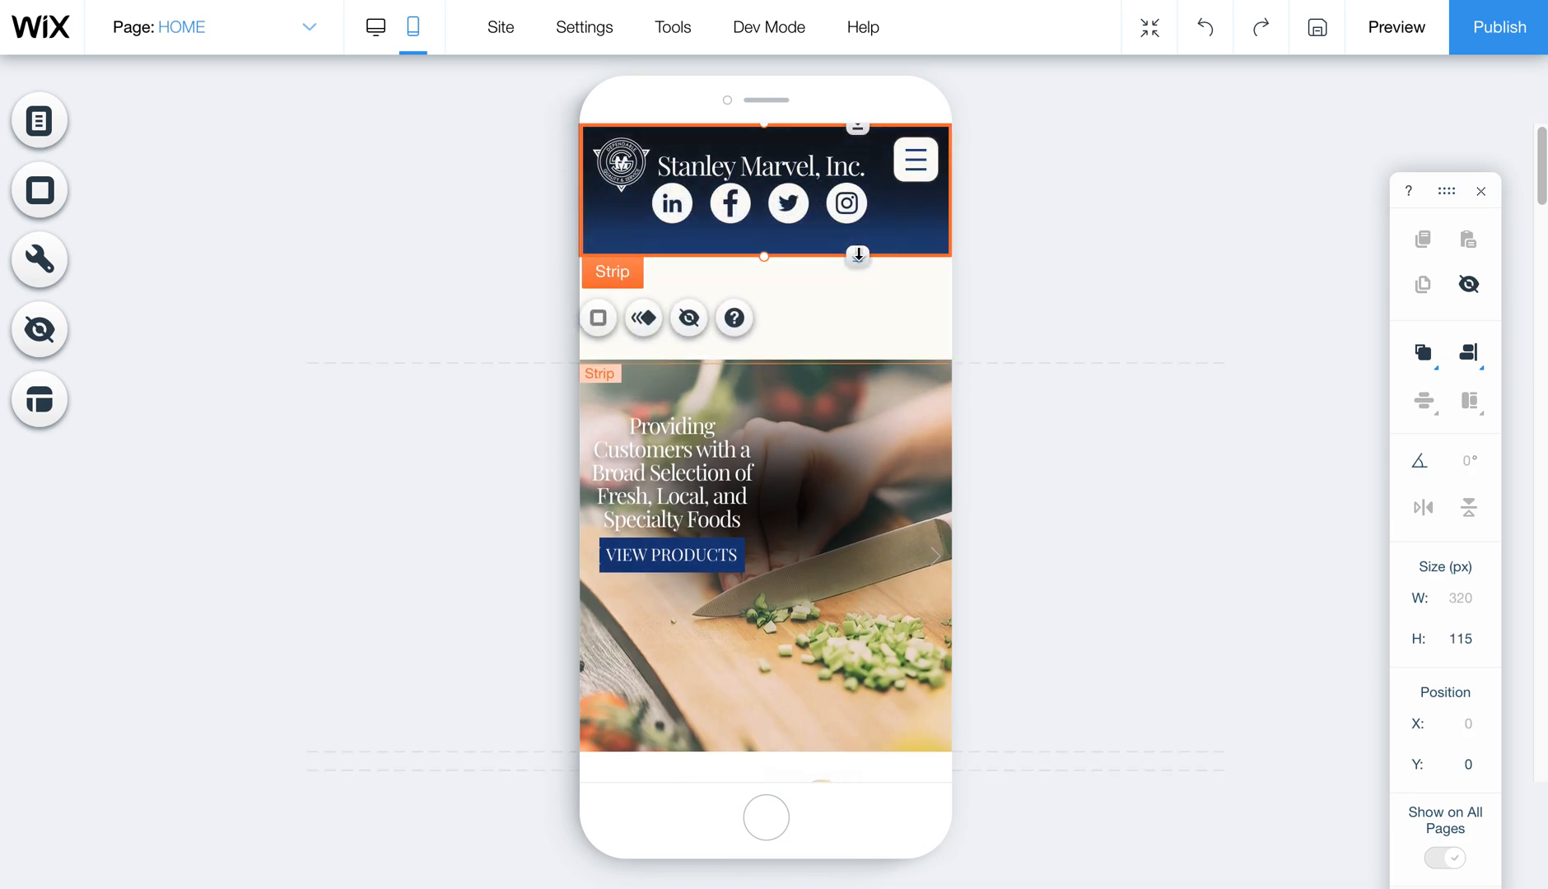
Step: Set mobile social icons to 26 px with 7 px spacing, centred under the company name
drag(765, 267, 799, 267)
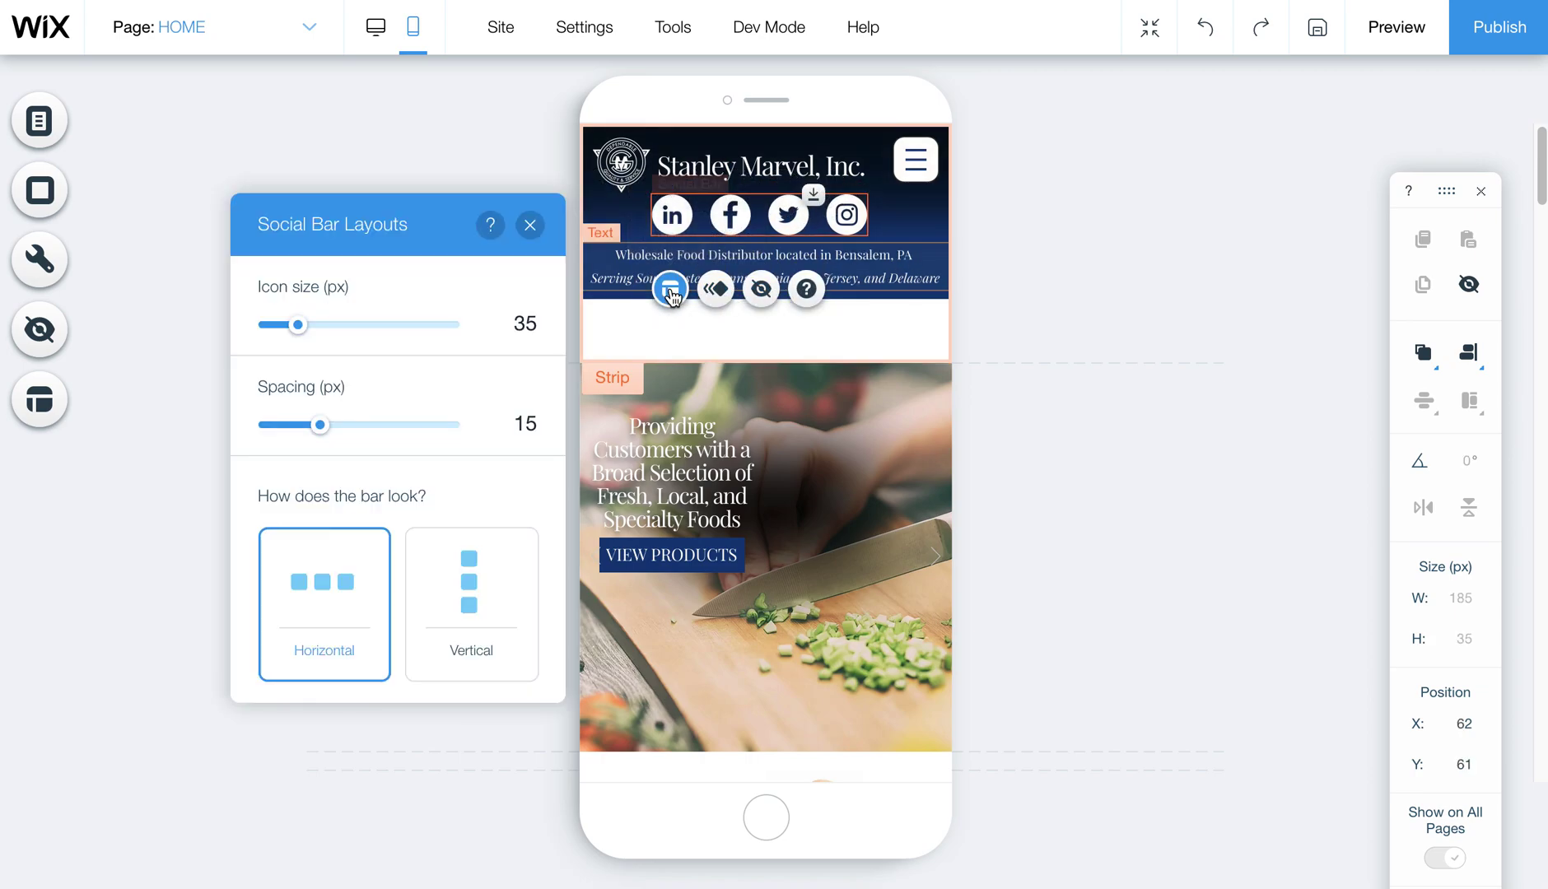
drag(298, 323, 282, 324)
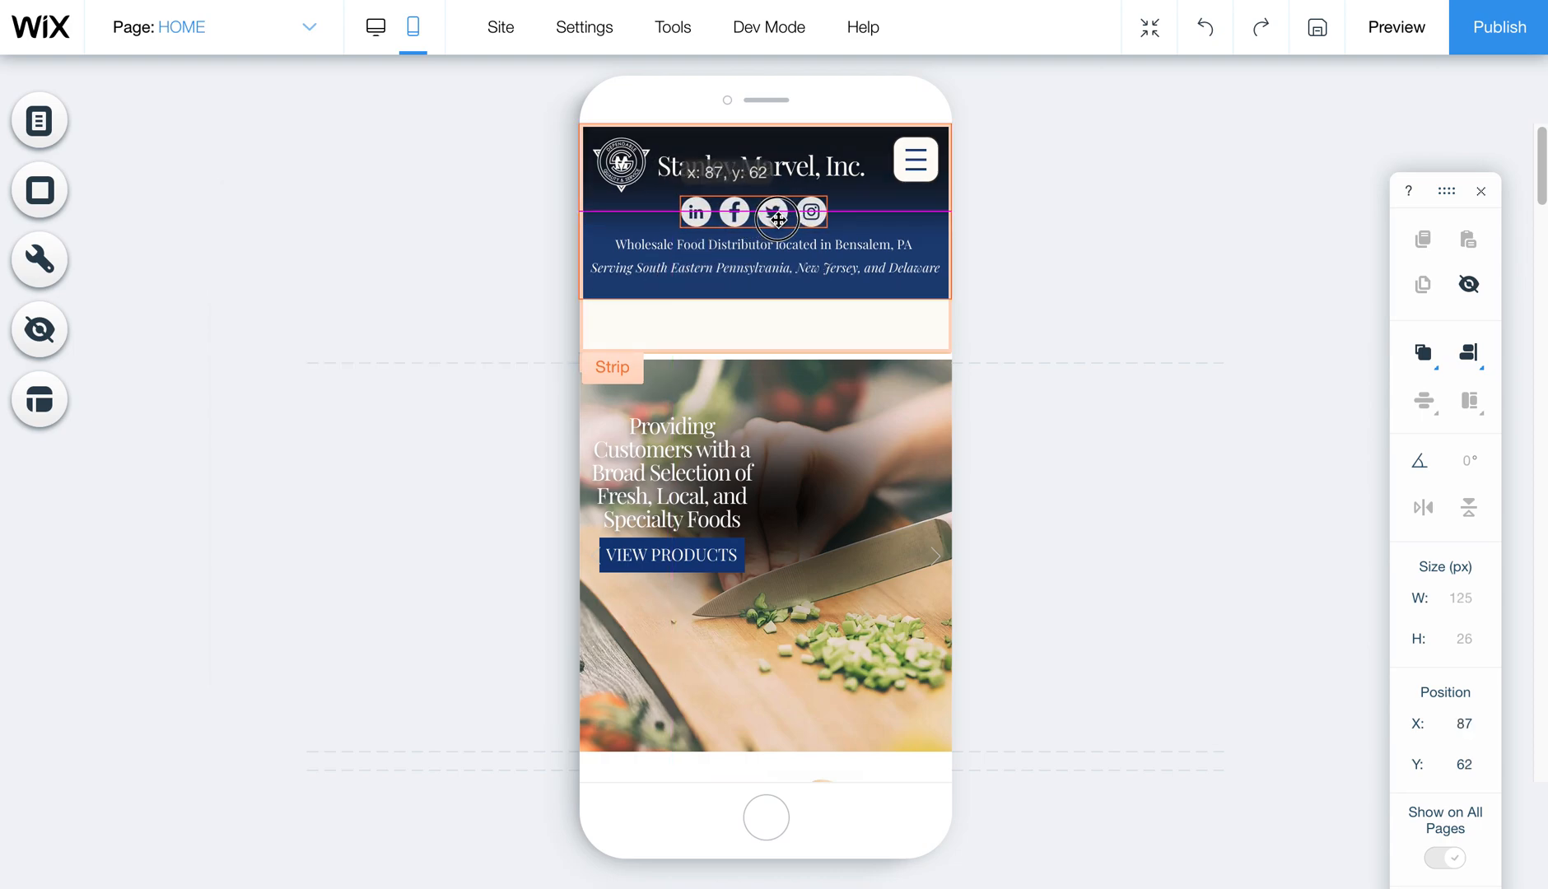
drag(778, 216, 788, 216)
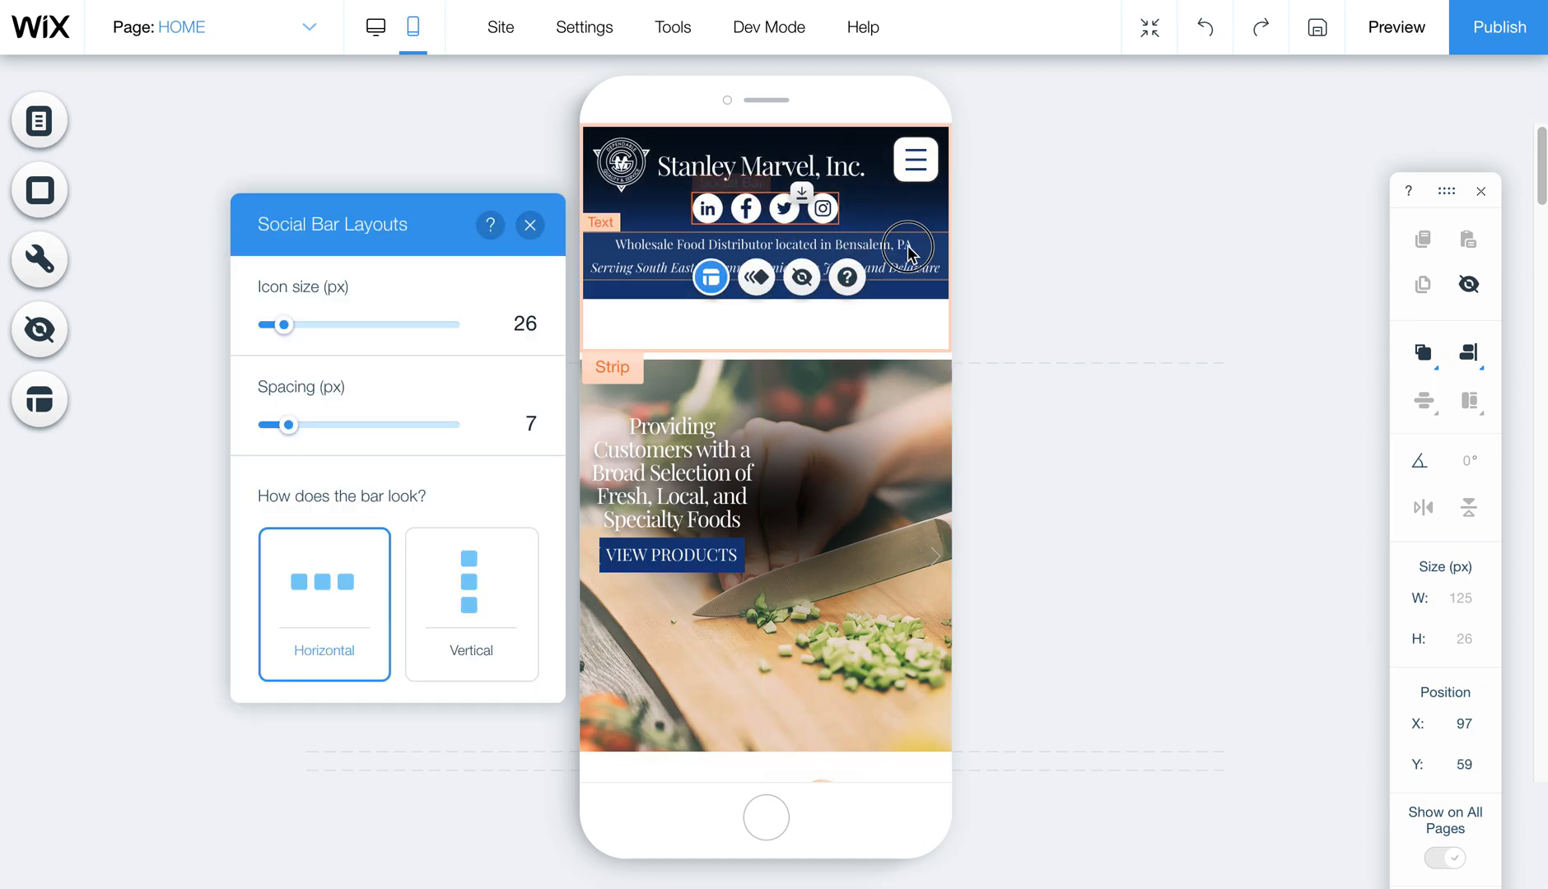
click(529, 225)
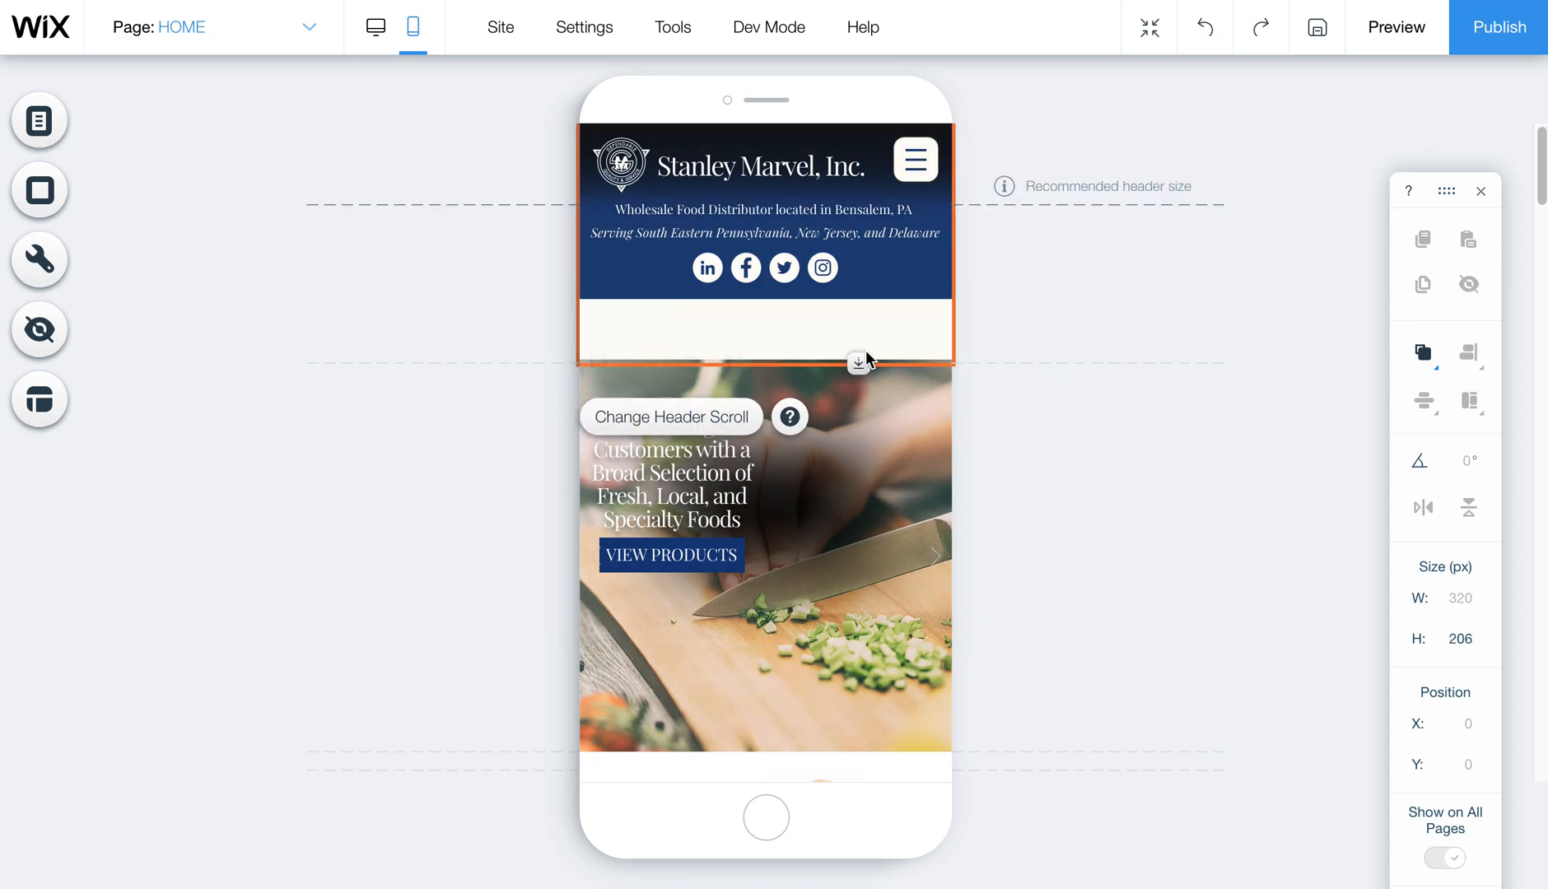
Step: Drag the mobile header's bottom edge up to about 156 px, just below the icons
drag(858, 358, 851, 303)
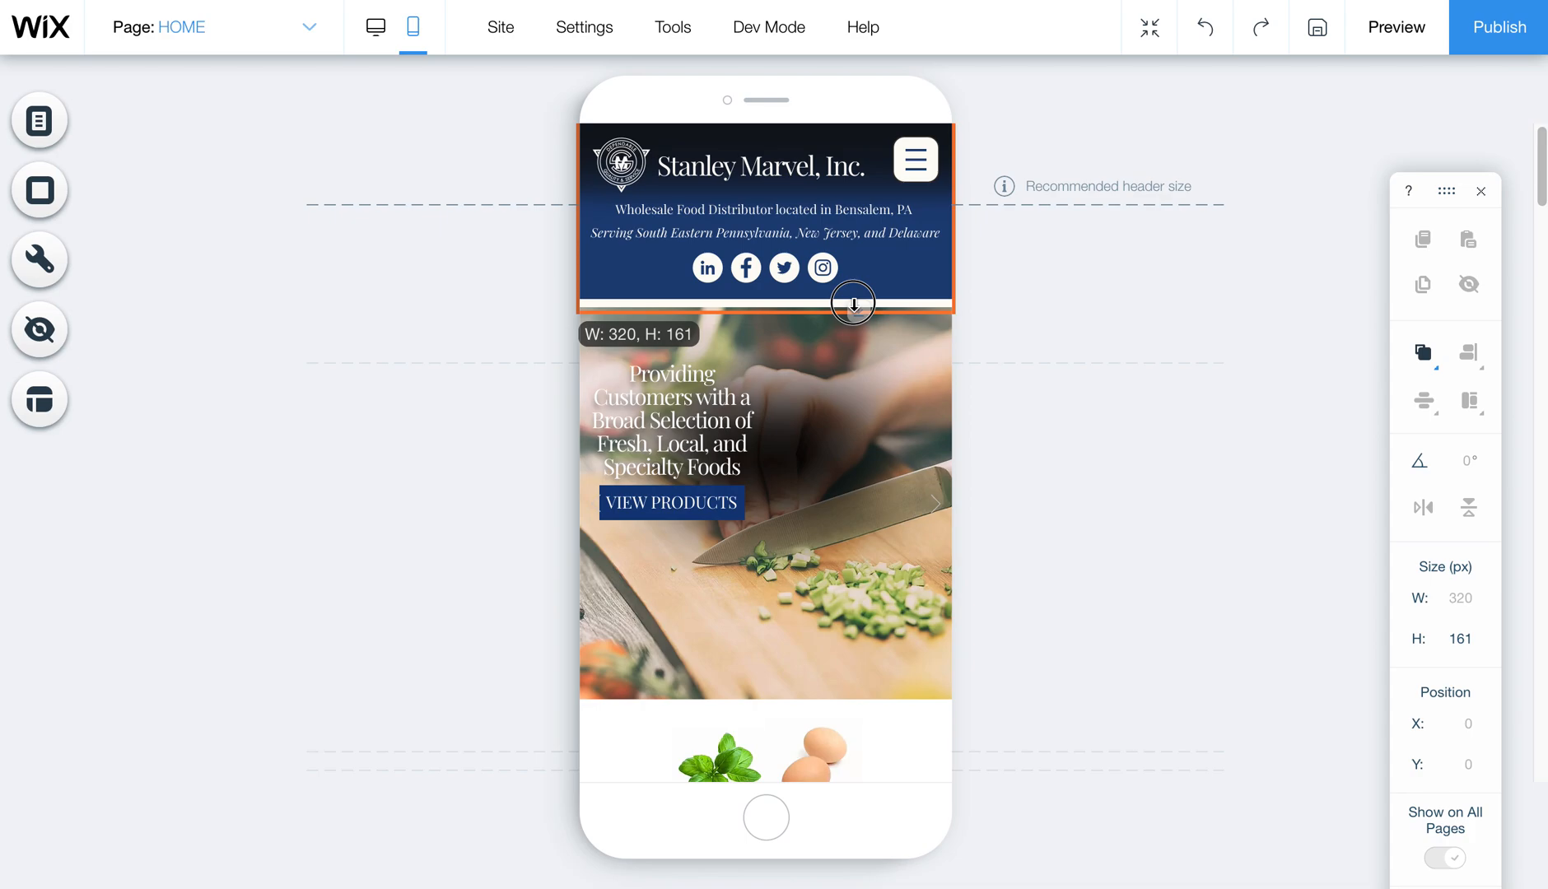
drag(851, 304, 851, 309)
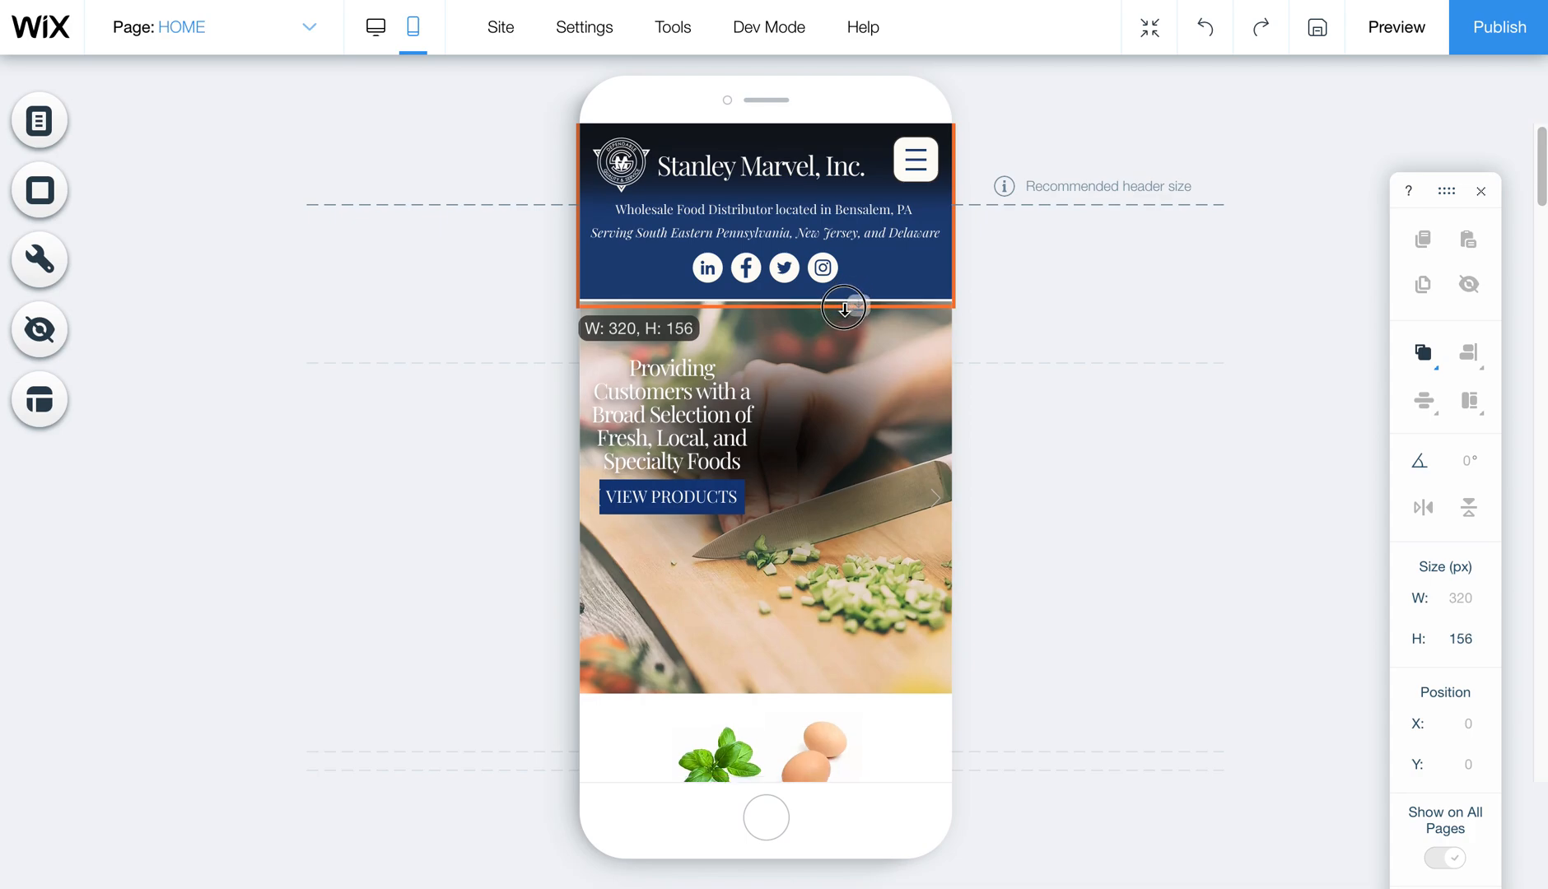
drag(843, 307, 859, 308)
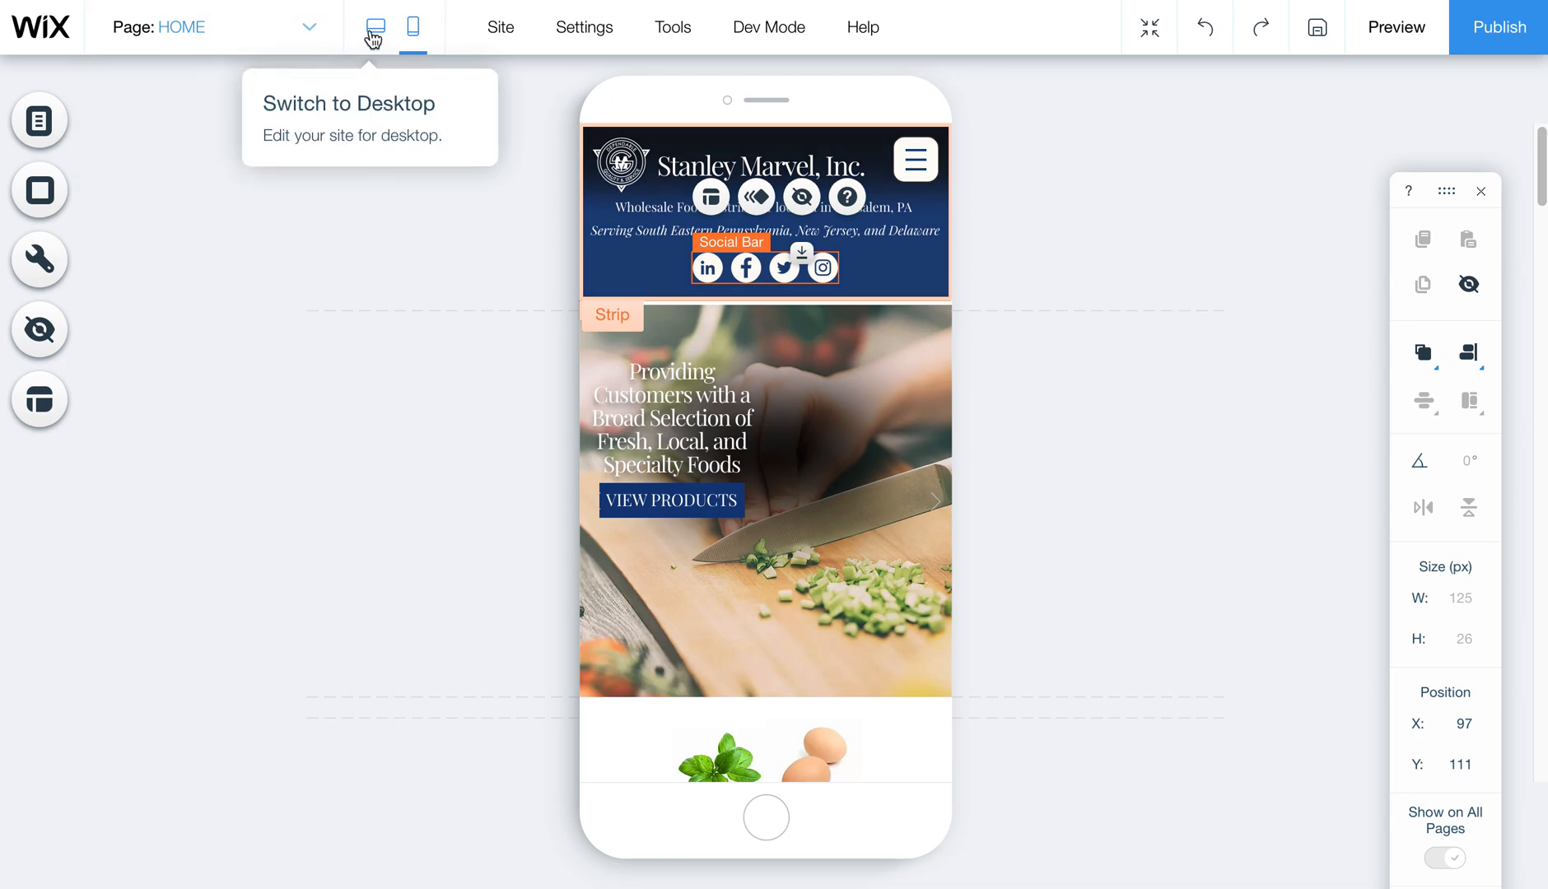
Step: Select the four-icon social bar in desktop view, then mobile view, and return to desktop
click(375, 27)
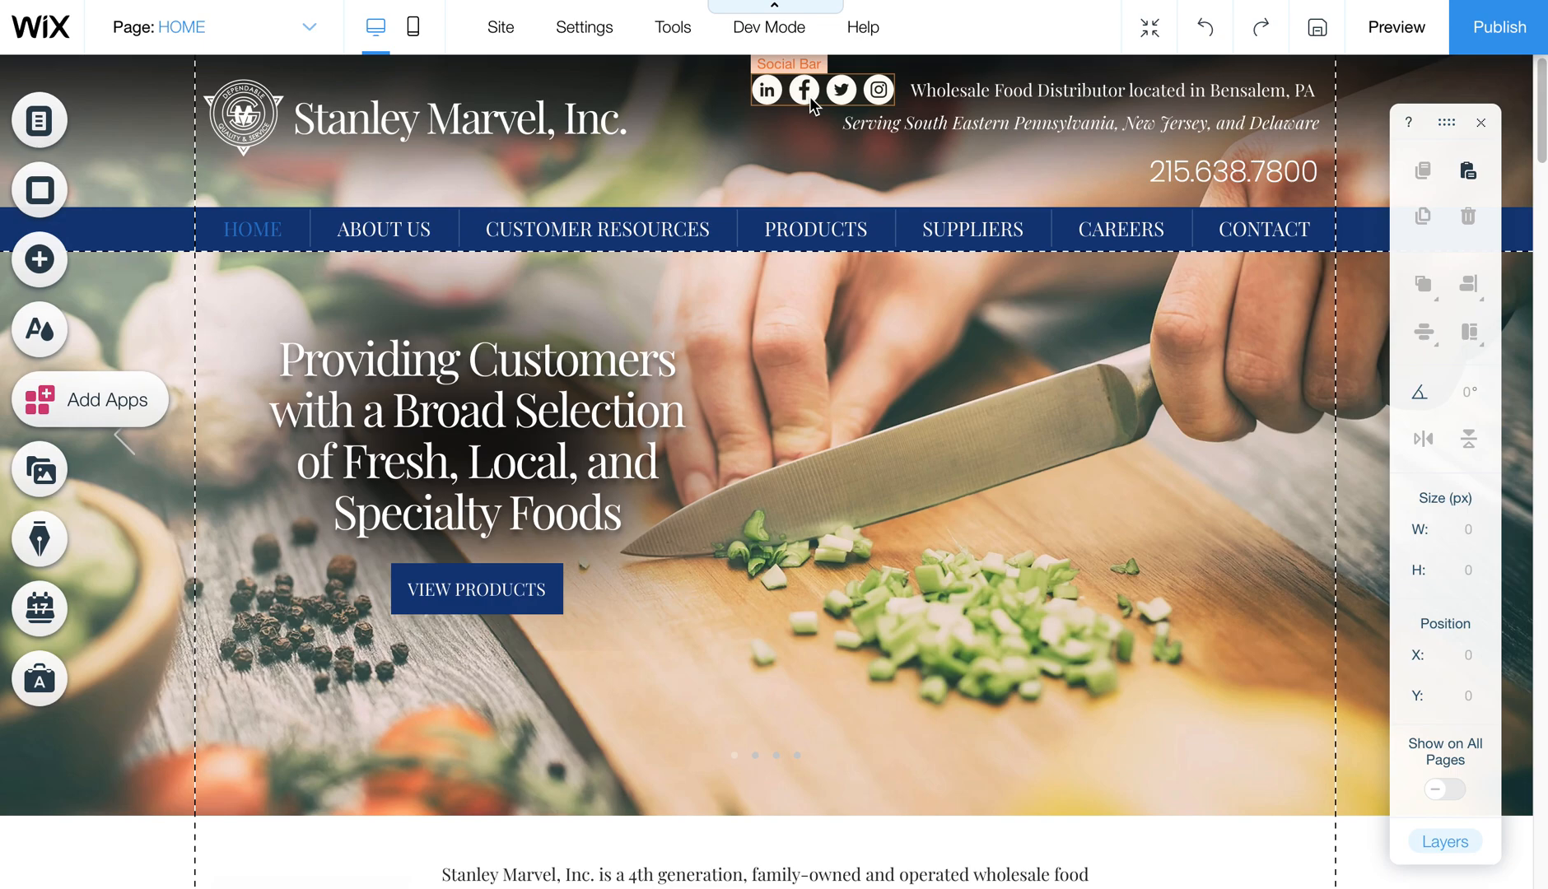
click(807, 89)
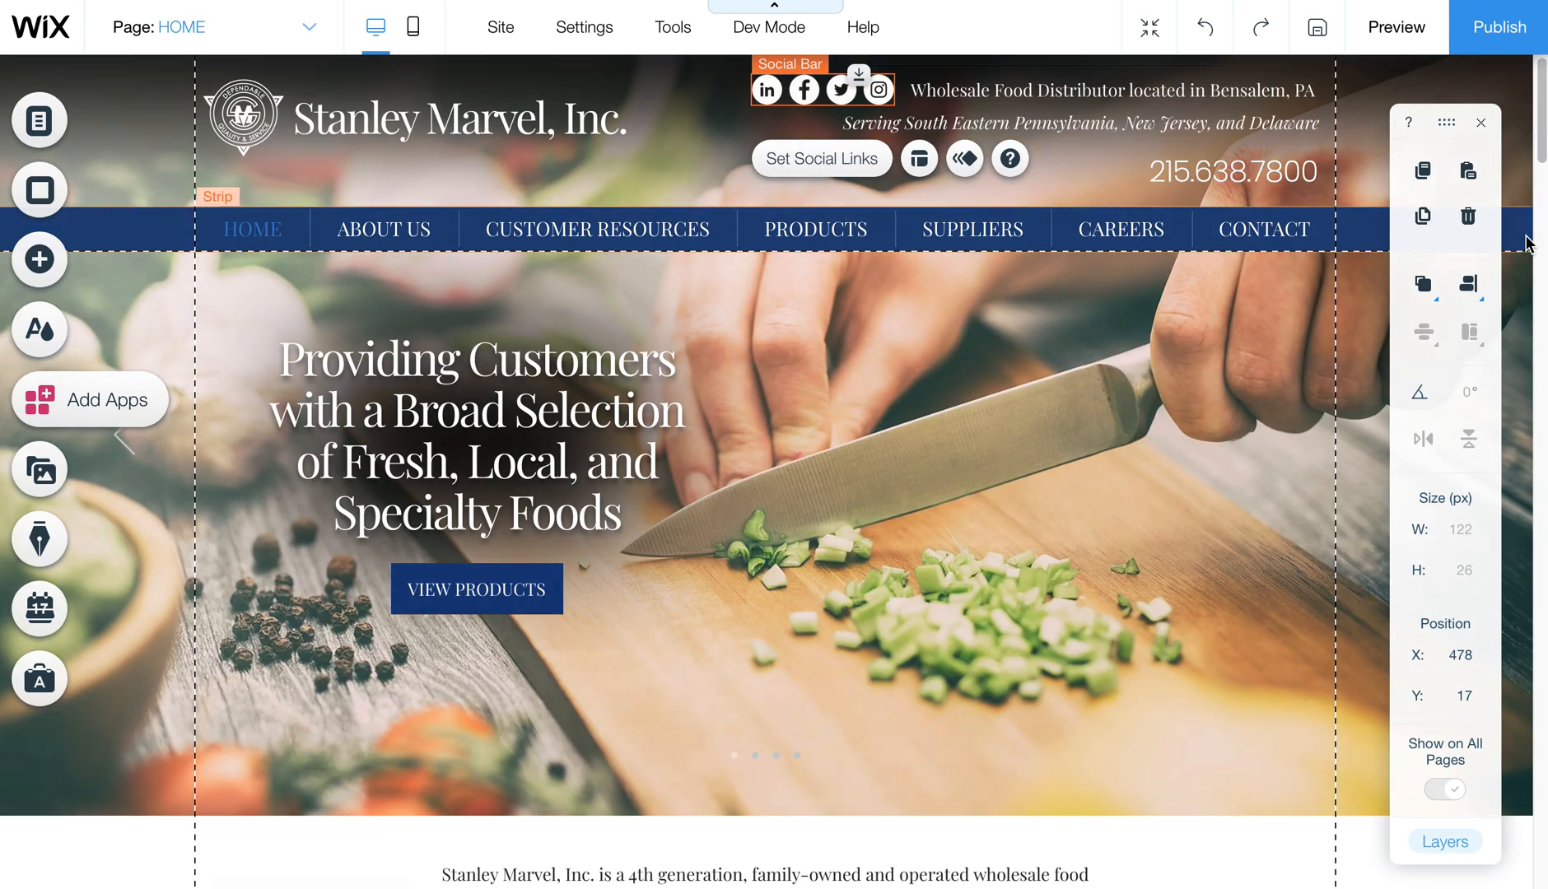
scroll(down, 3)
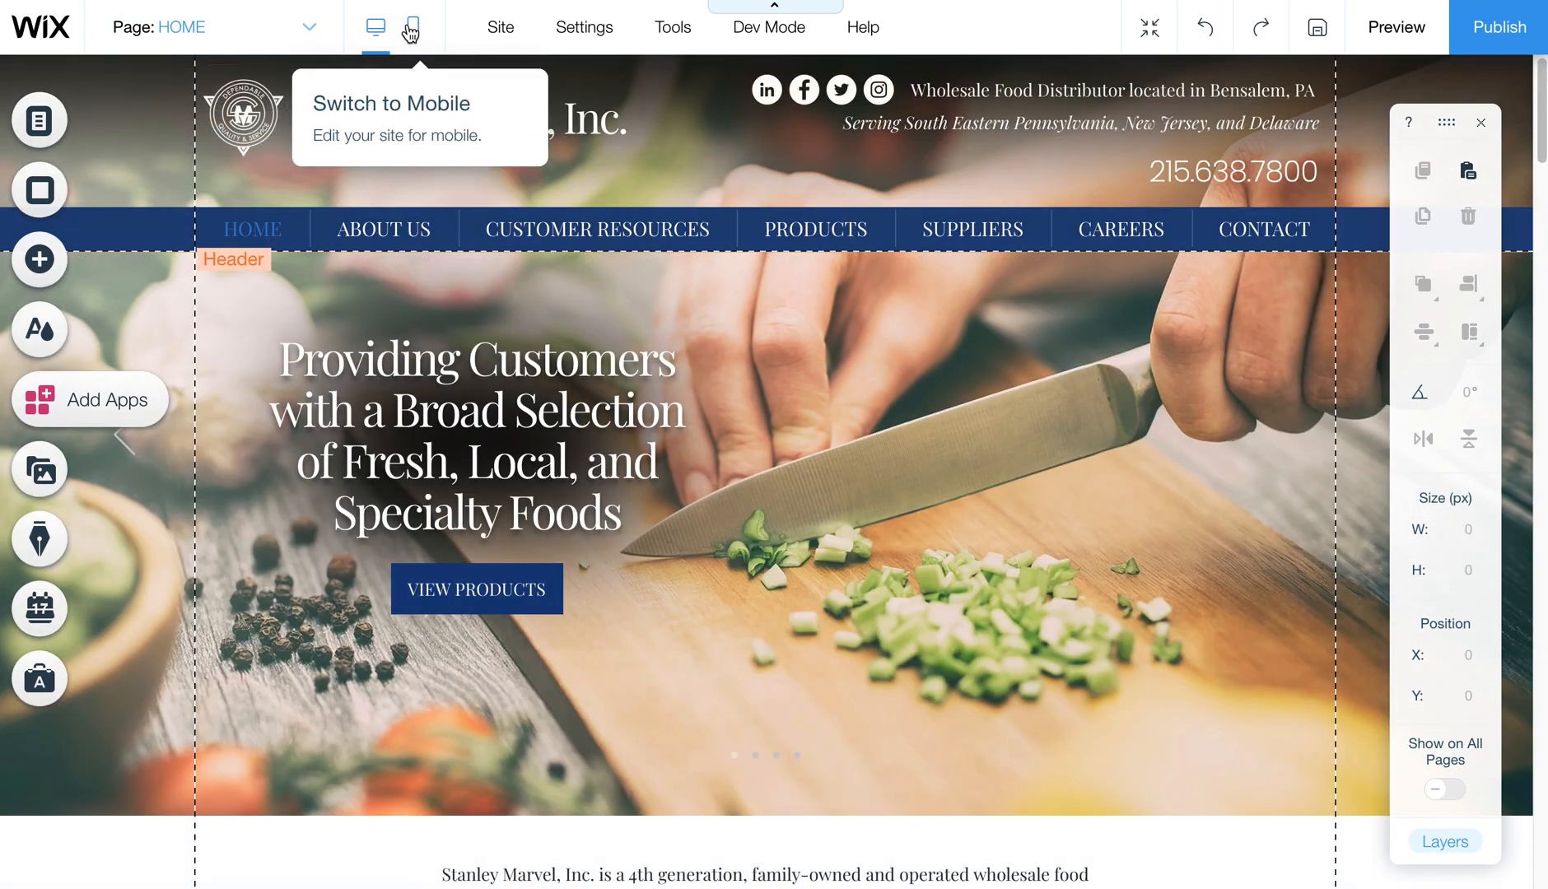
click(411, 27)
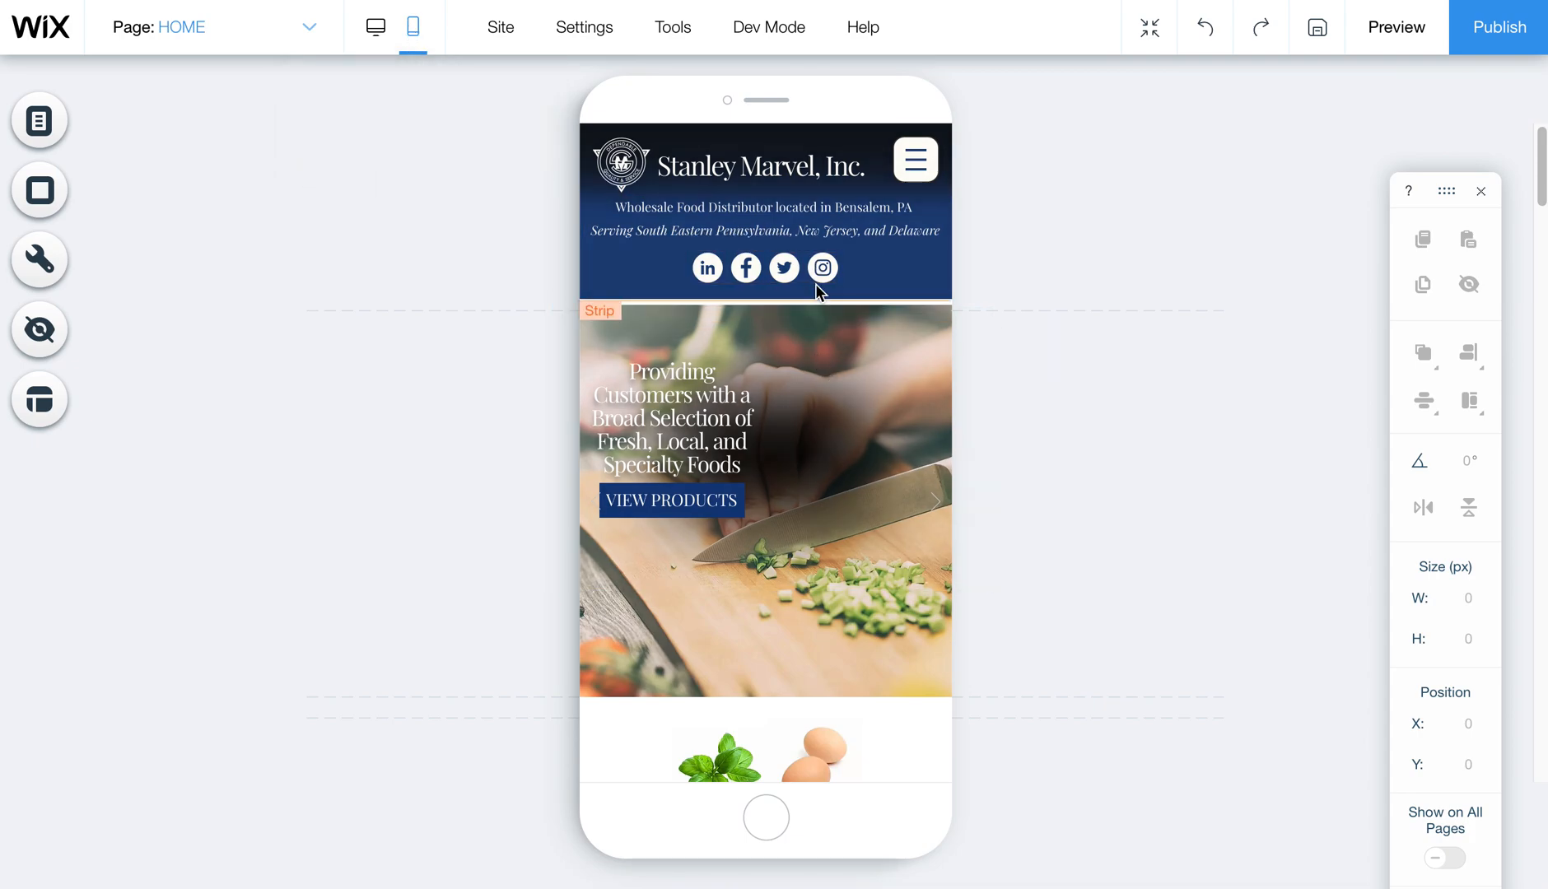
click(784, 268)
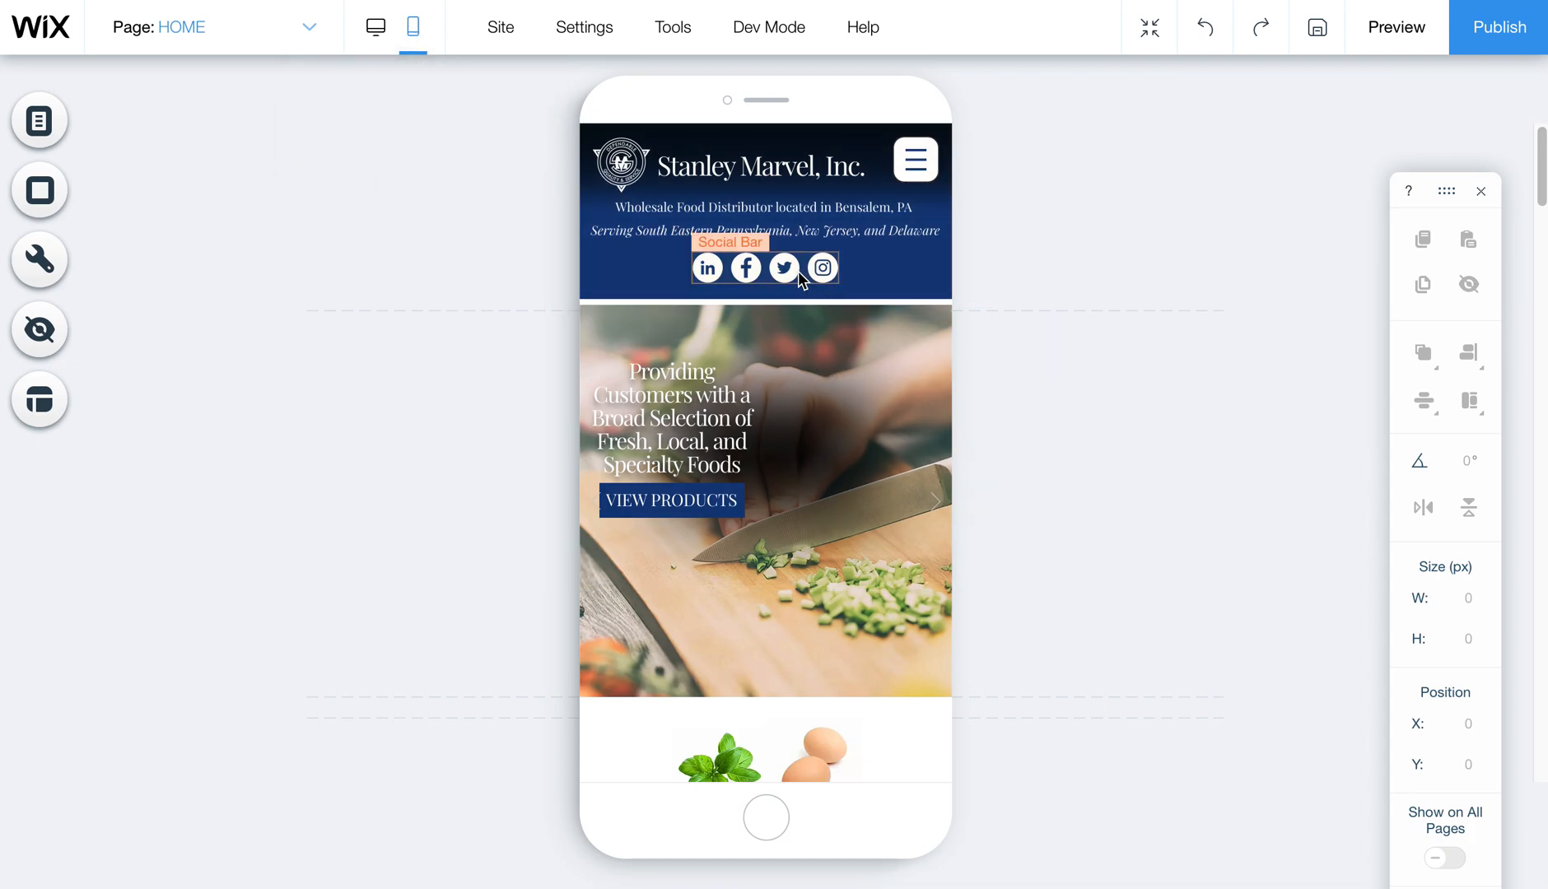
mouse_move(374, 27)
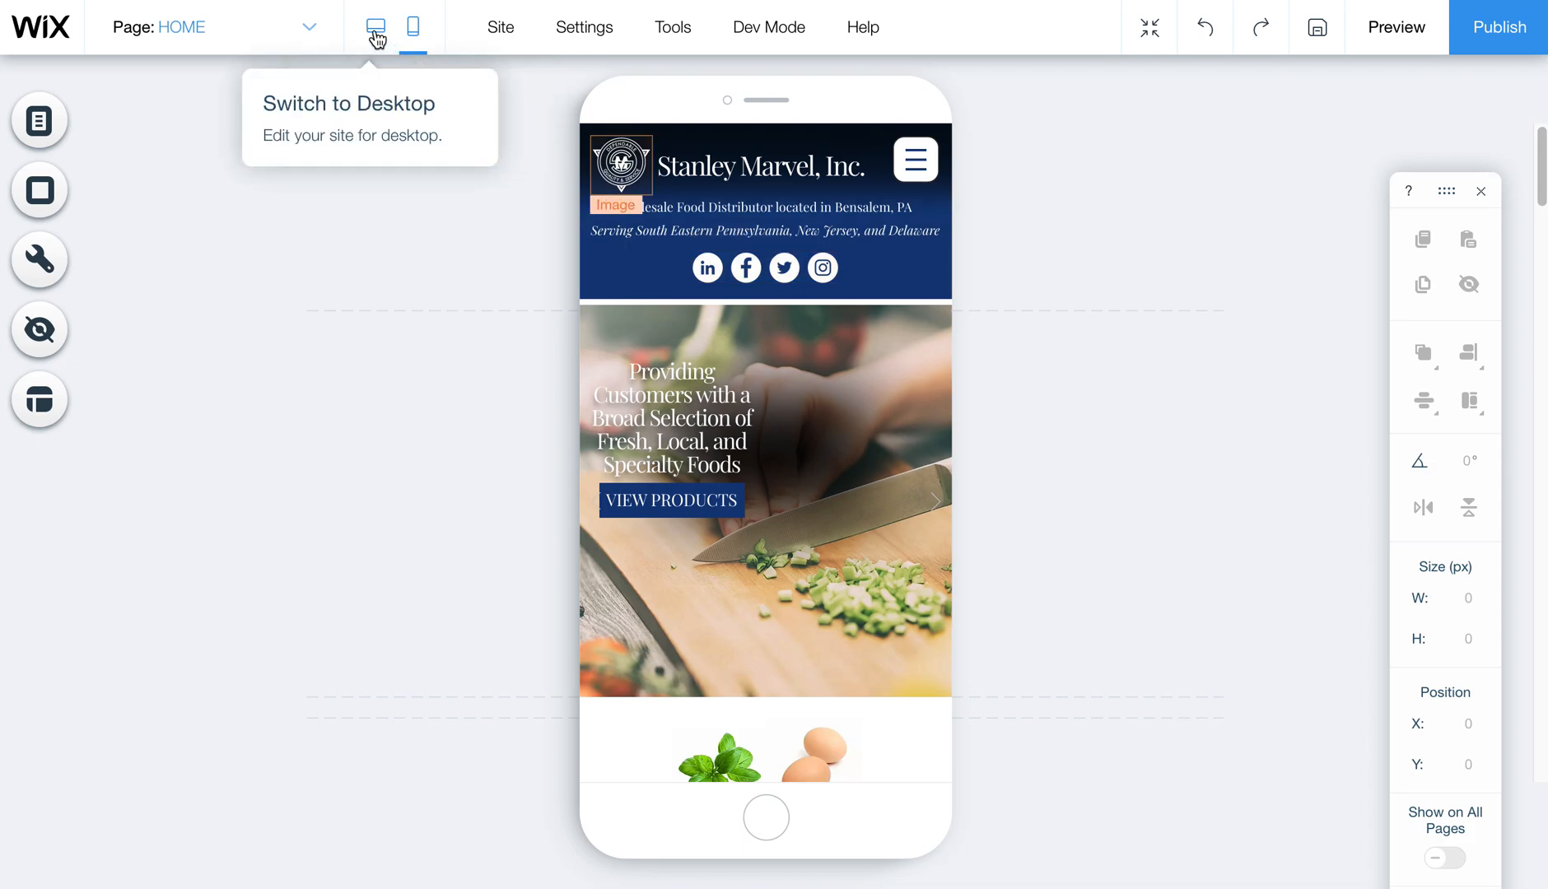
click(376, 27)
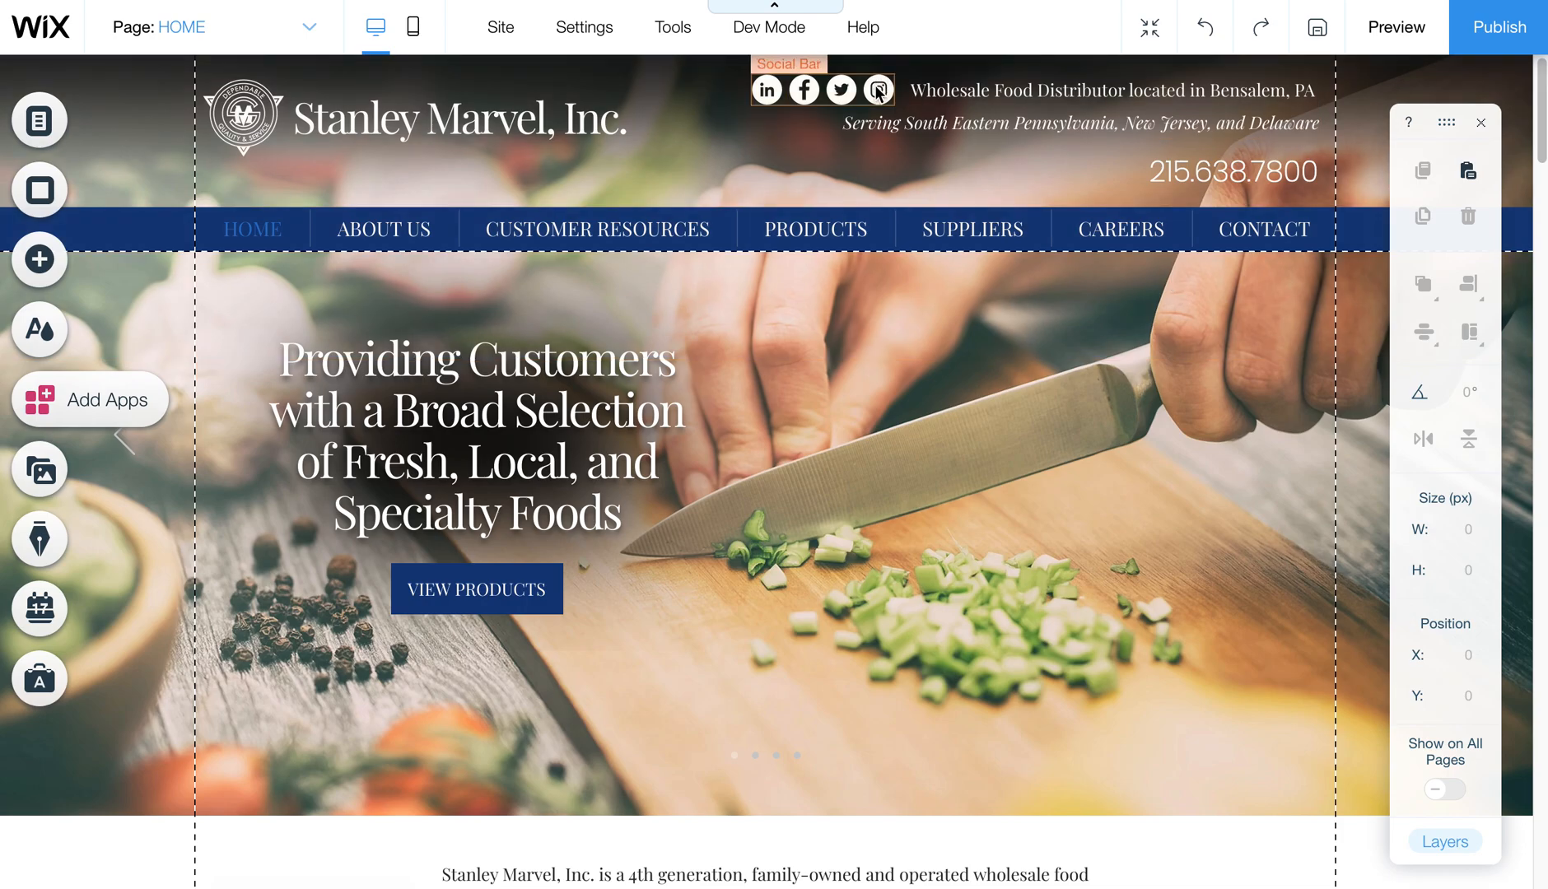
mouse_move(409, 25)
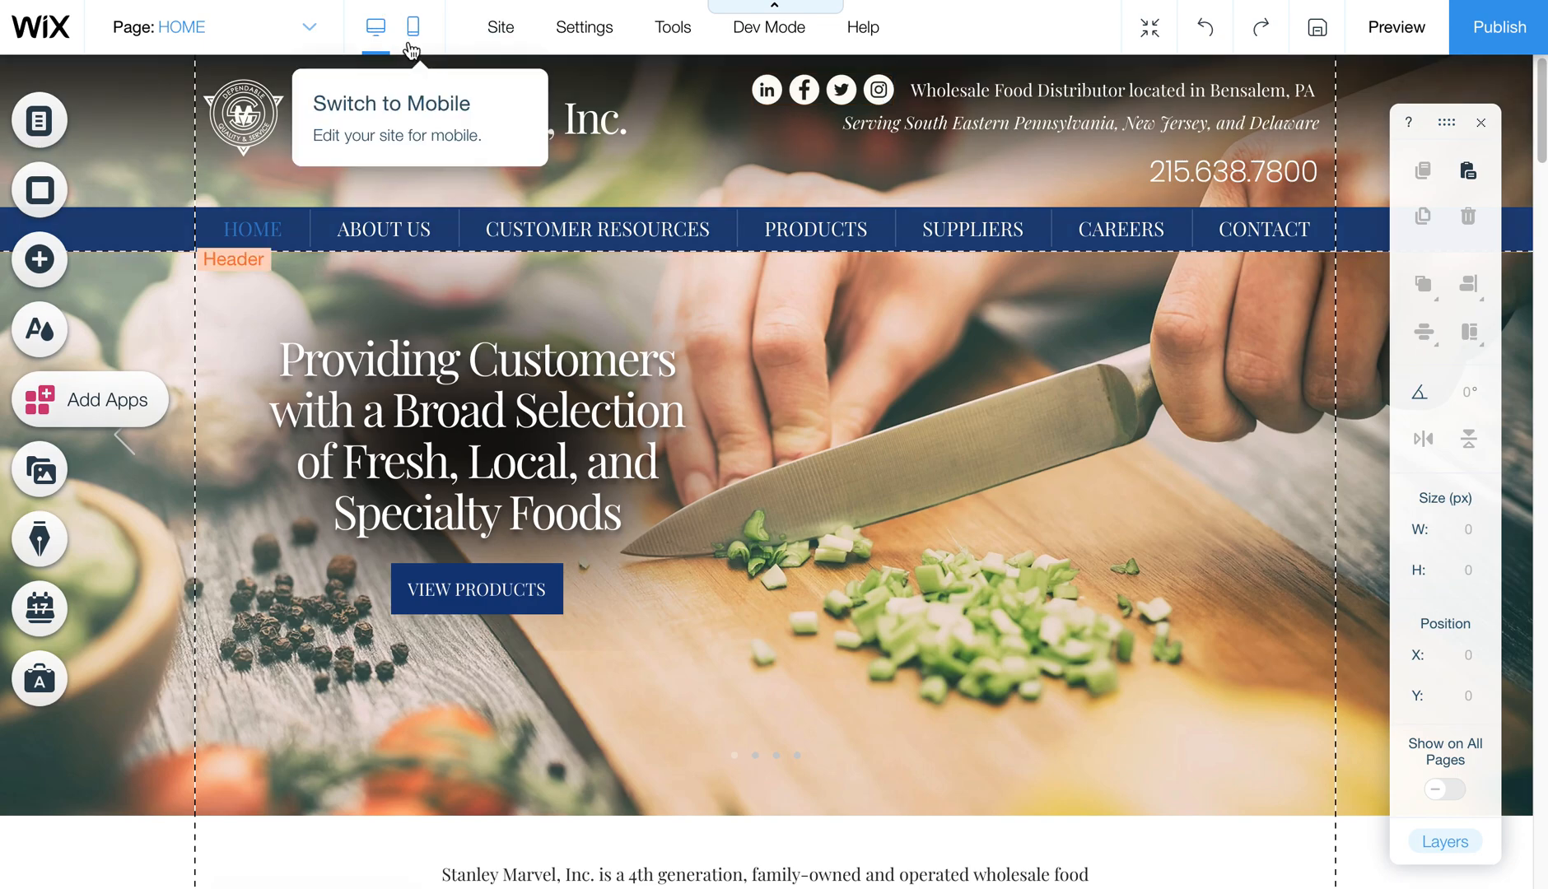
Step: In mobile view, unhide the phone number and place it beside the left-shifted social icons
click(409, 28)
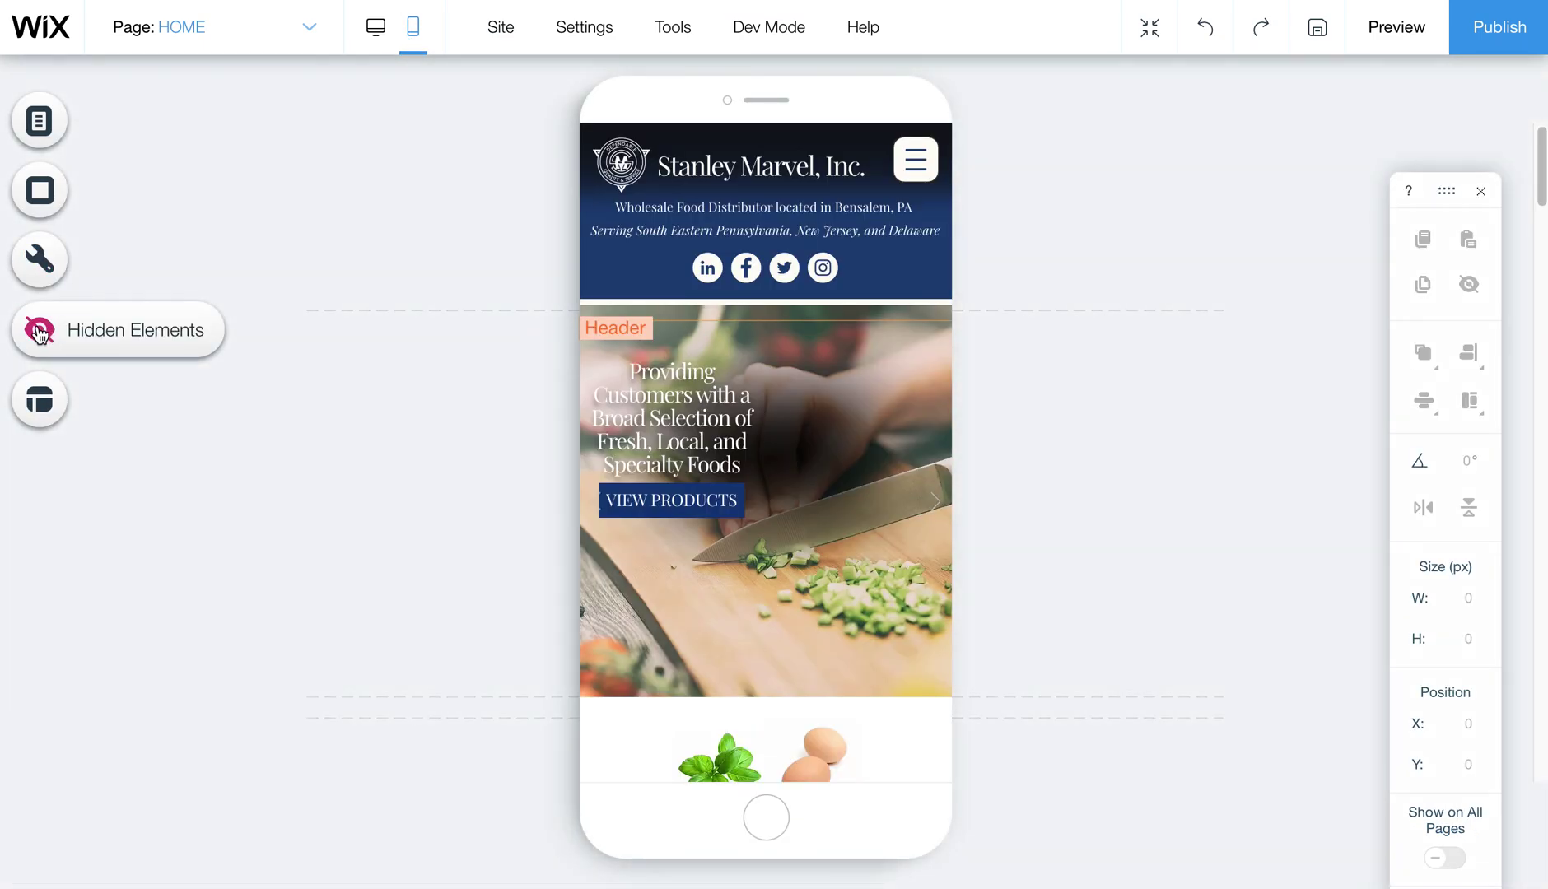
click(37, 330)
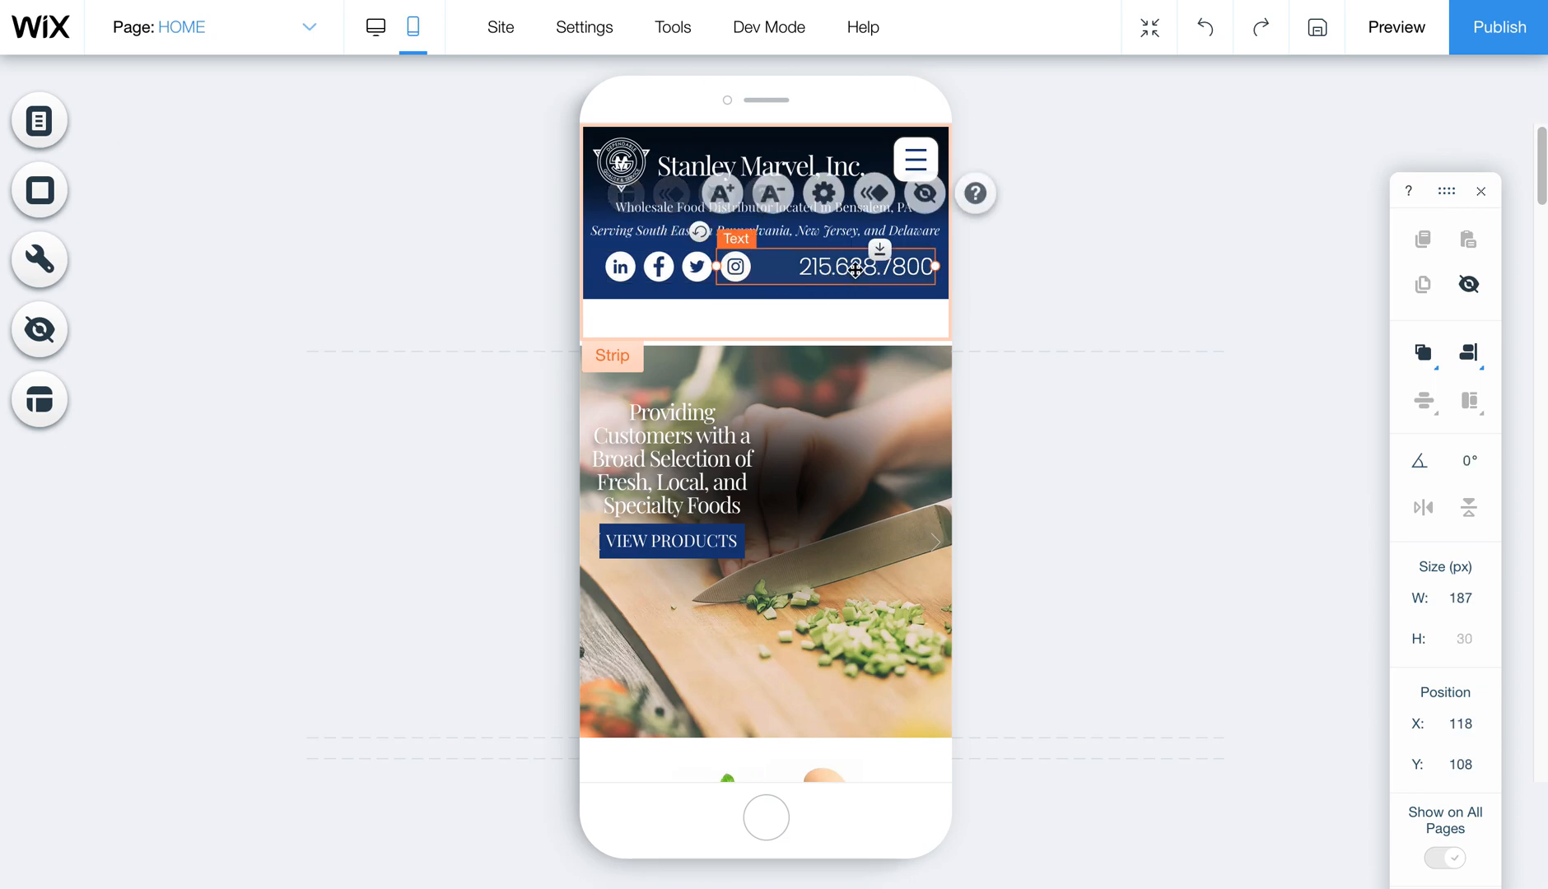
click(731, 193)
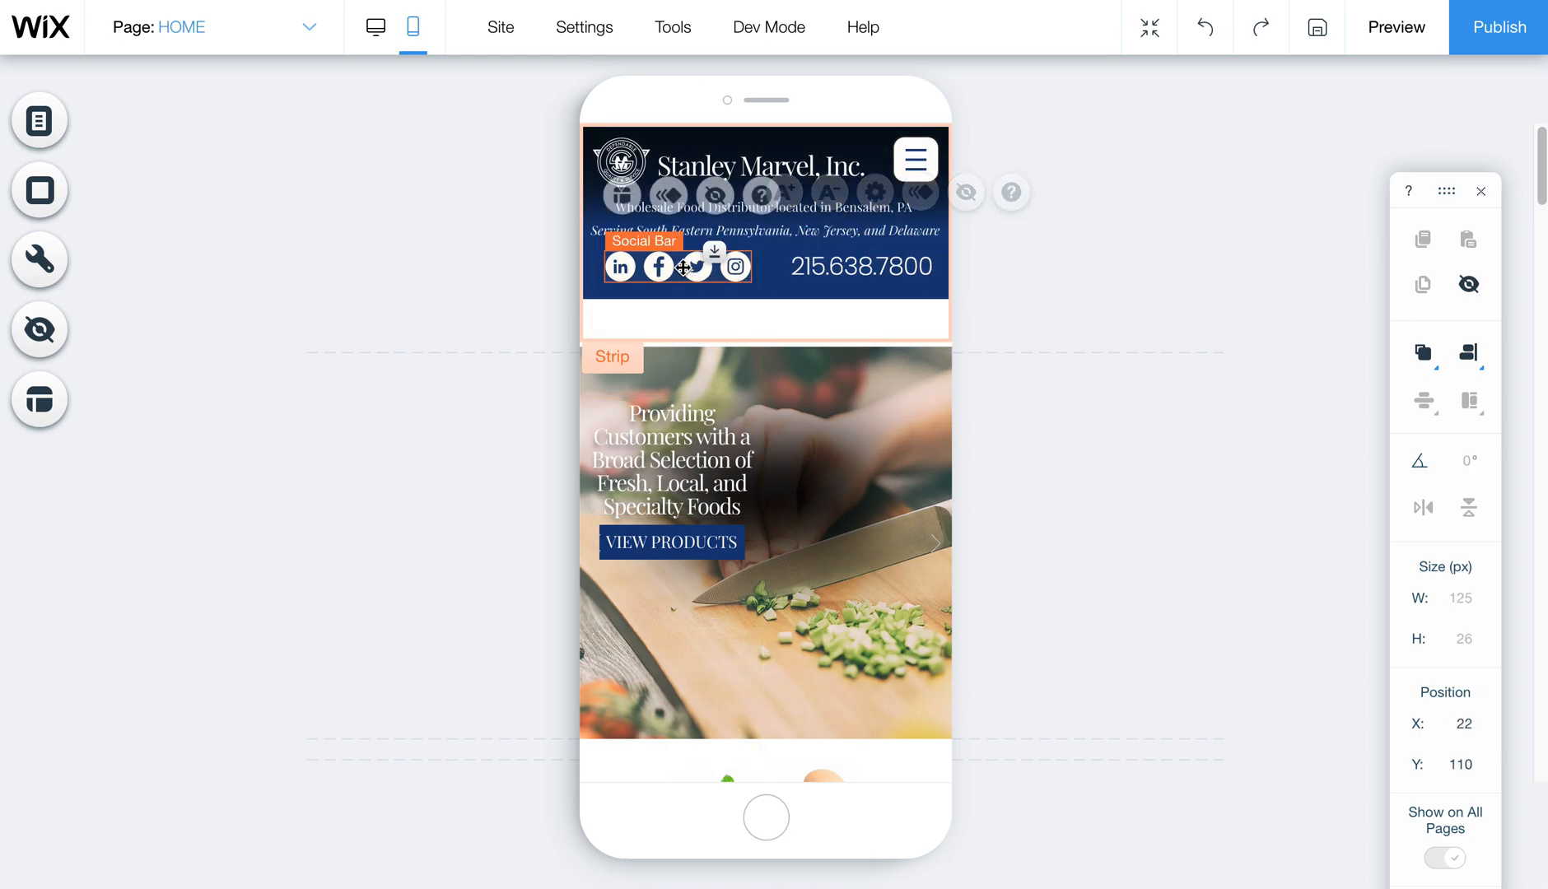
click(1058, 269)
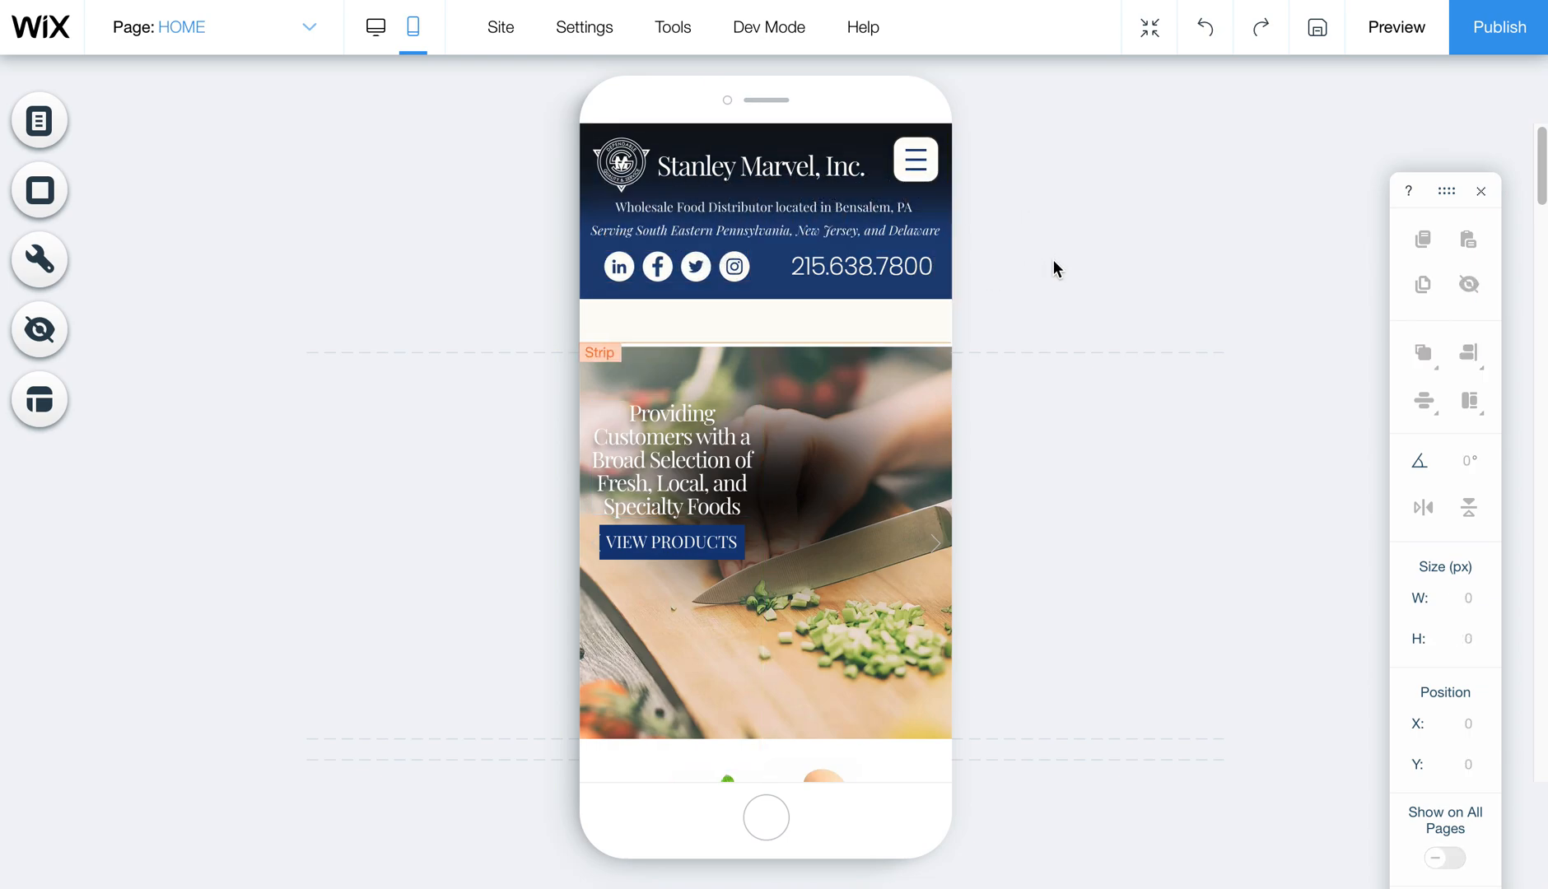
Step: Drag the mobile header's bottom edge up to remove the empty space under the icons row
click(1498, 26)
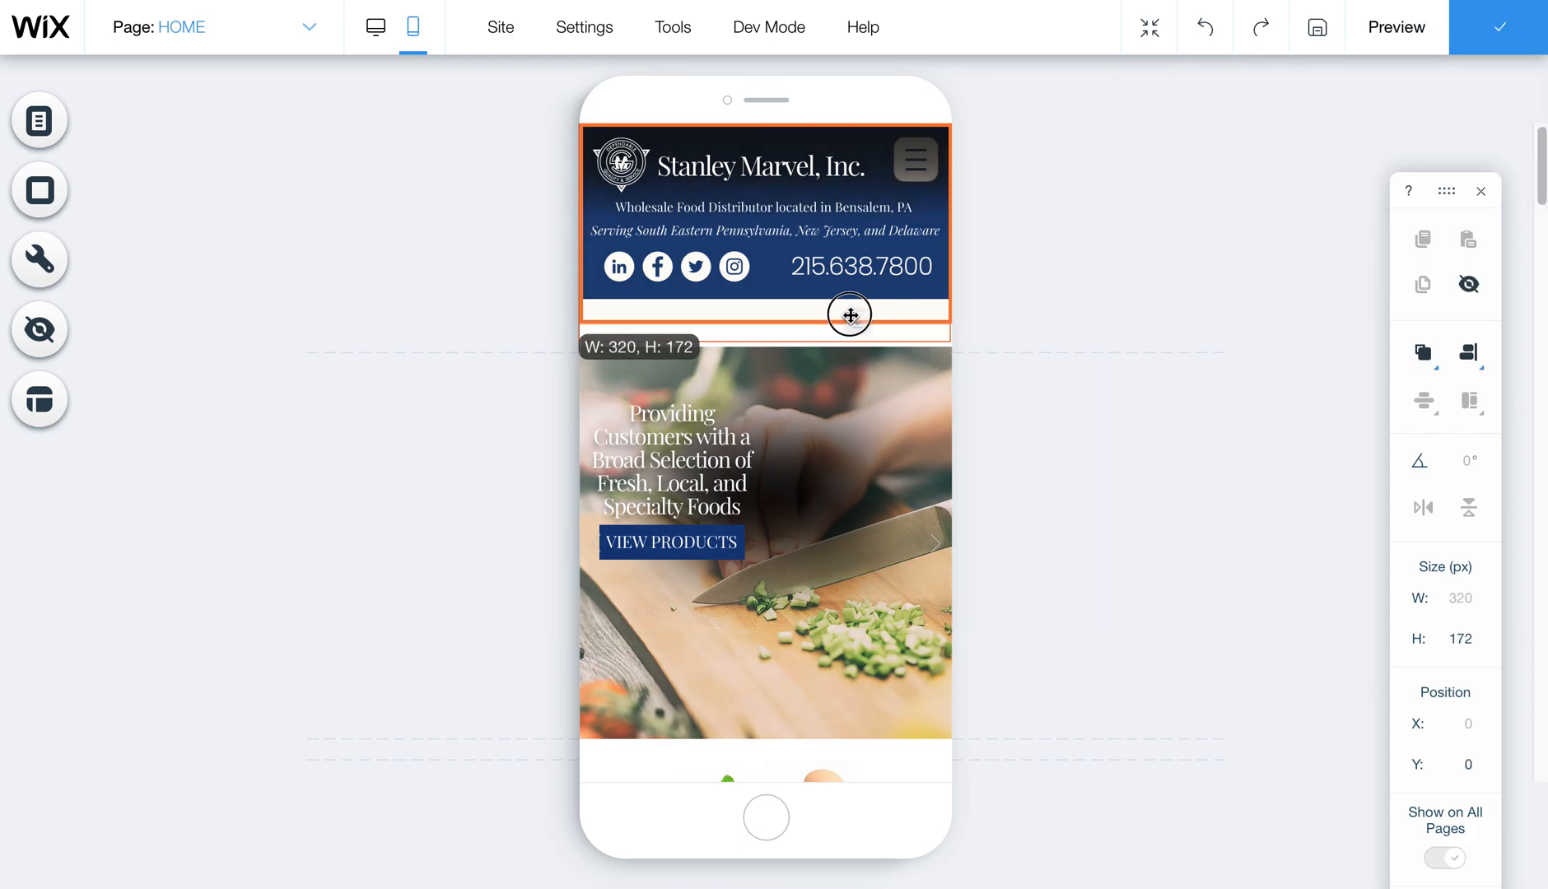
drag(849, 314, 859, 349)
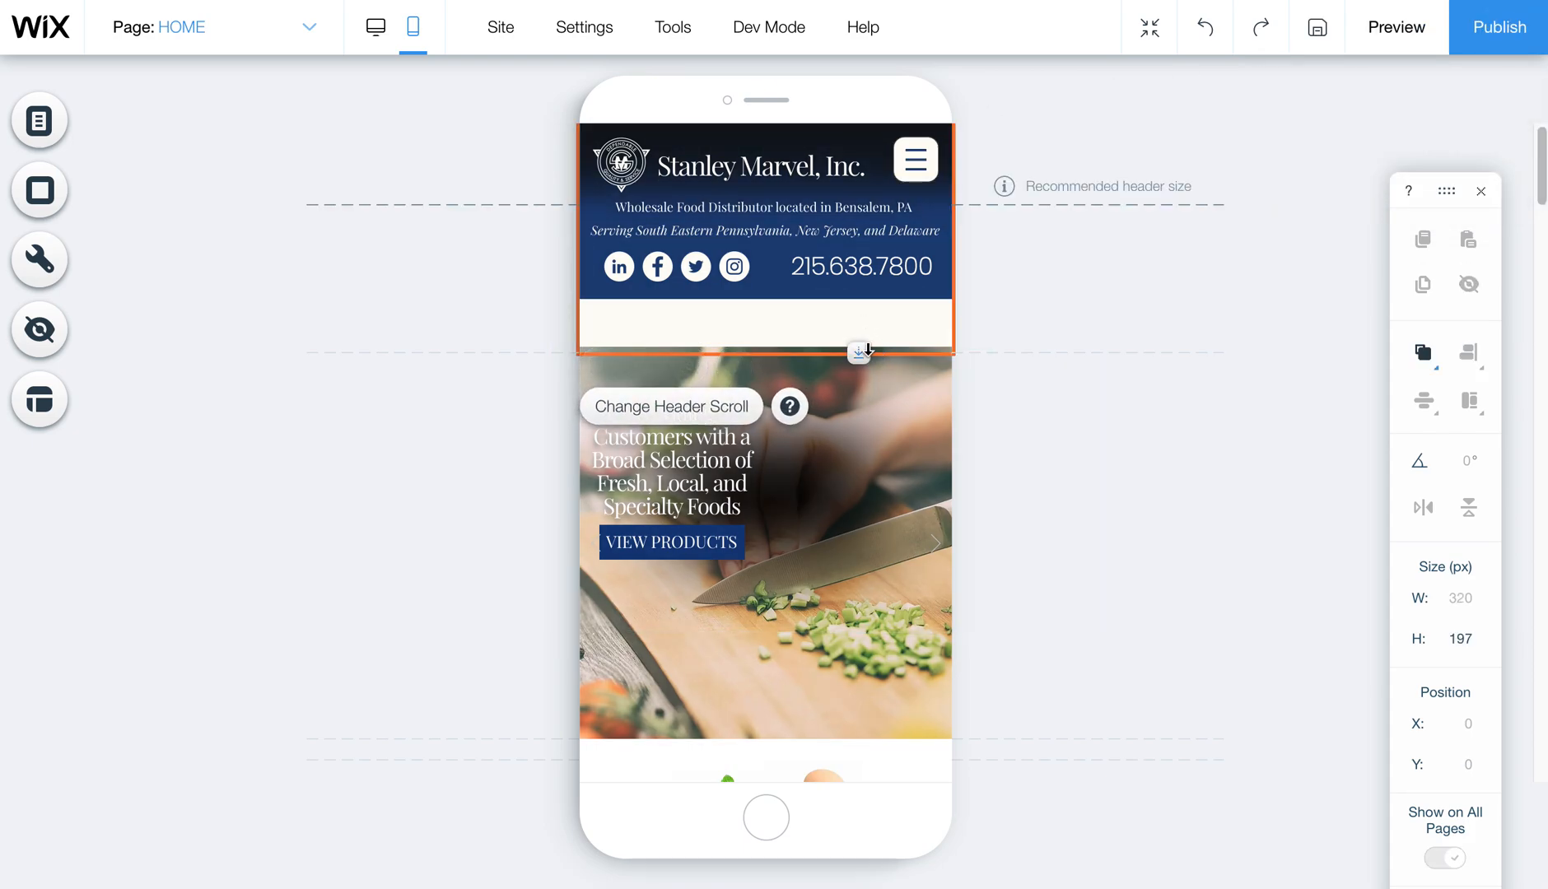
drag(858, 352, 845, 304)
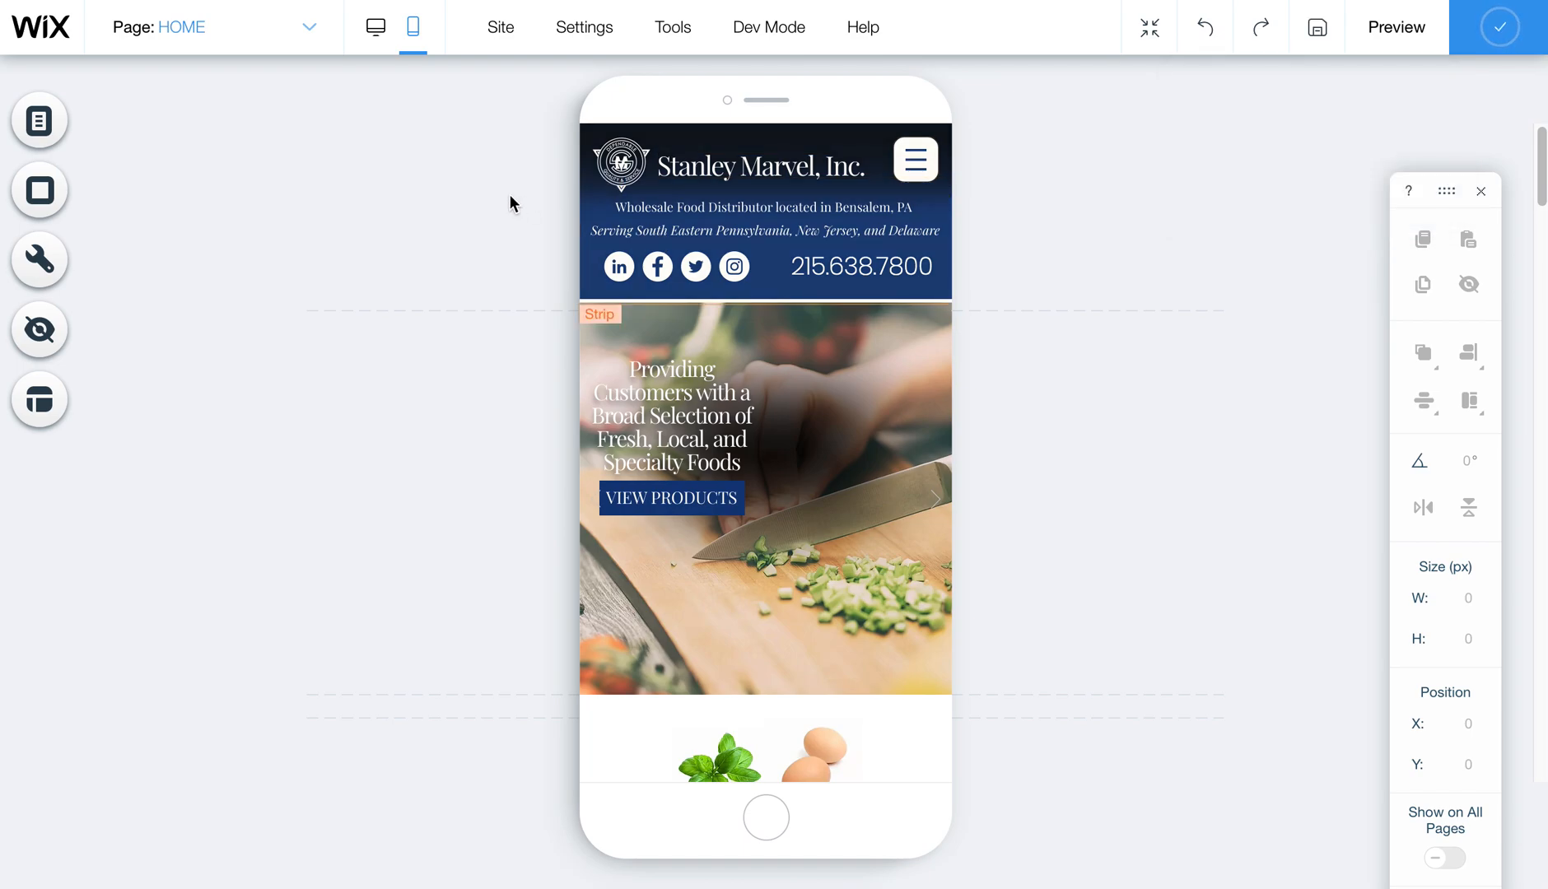
mouse_move(375, 27)
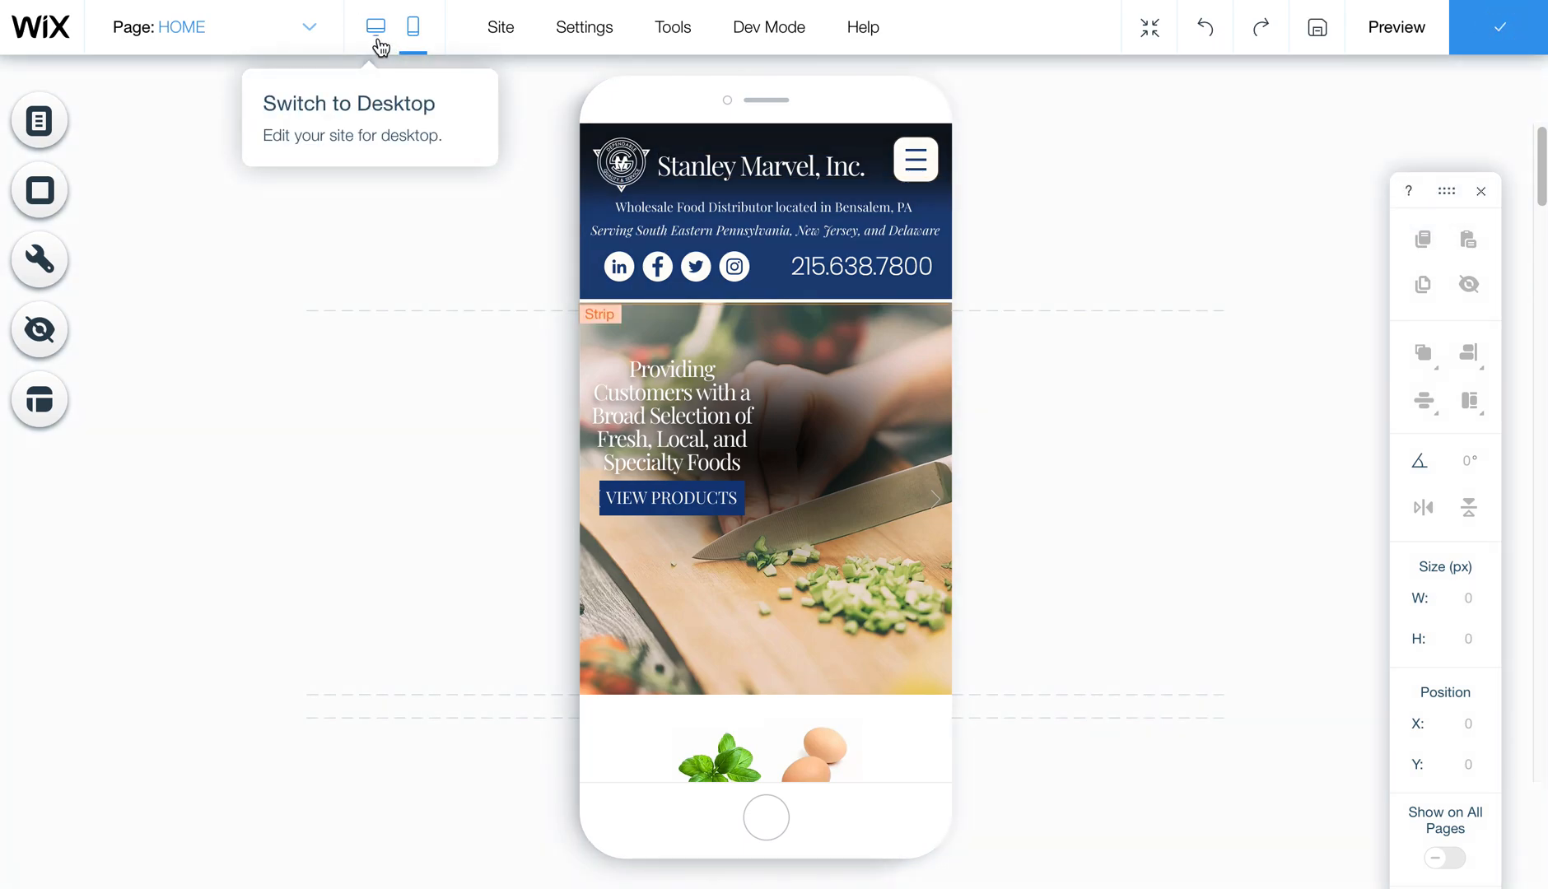
Step: Switch the editor from mobile back to desktop view
click(376, 27)
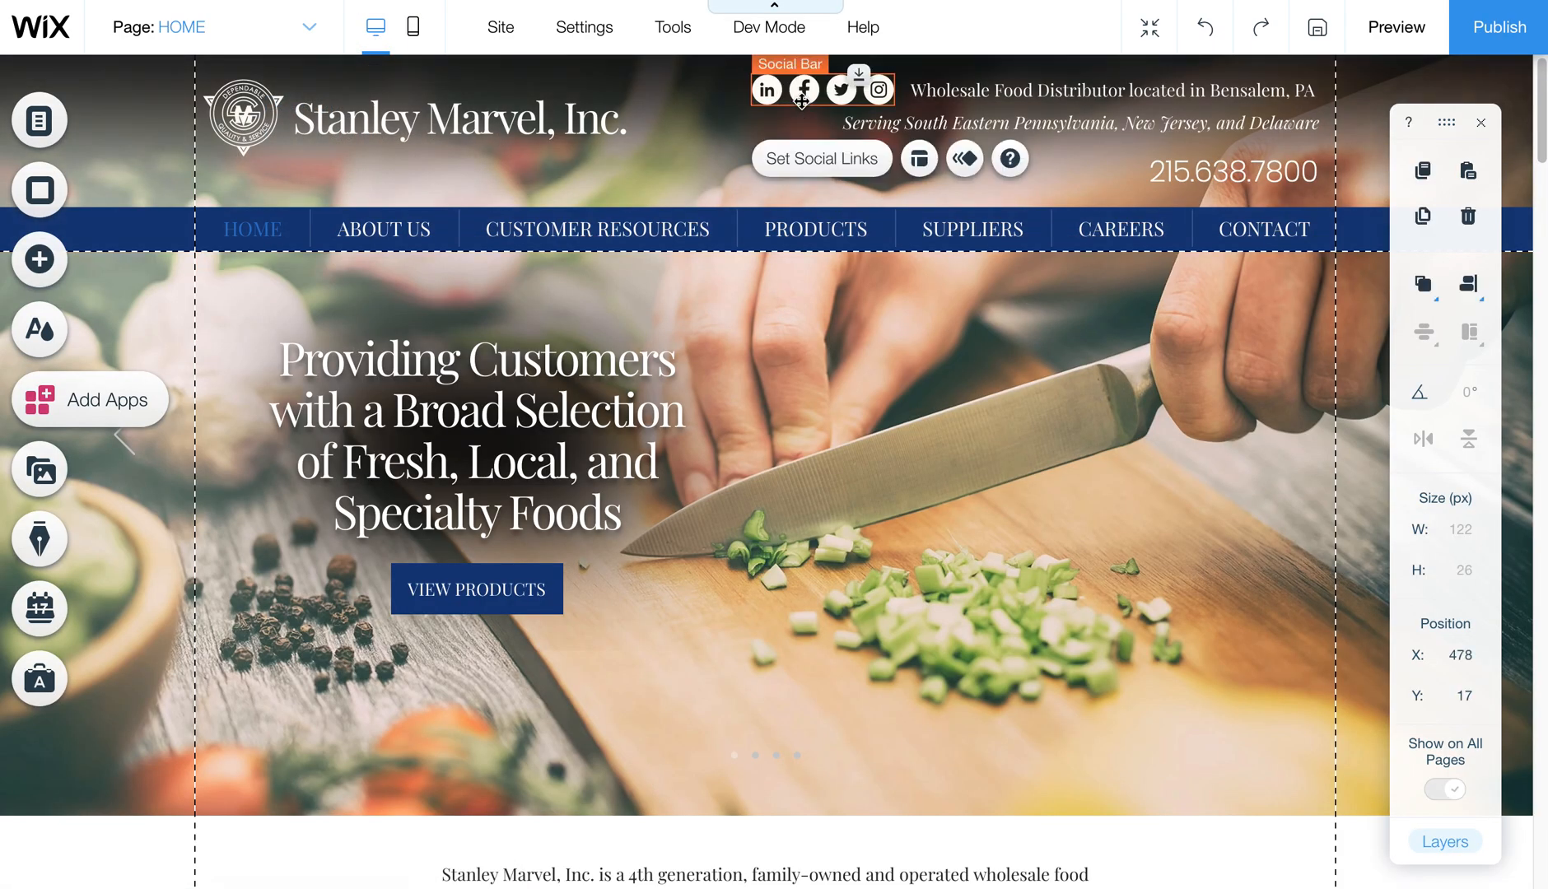
mouse_move(1501, 27)
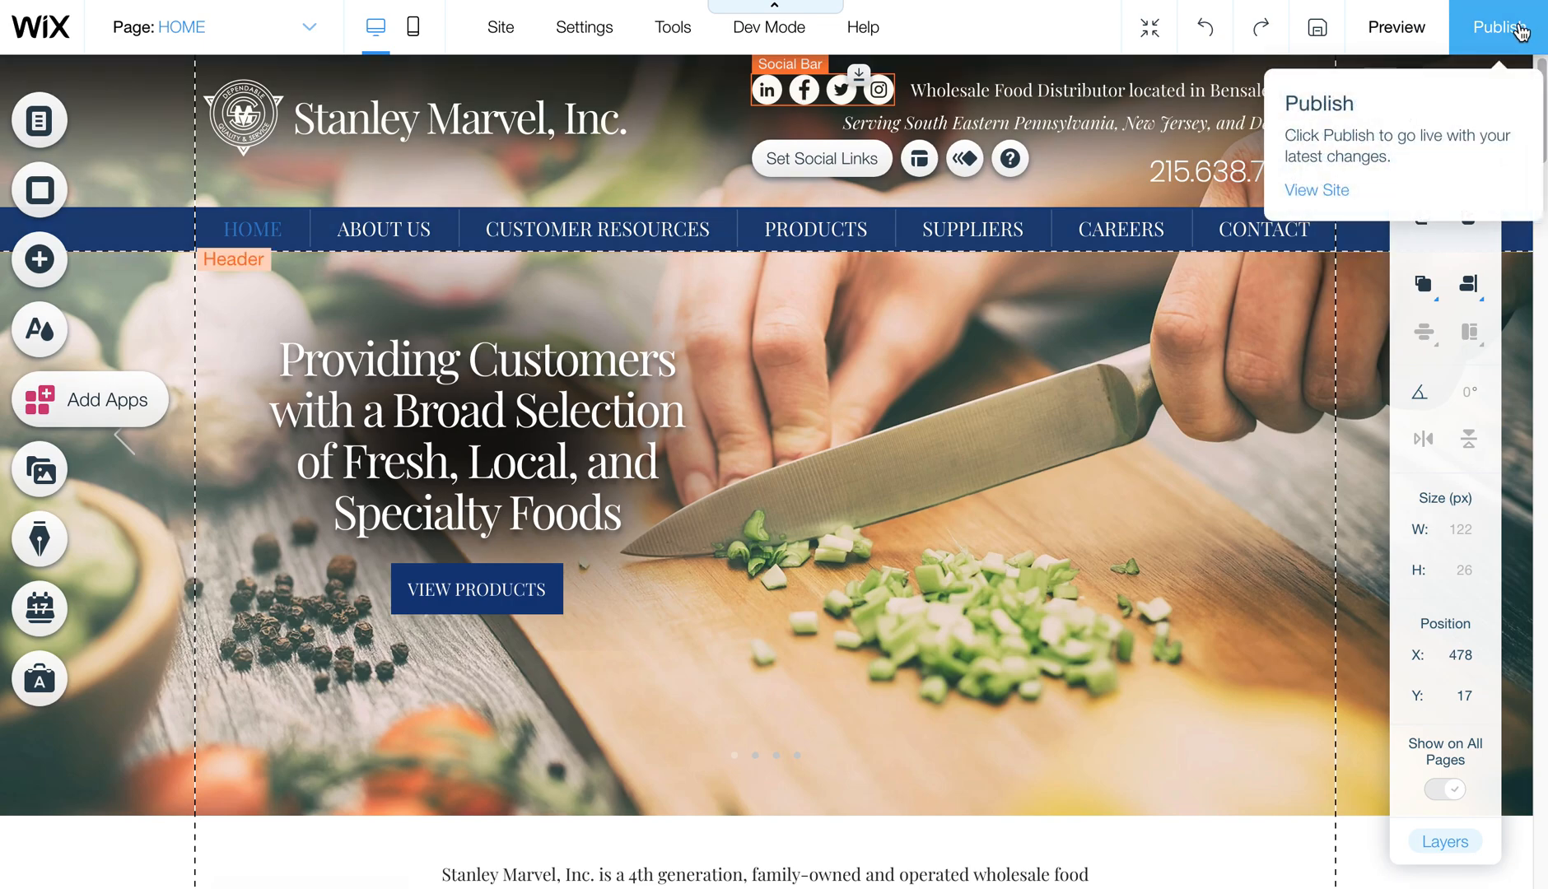